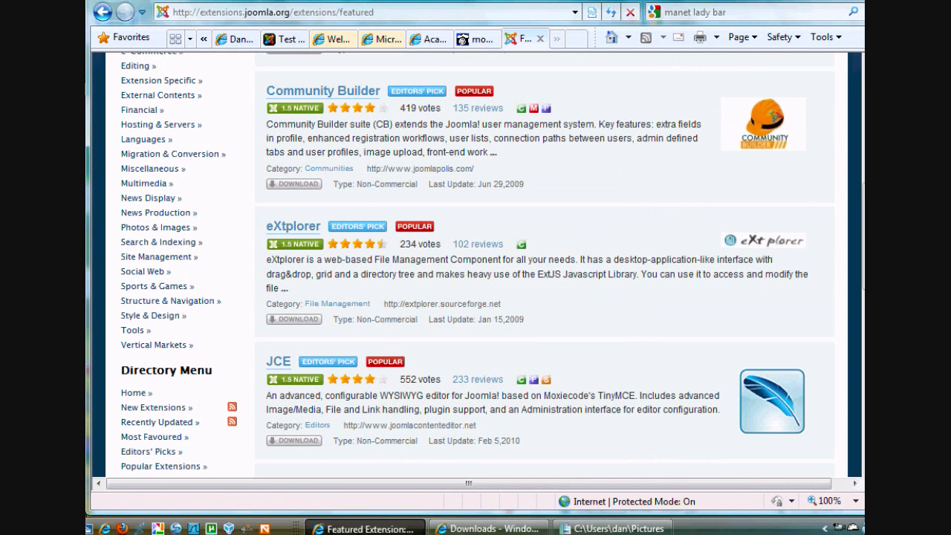
Step: Scroll through the JCE site's download listing before returning to the top-level page
scroll(up, 3)
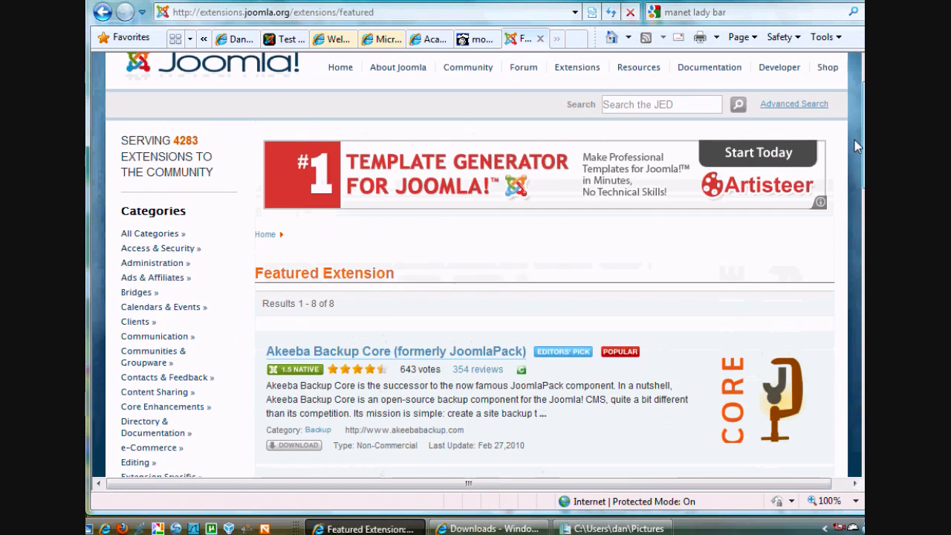
scroll(up, 3)
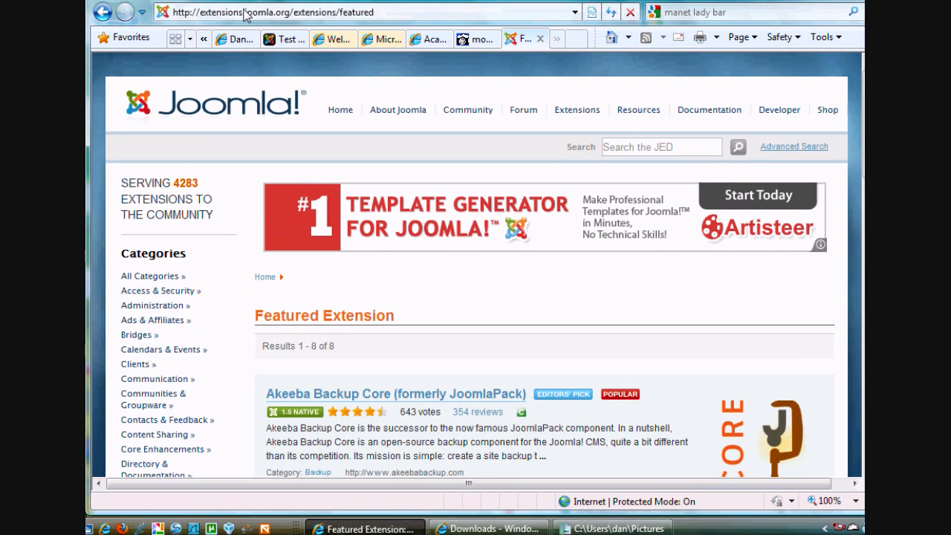
mouse_move(578, 109)
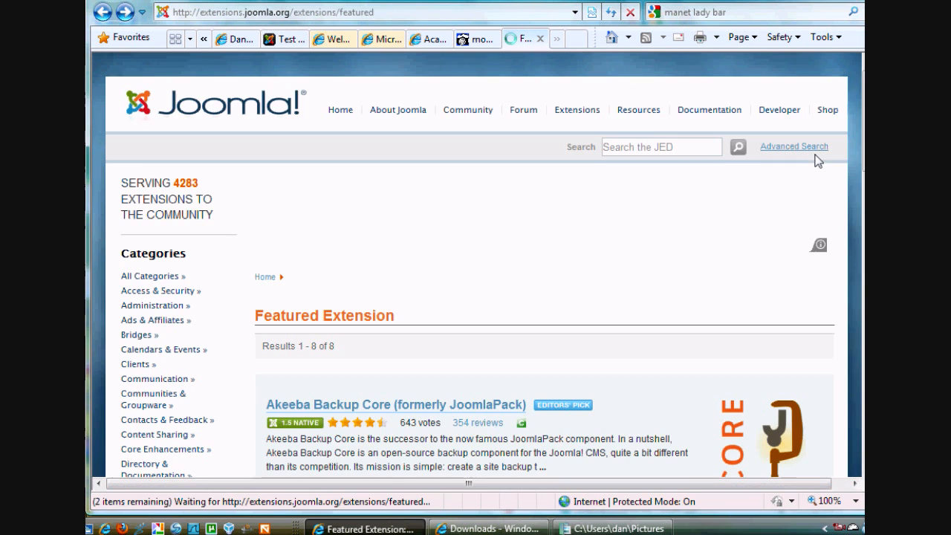
scroll(down, 3)
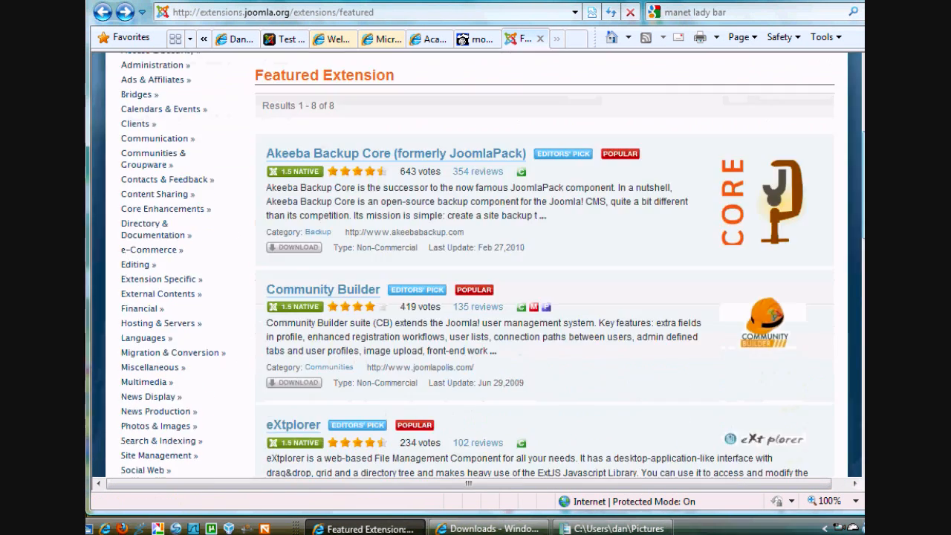
scroll(down, 3)
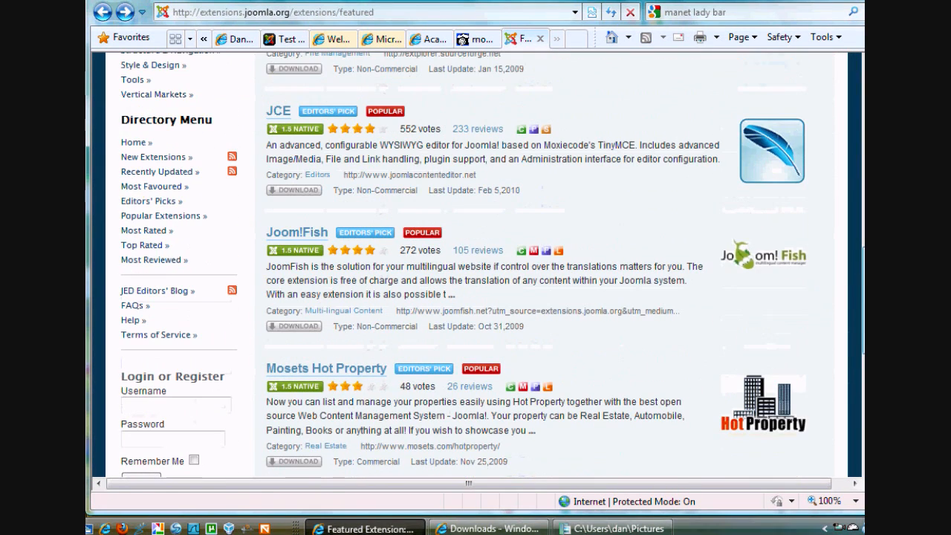
mouse_move(152, 200)
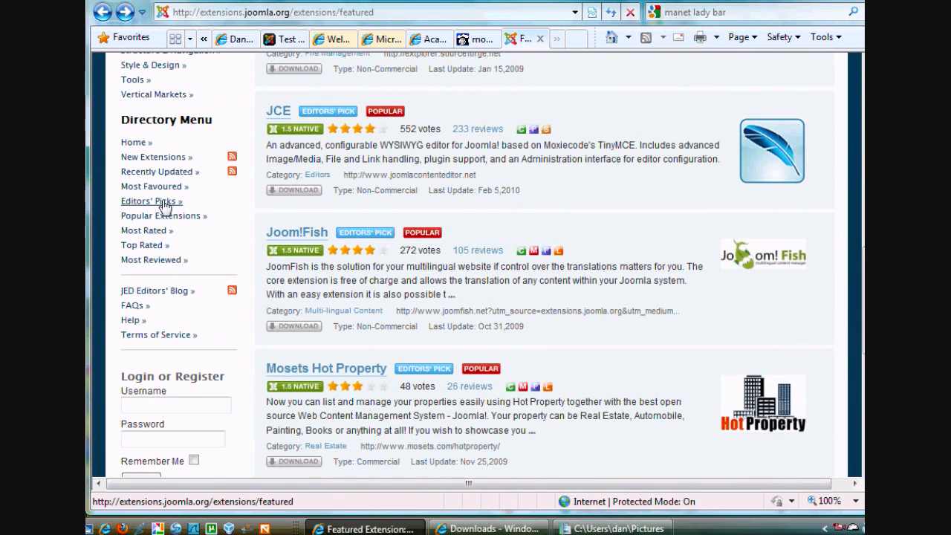
mouse_move(158, 208)
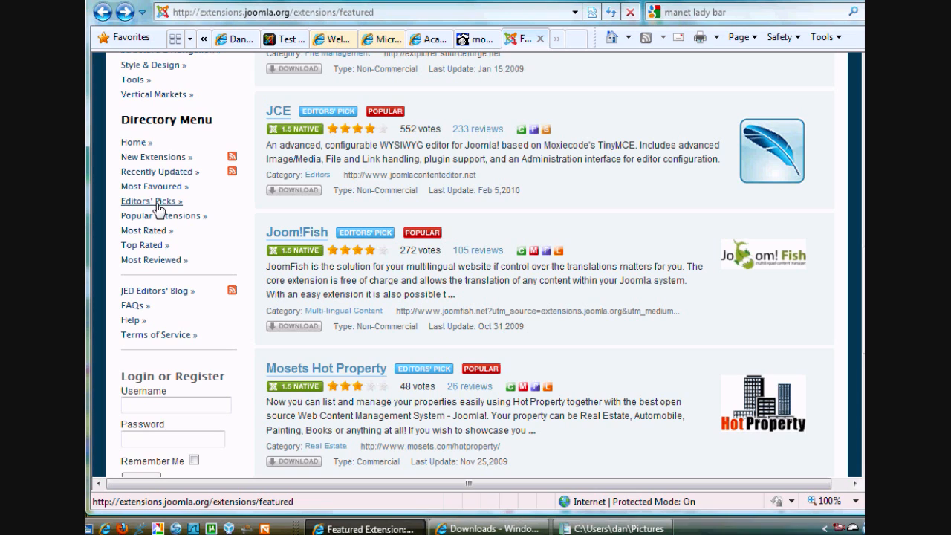
mouse_move(162, 216)
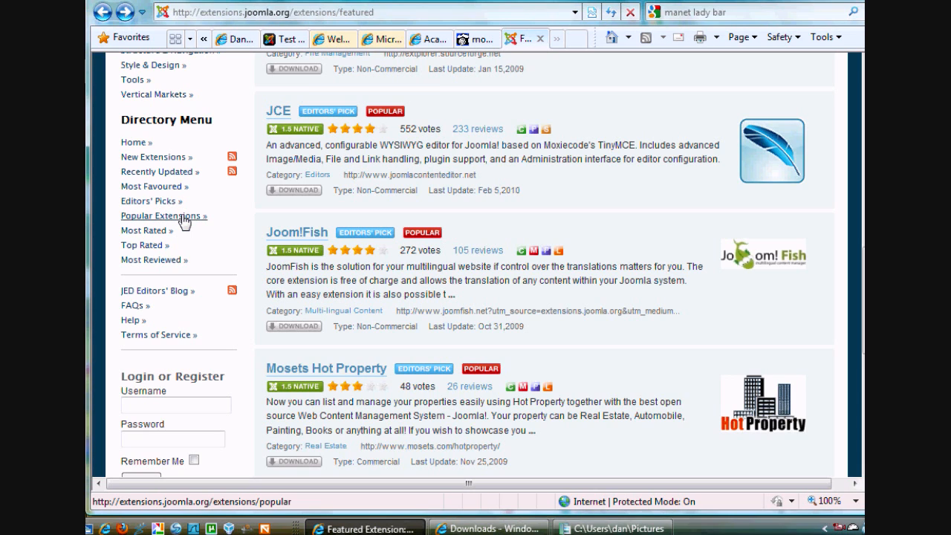
mouse_move(488, 252)
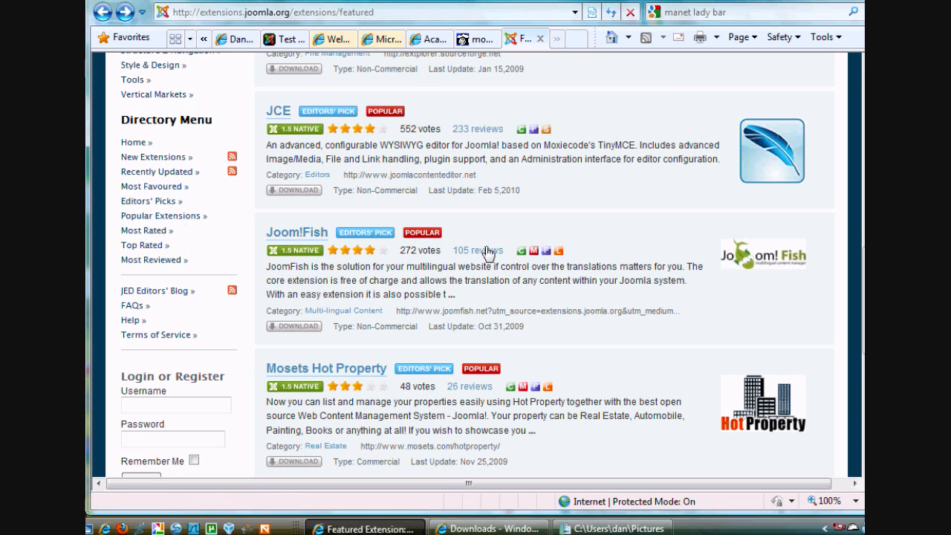
scroll(up, 3)
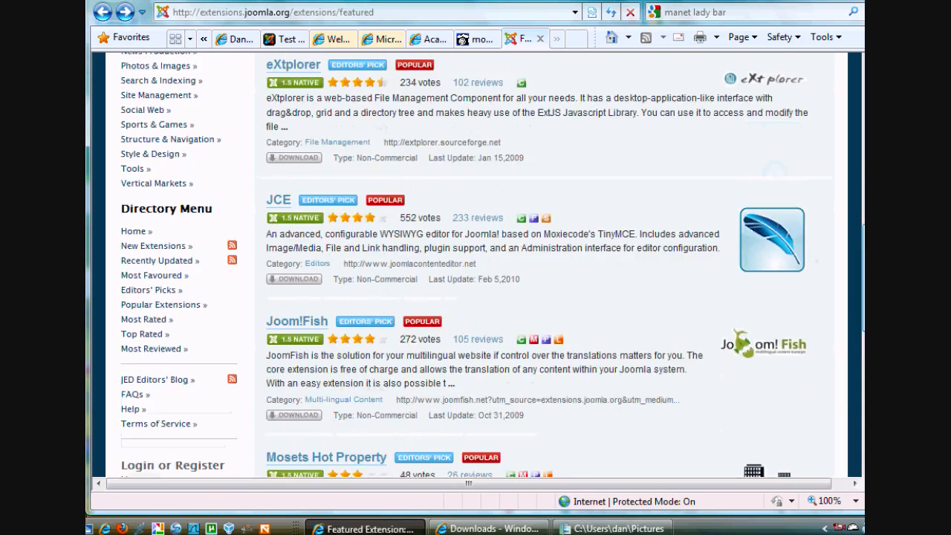
scroll(up, 3)
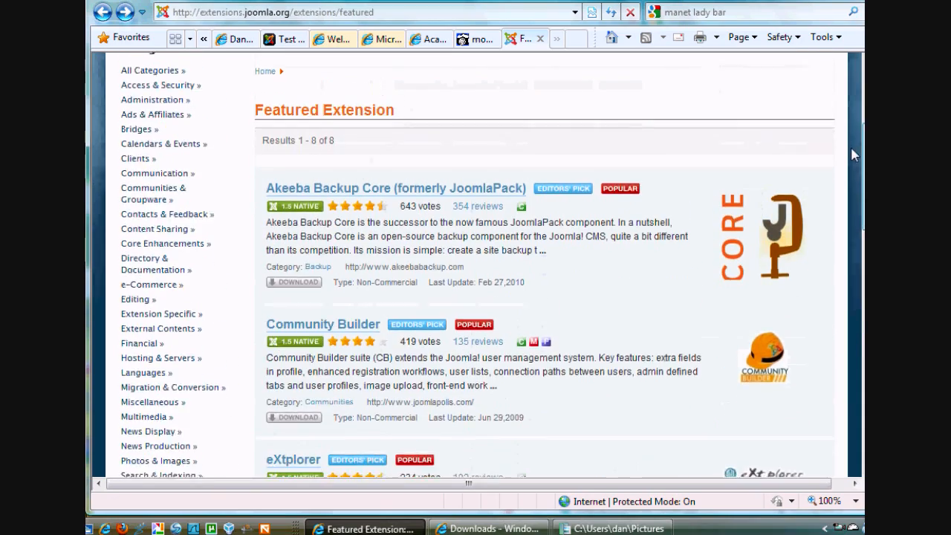
scroll(down, 3)
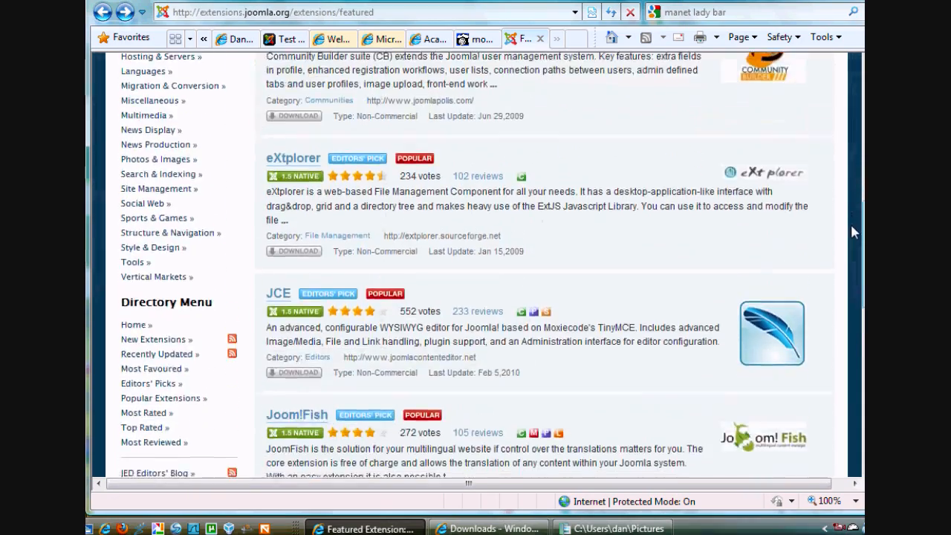
scroll(down, 3)
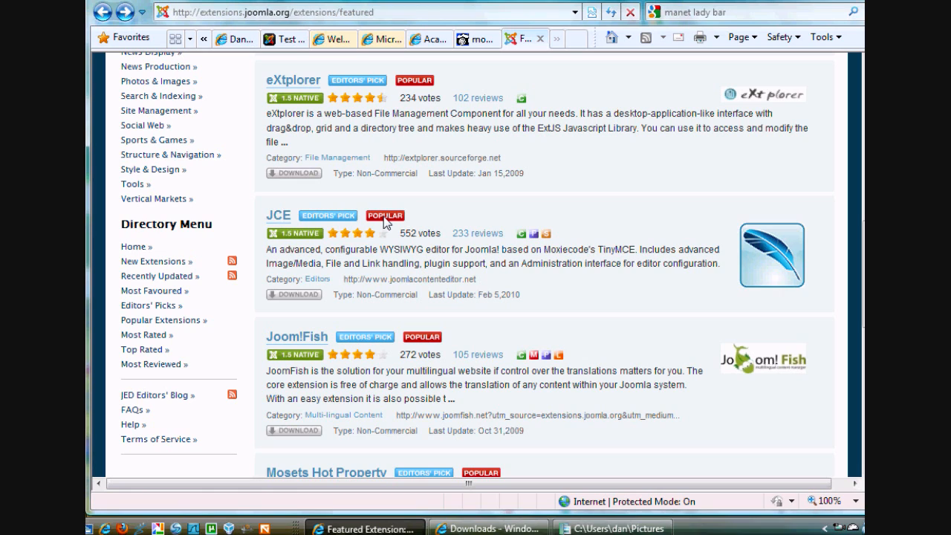
mouse_move(540, 246)
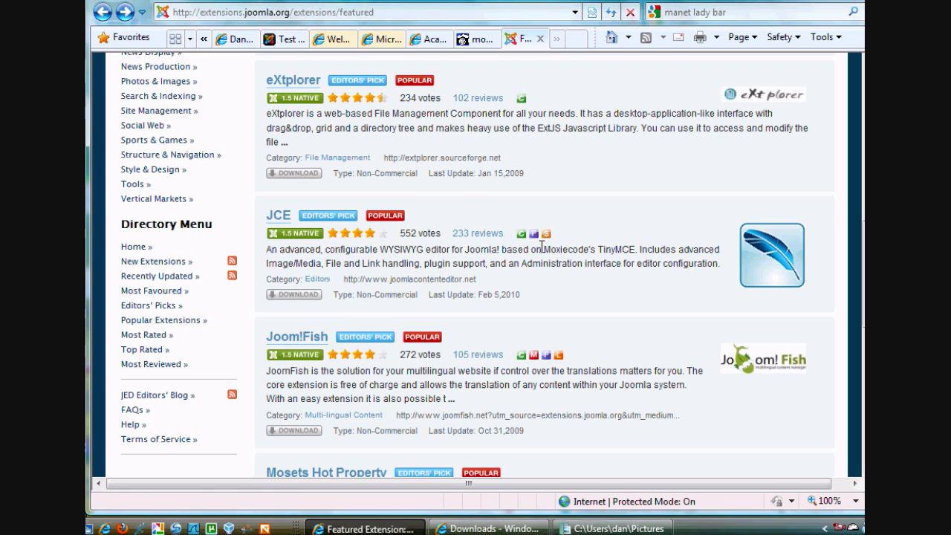
mouse_move(551, 251)
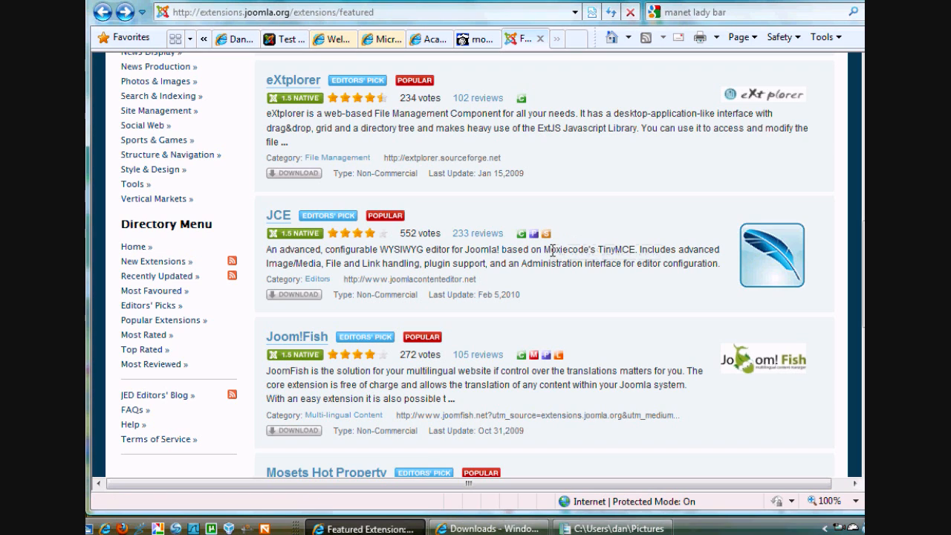
mouse_move(548, 234)
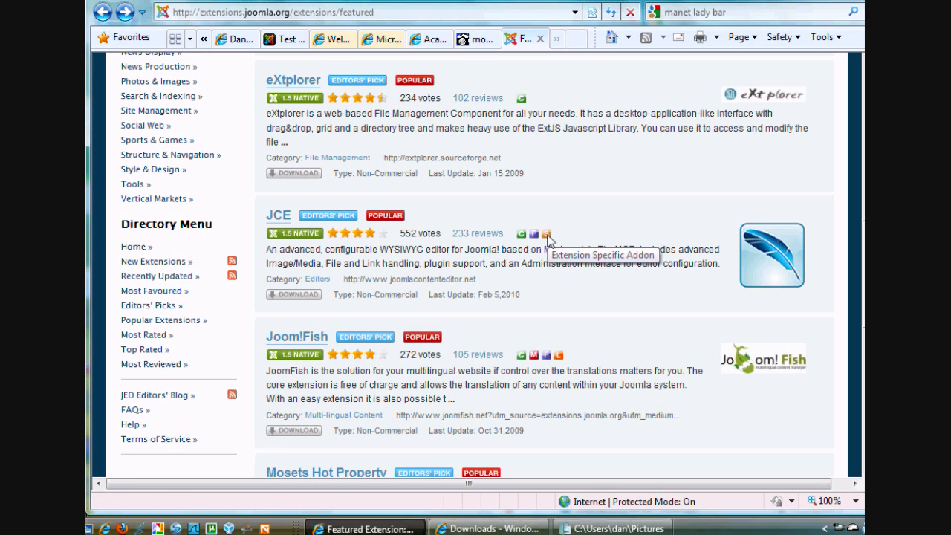
mouse_move(485, 289)
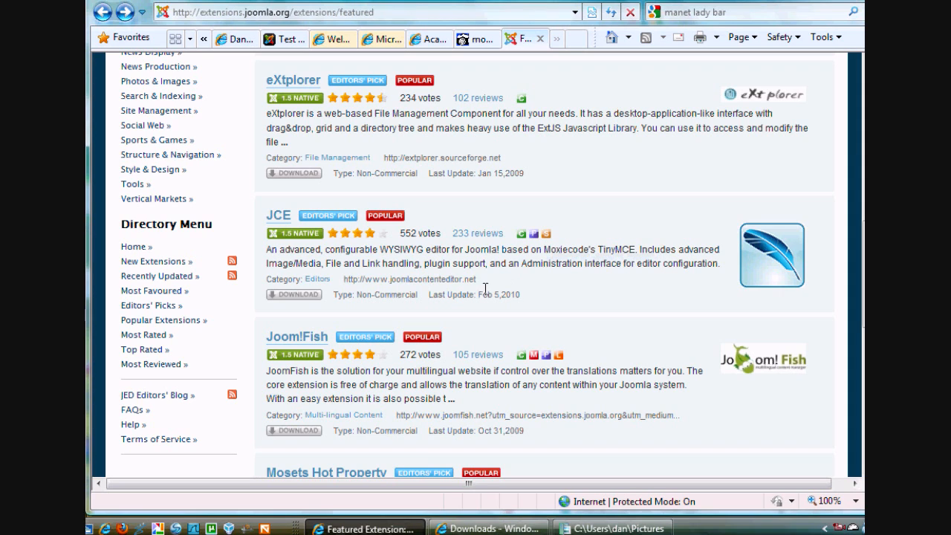
mouse_move(548, 261)
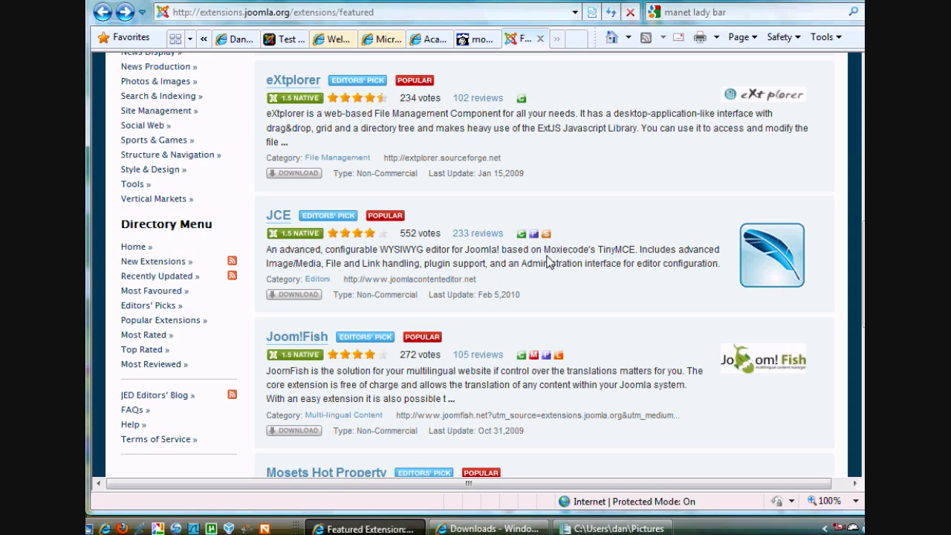
mouse_move(309, 244)
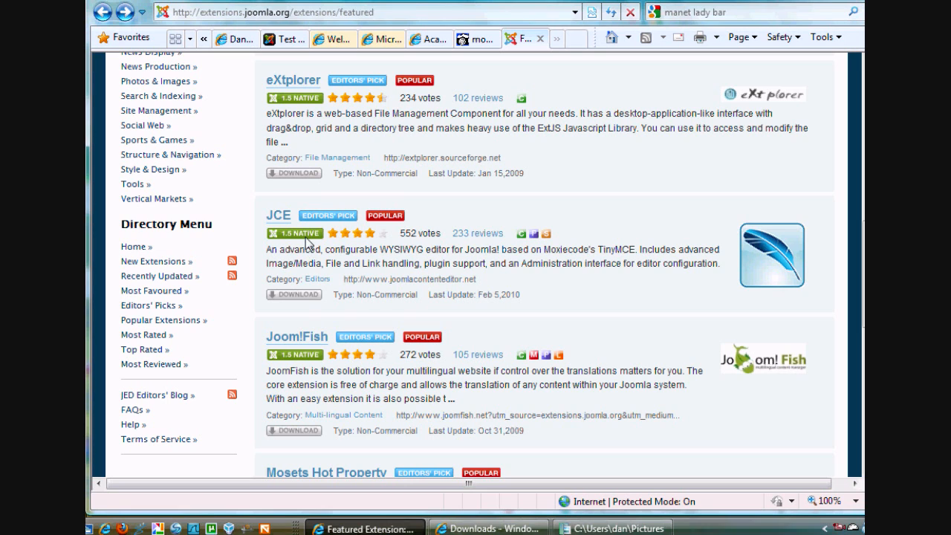
mouse_move(294, 294)
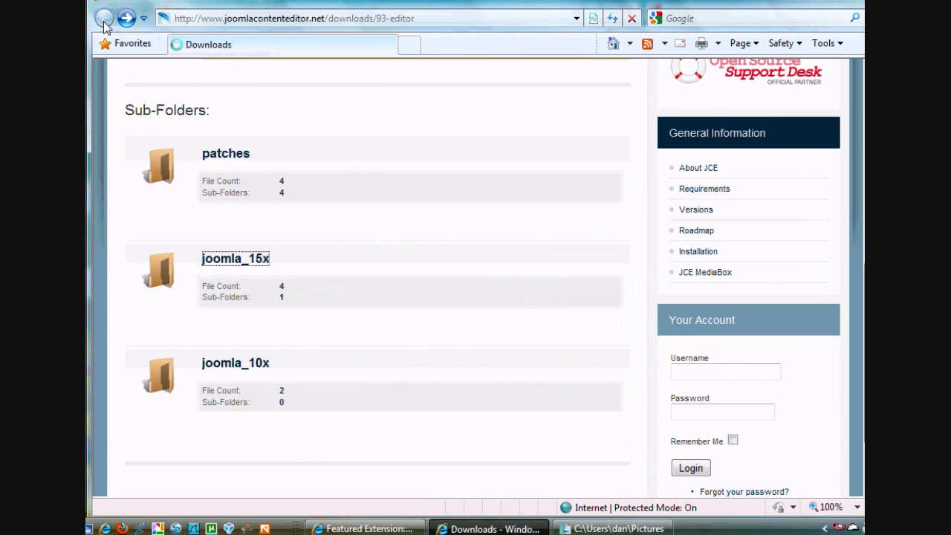
Step: Review the top-level Downloads page folders: Editor, Plugins, JCE Utilities and JCE MediaBox
click(104, 18)
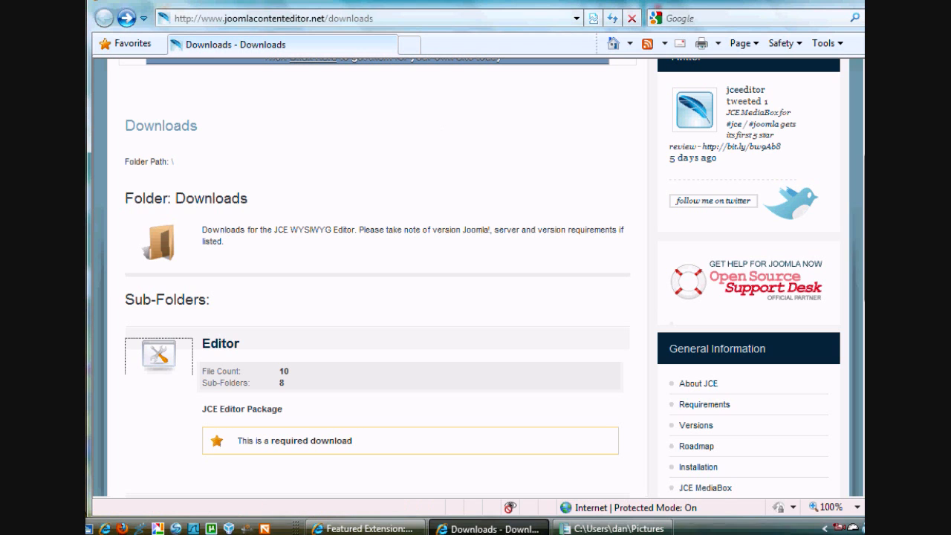
scroll(up, 3)
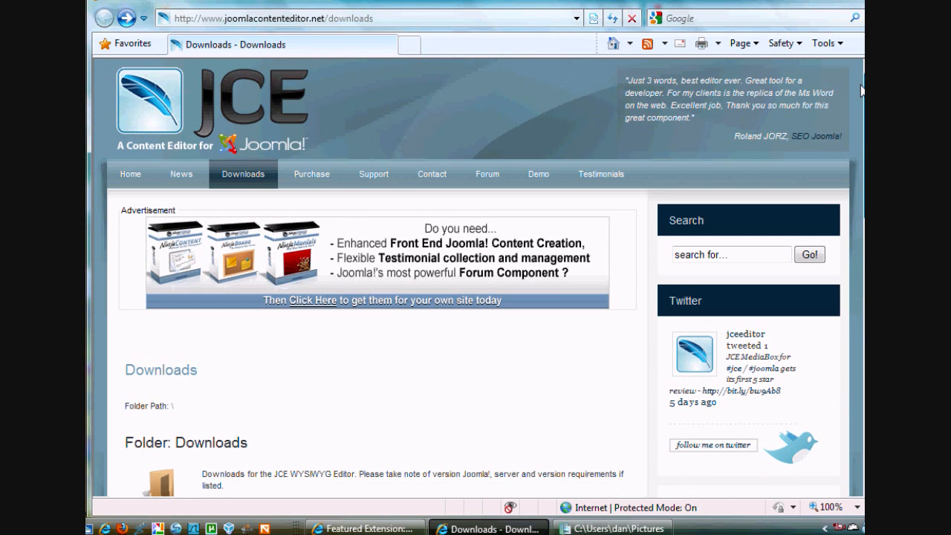
scroll(down, 3)
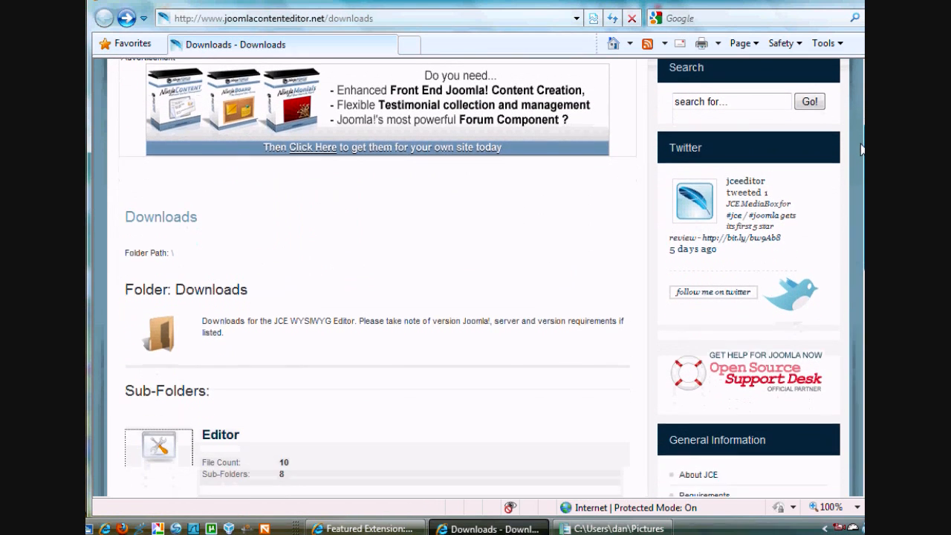
scroll(down, 3)
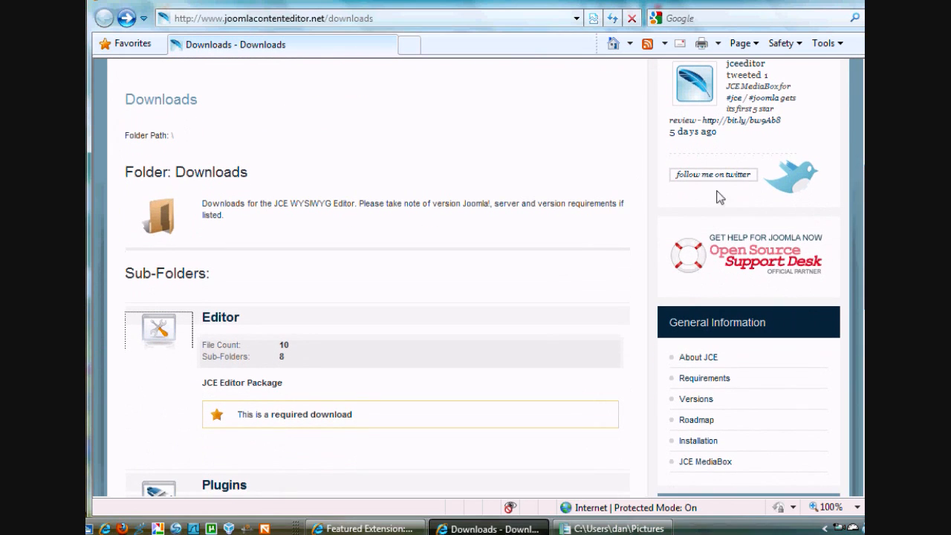
mouse_move(347, 225)
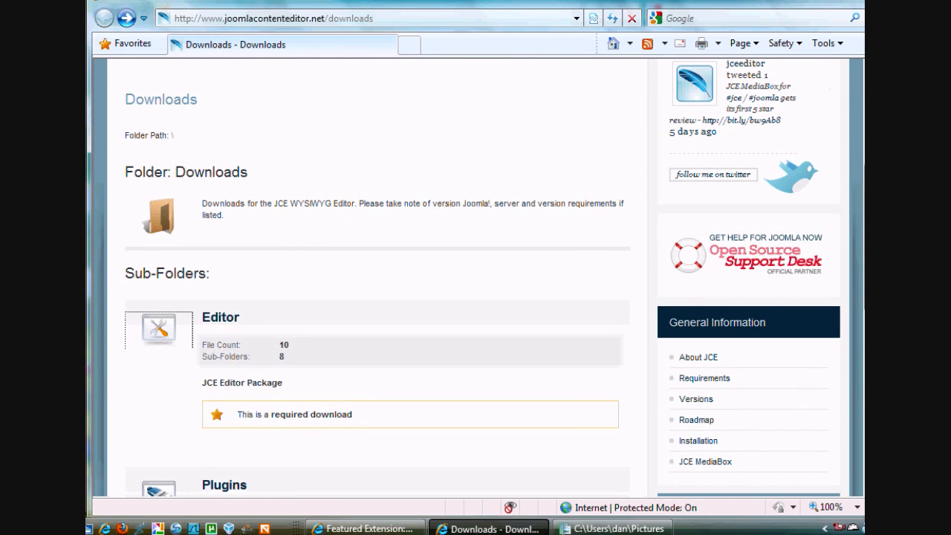
scroll(down, 3)
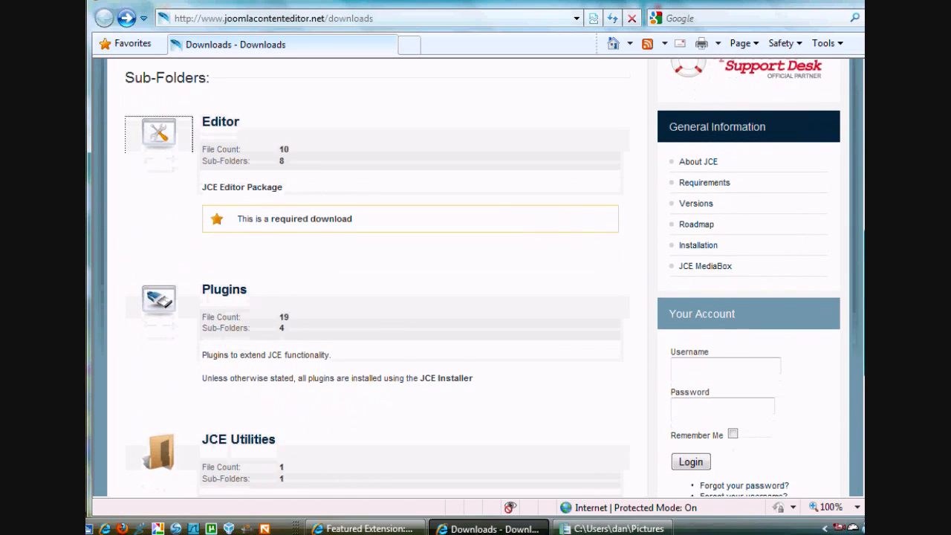
scroll(down, 3)
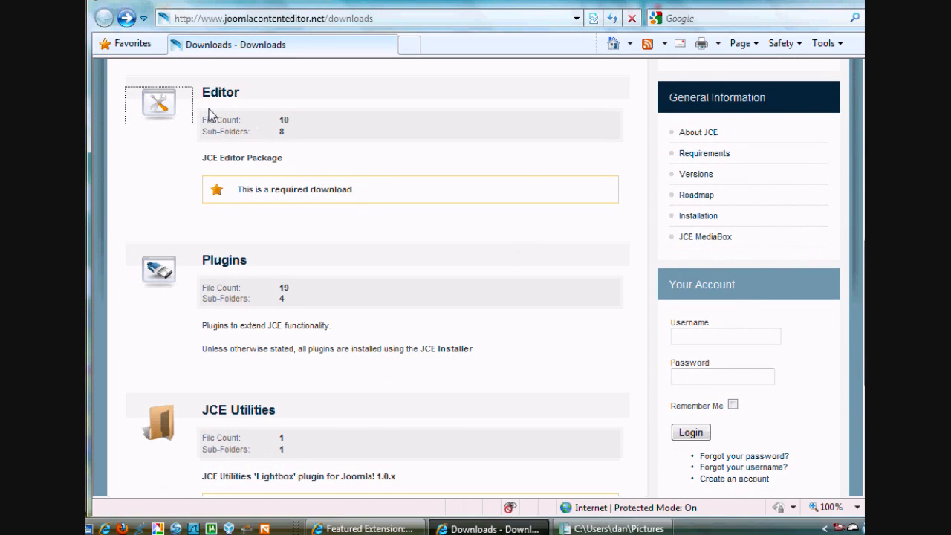
mouse_move(290, 420)
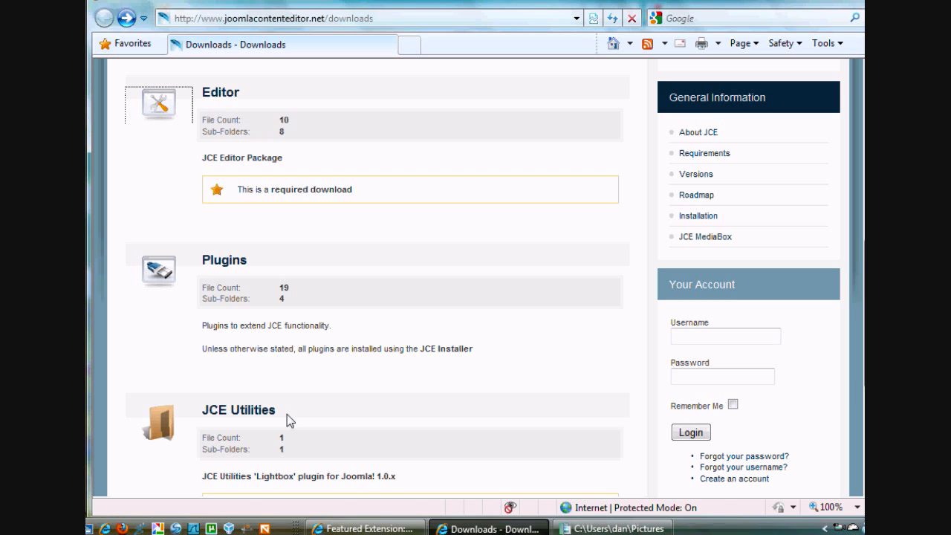
mouse_move(732, 312)
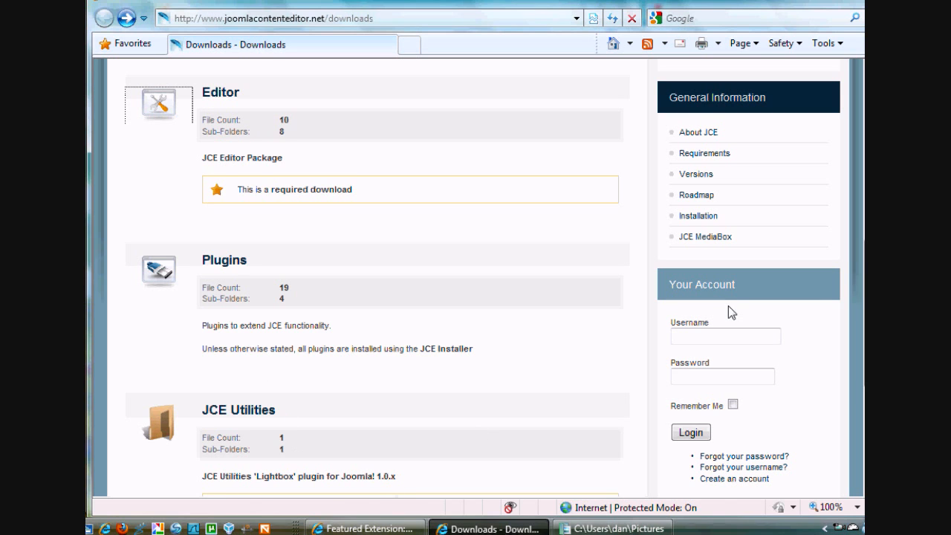
scroll(down, 3)
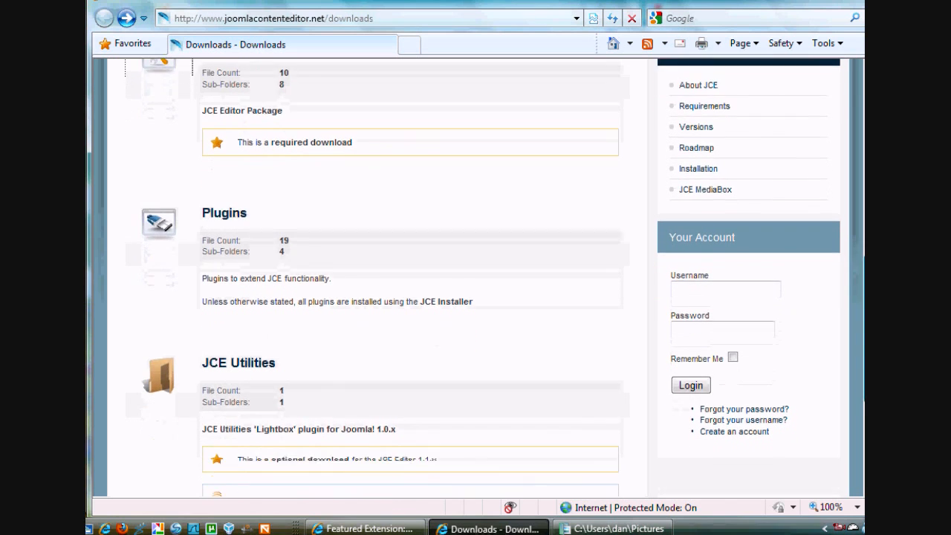
scroll(down, 3)
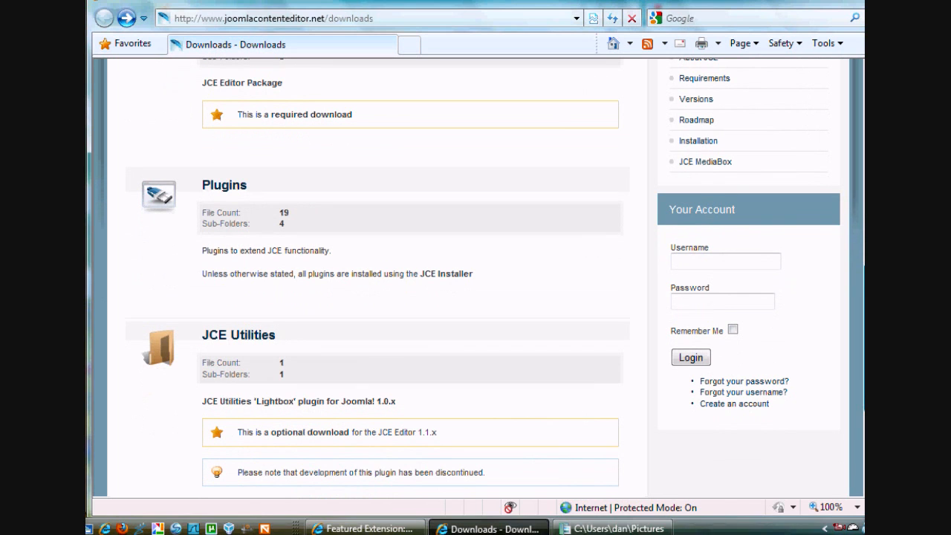
scroll(down, 3)
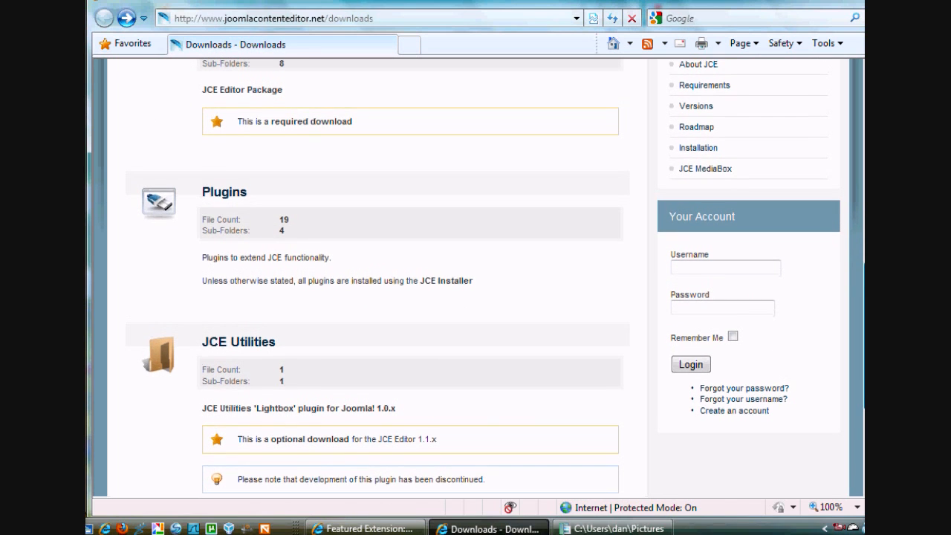
scroll(up, 3)
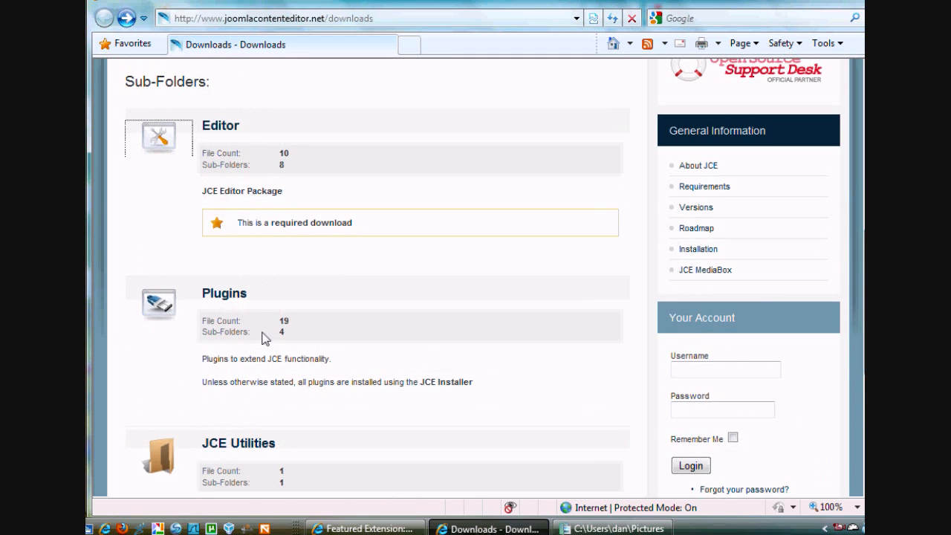
mouse_move(215, 361)
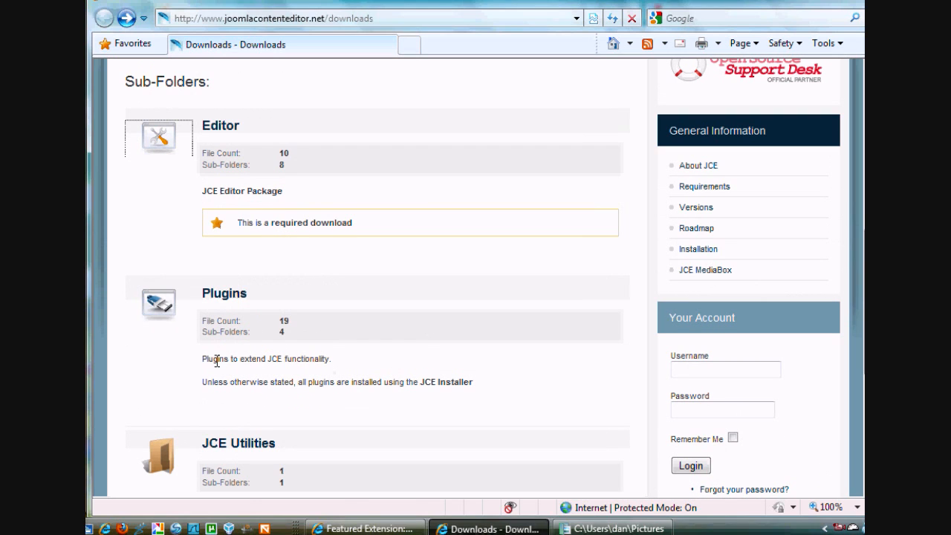
mouse_move(217, 138)
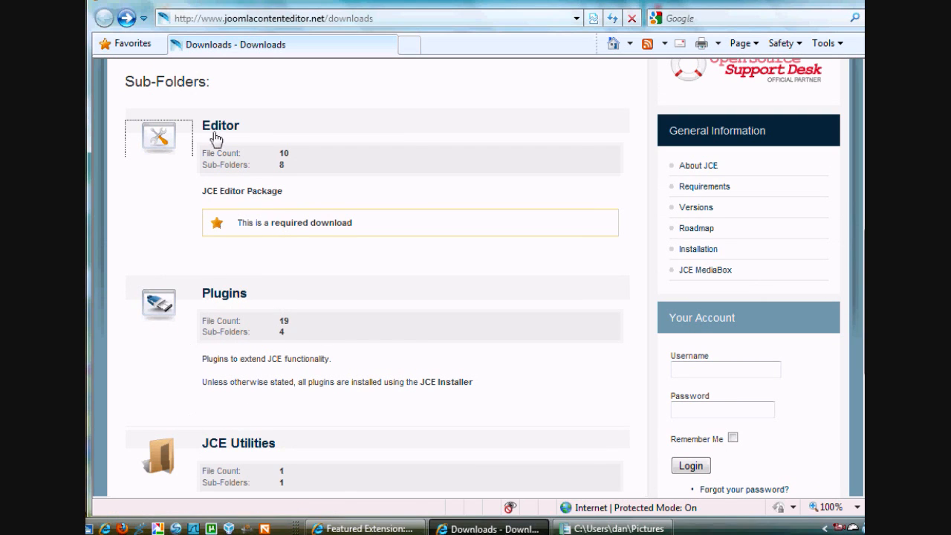
mouse_move(696, 207)
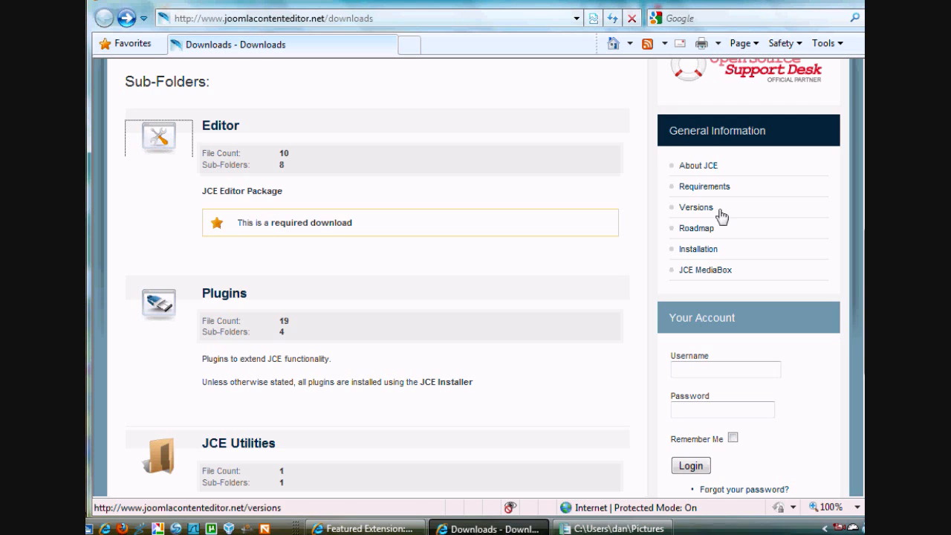
scroll(down, 3)
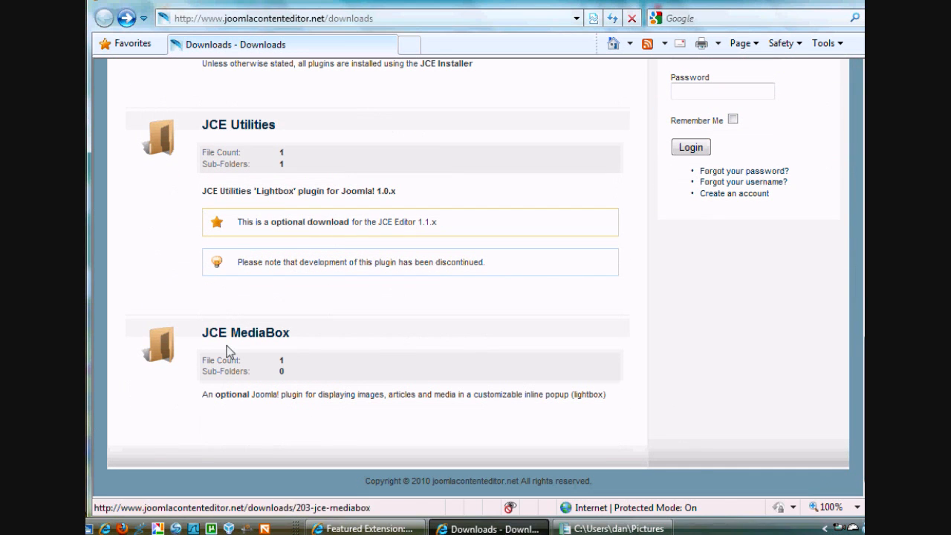
mouse_move(232, 329)
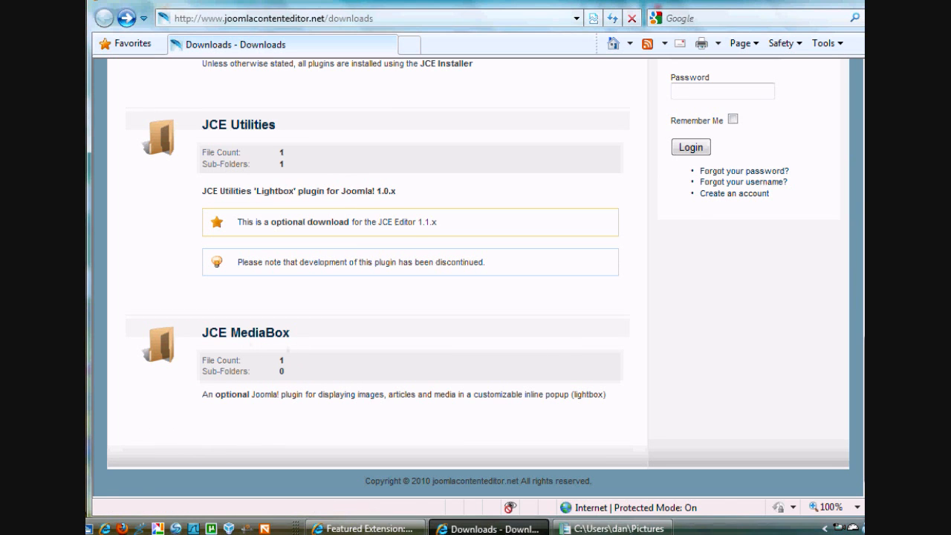
scroll(up, 3)
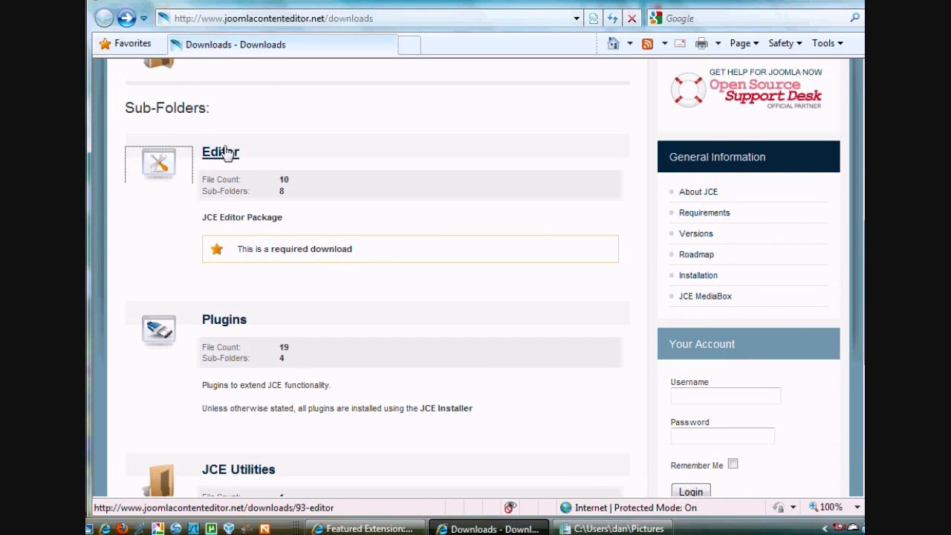
click(219, 151)
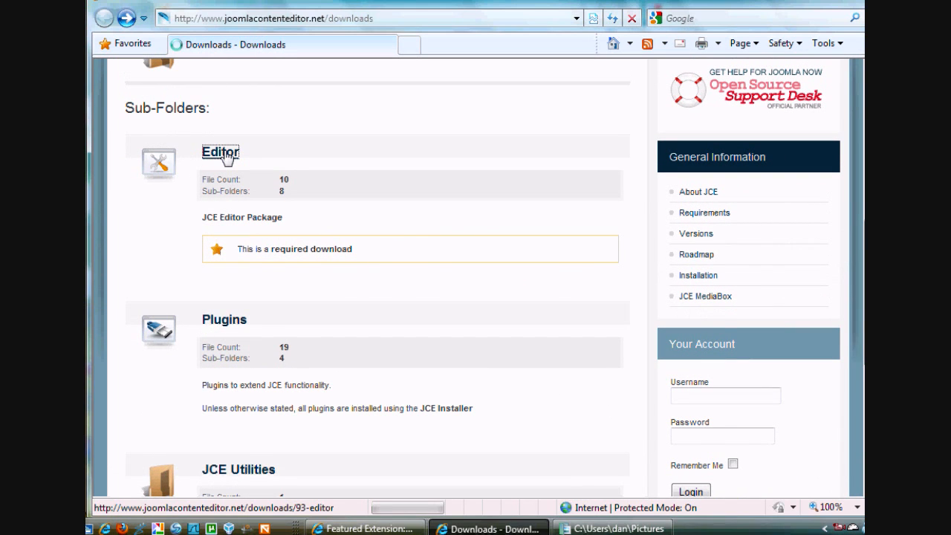
click(220, 152)
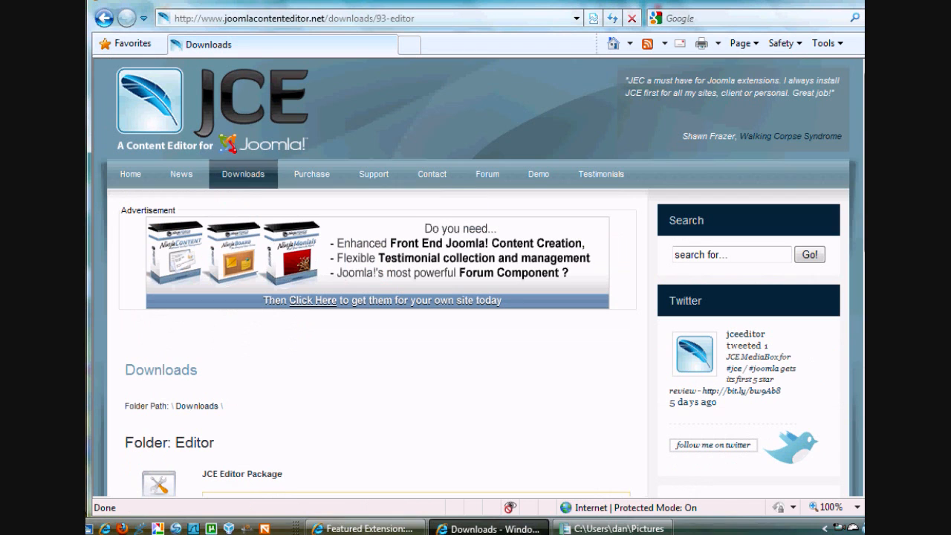
scroll(down, 3)
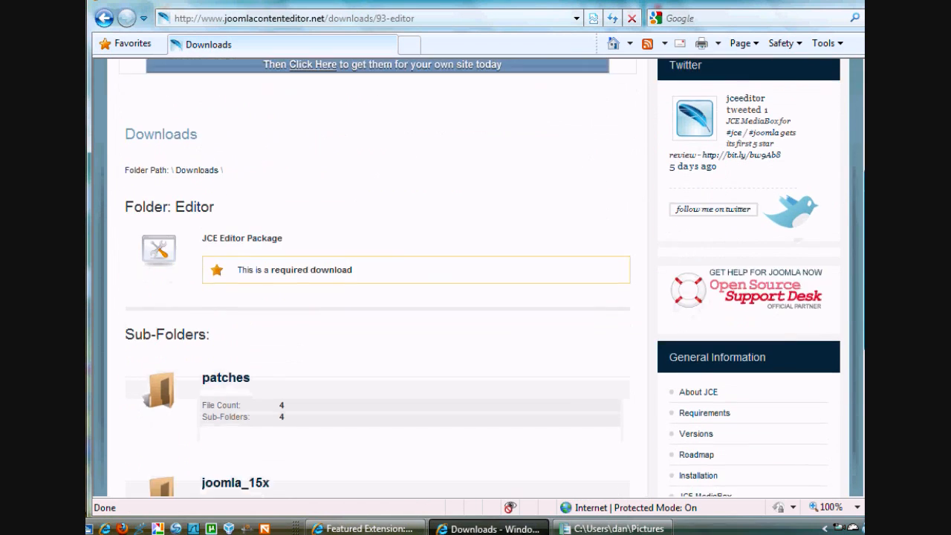
scroll(down, 3)
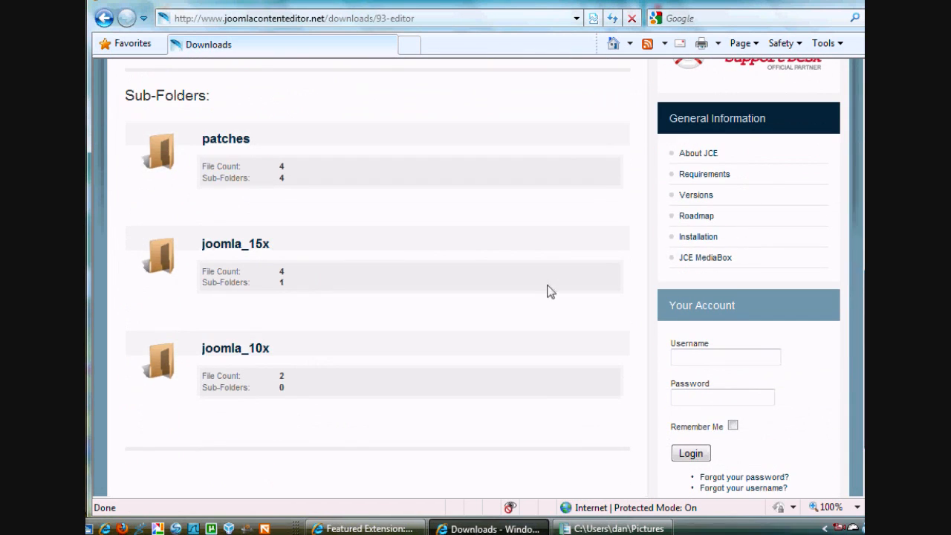
mouse_move(235, 243)
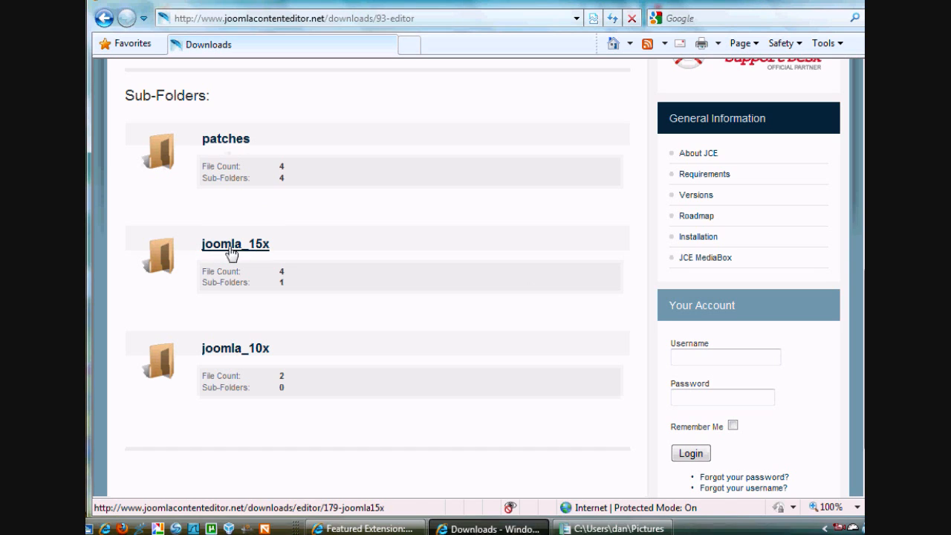
mouse_move(234, 341)
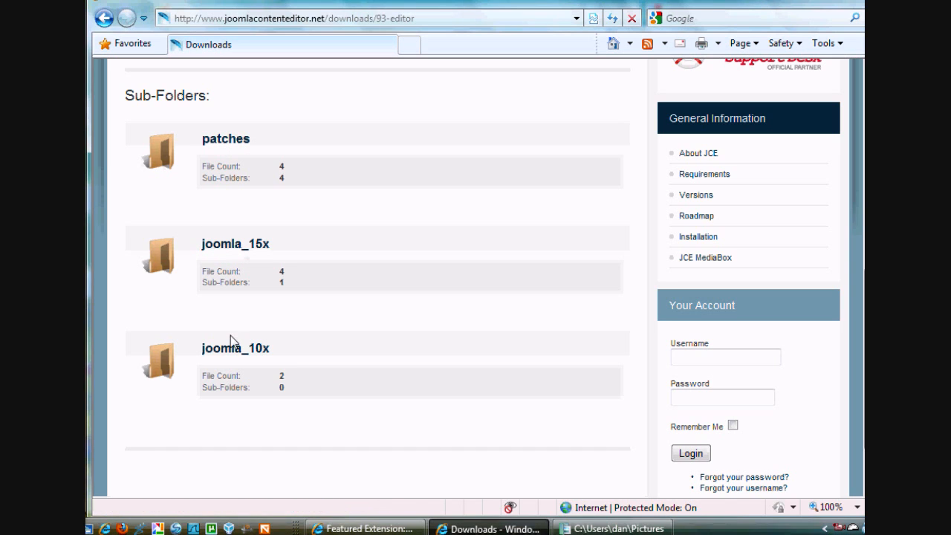
mouse_move(234, 348)
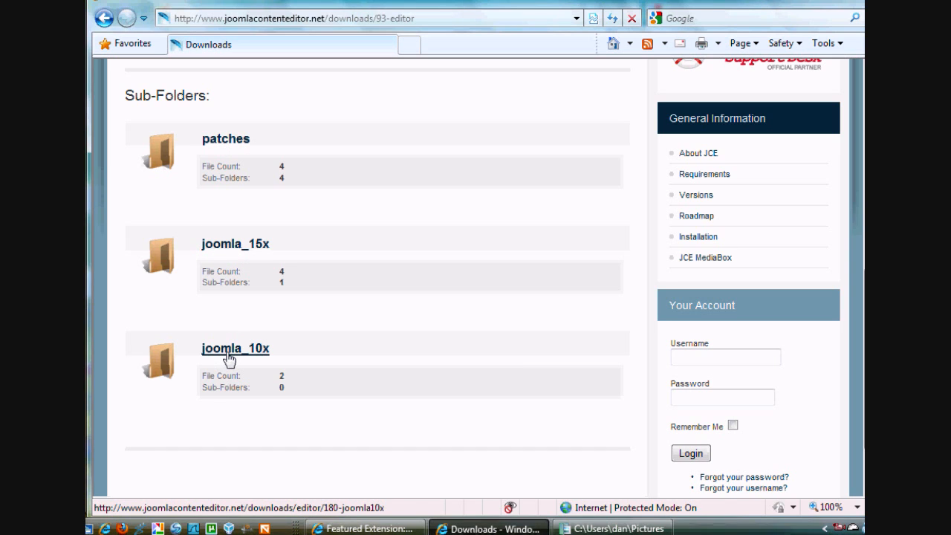
mouse_move(235, 244)
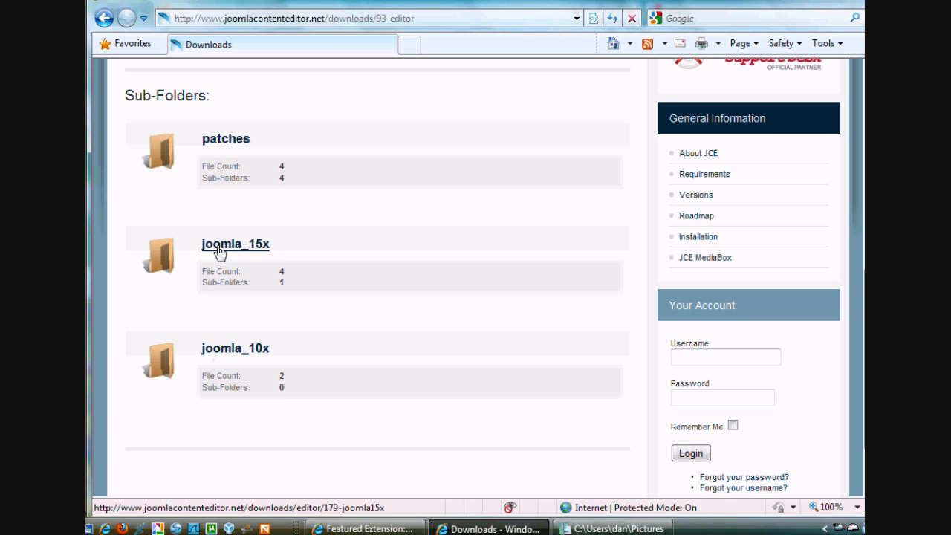
click(235, 244)
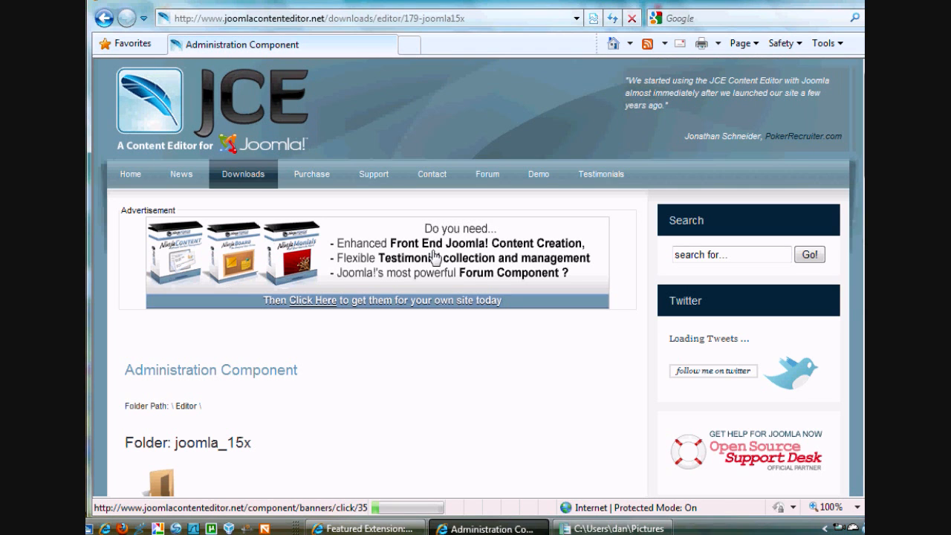
scroll(down, 3)
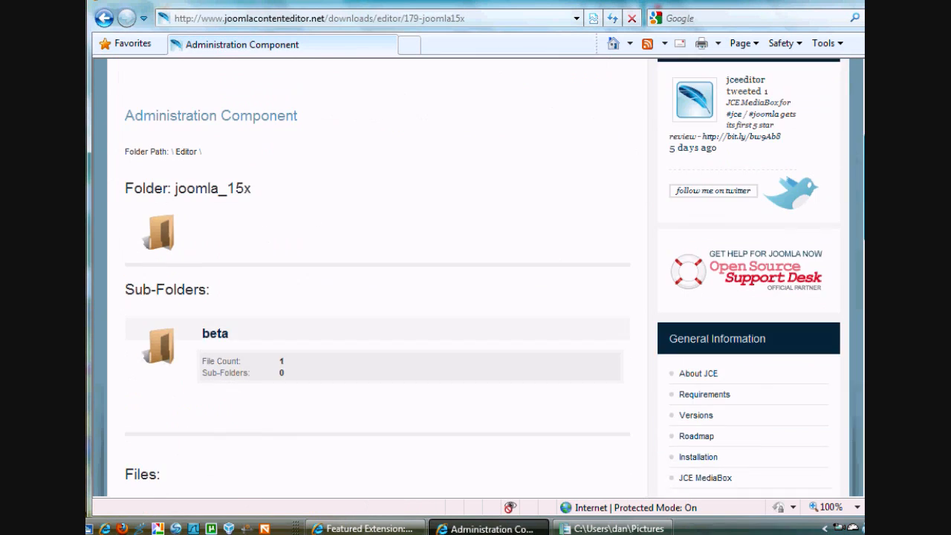
scroll(down, 3)
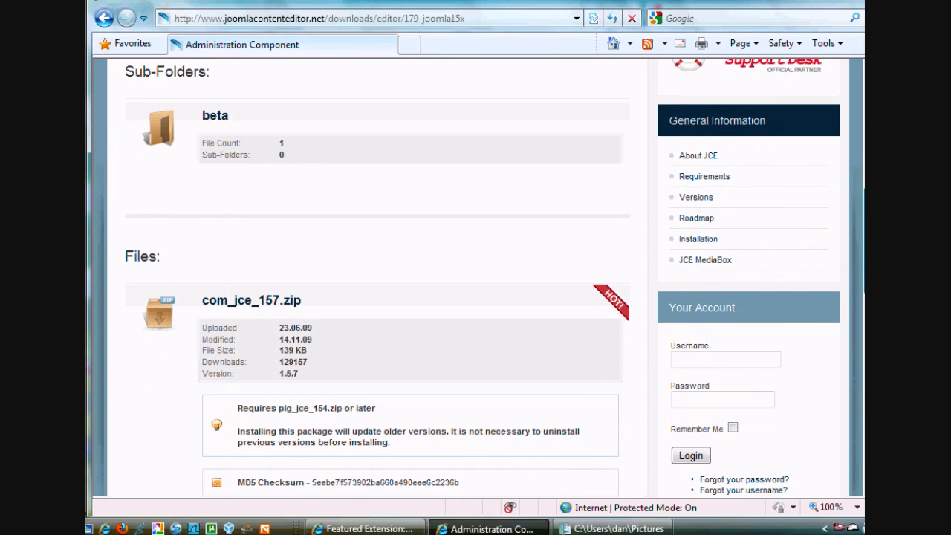
scroll(down, 3)
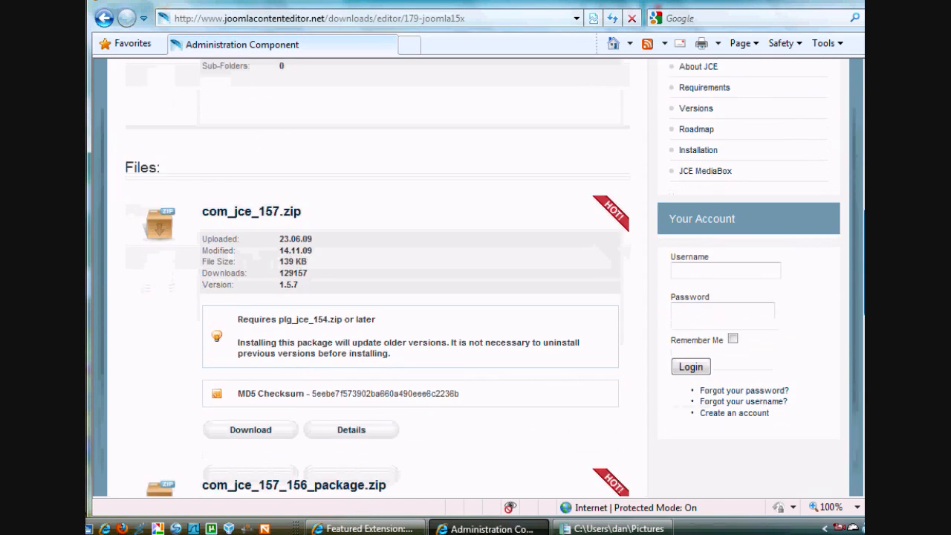
scroll(down, 3)
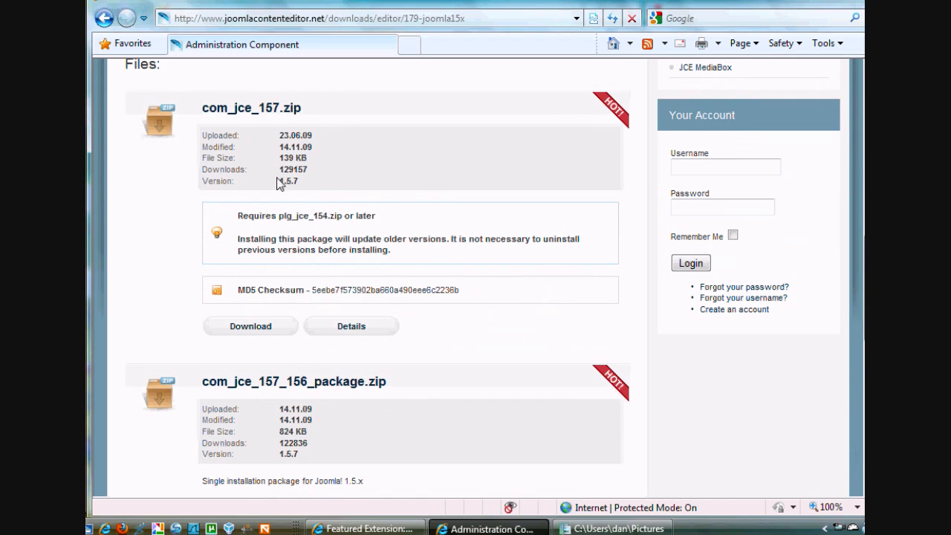
mouse_move(250, 107)
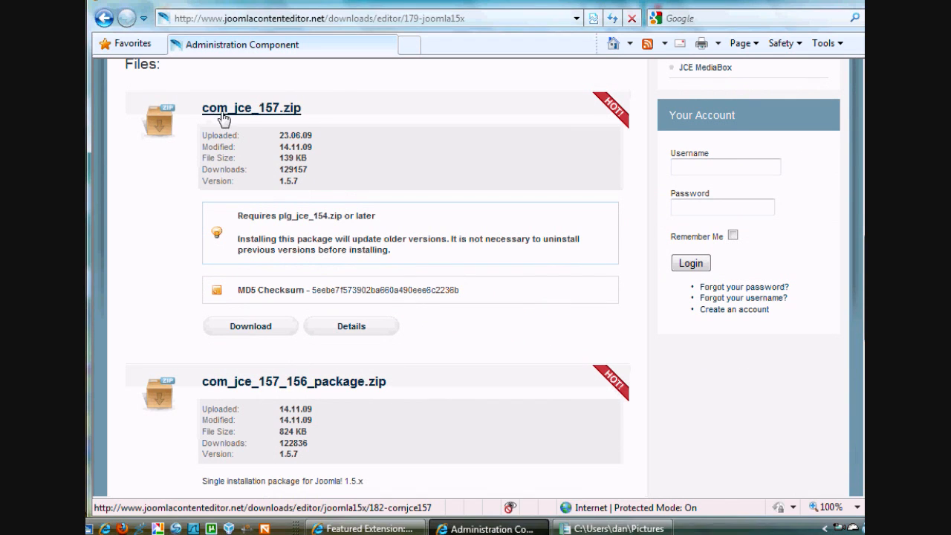
mouse_move(275, 129)
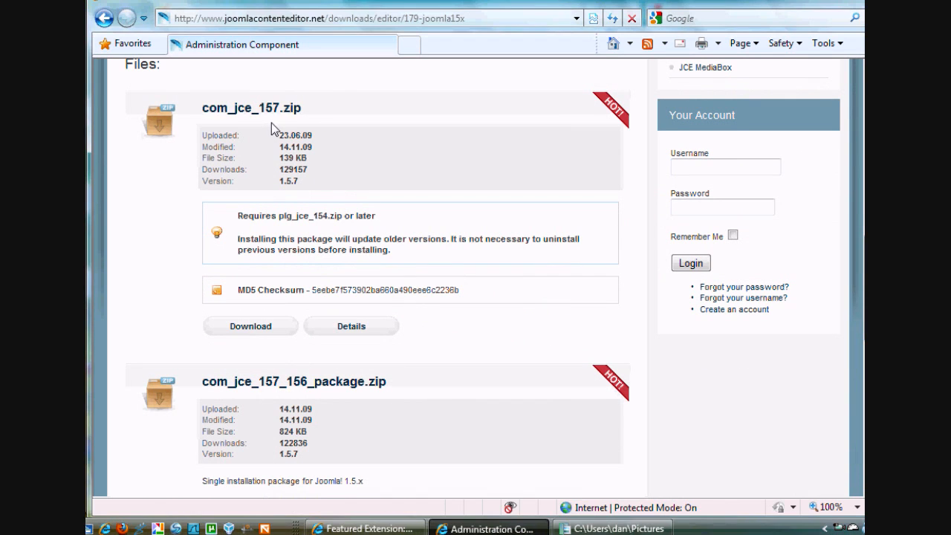
mouse_move(323, 268)
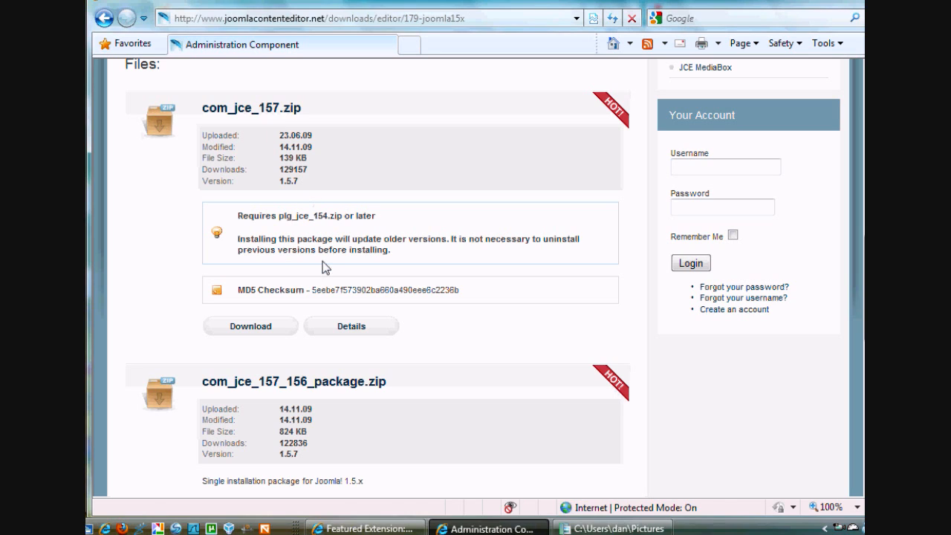
mouse_move(366, 236)
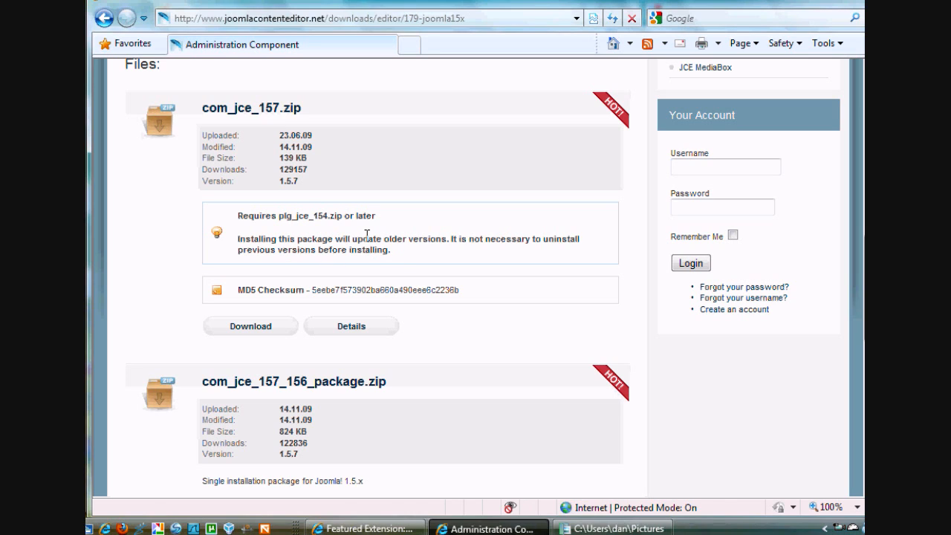
mouse_move(435, 273)
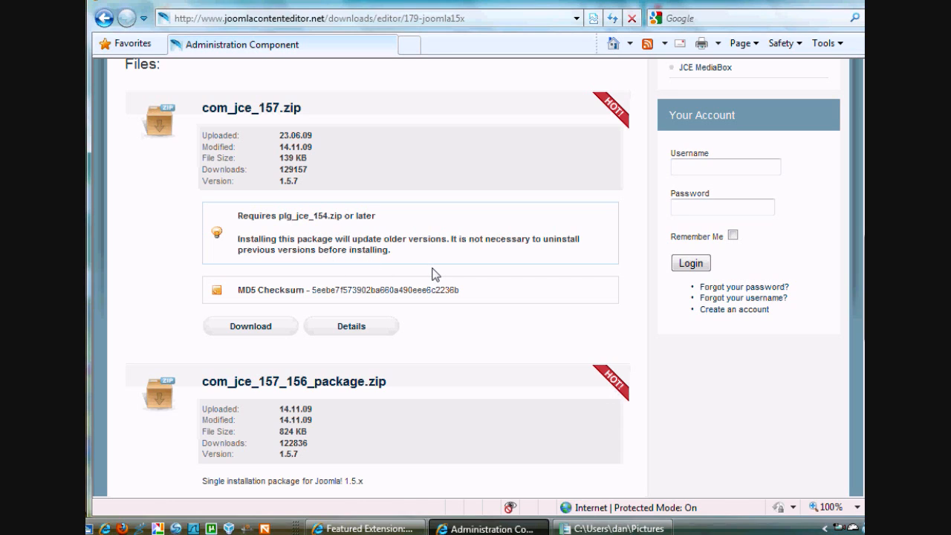
mouse_move(461, 267)
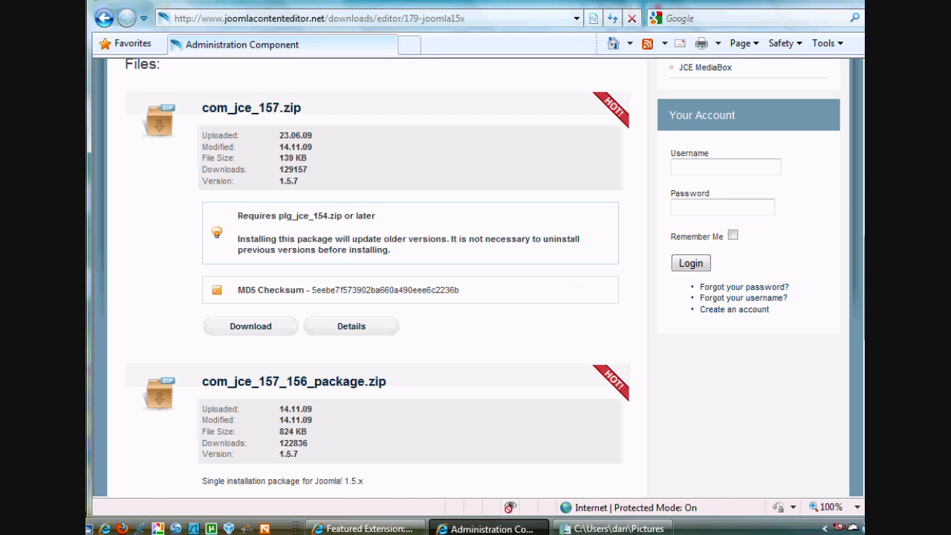
scroll(down, 3)
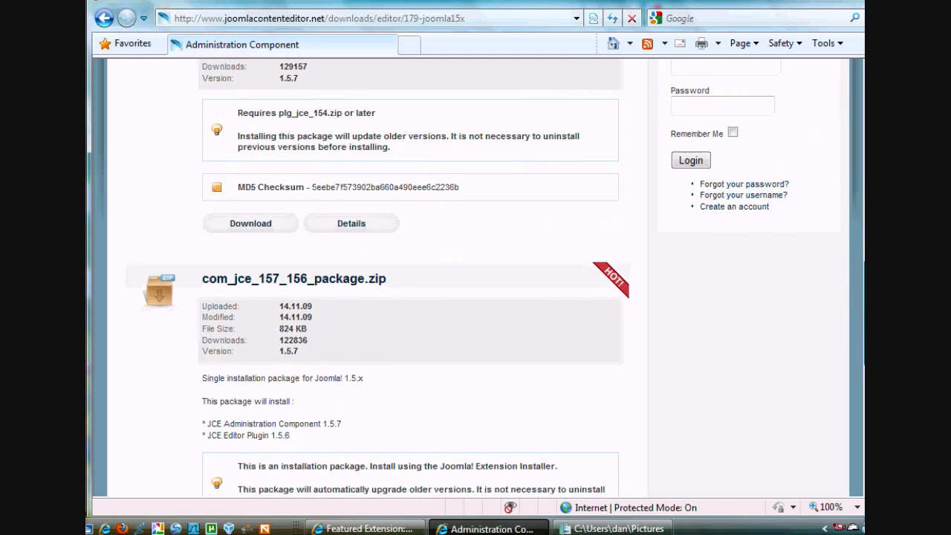
scroll(down, 3)
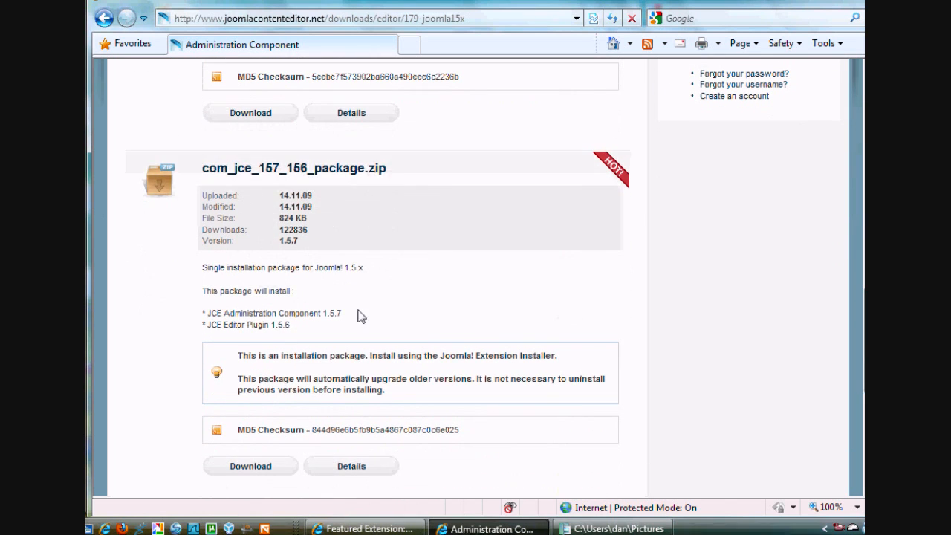
mouse_move(333, 287)
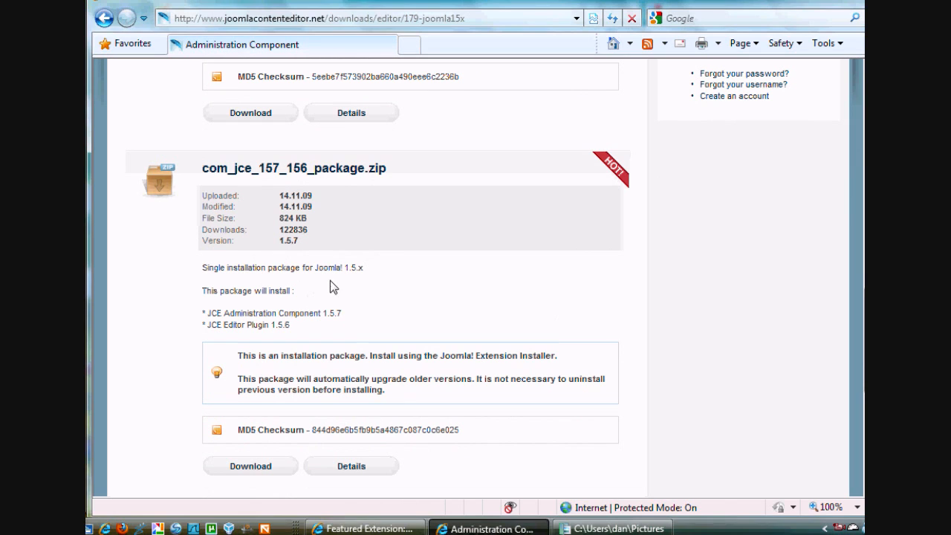
mouse_move(364, 298)
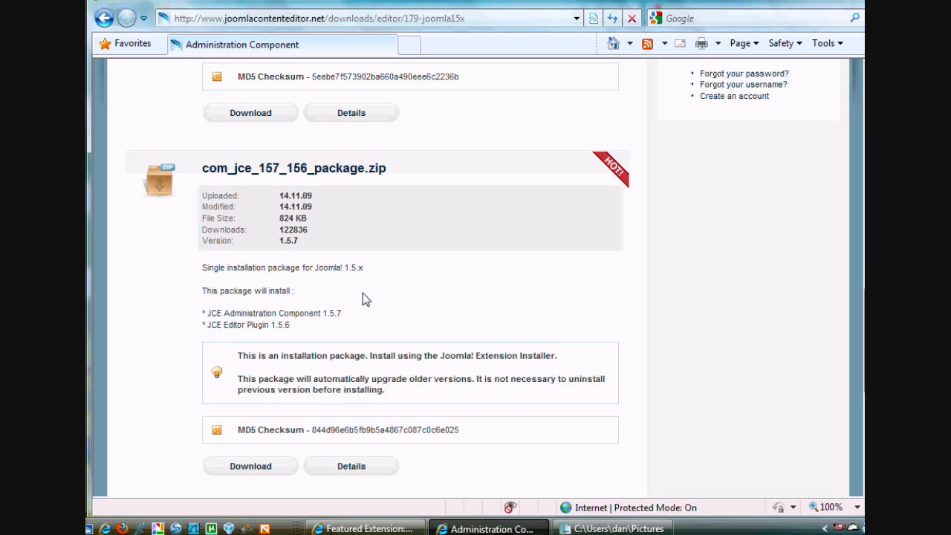
mouse_move(288, 348)
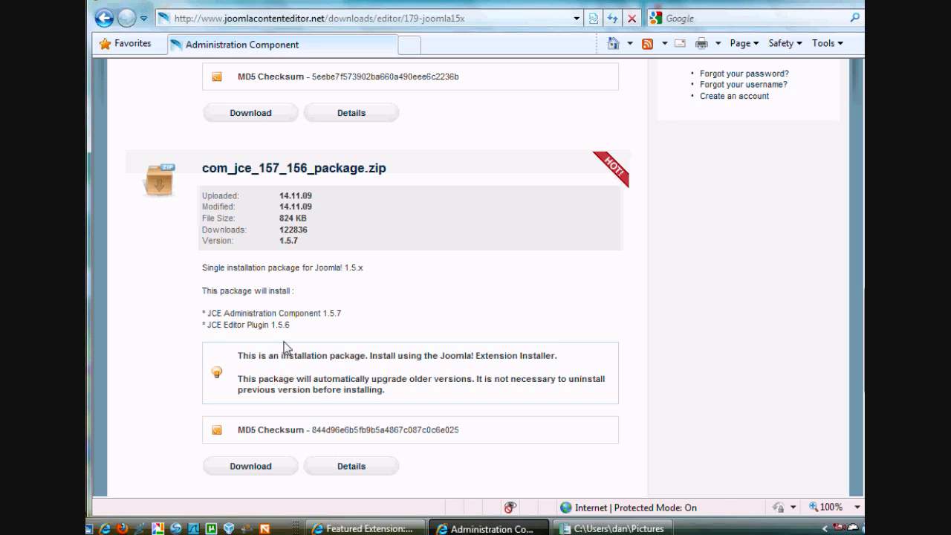
mouse_move(634, 371)
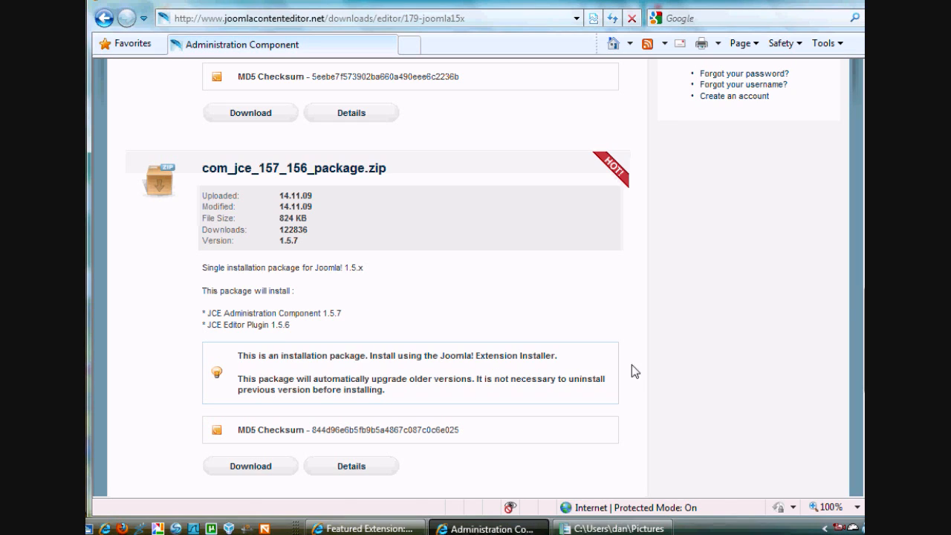
scroll(down, 3)
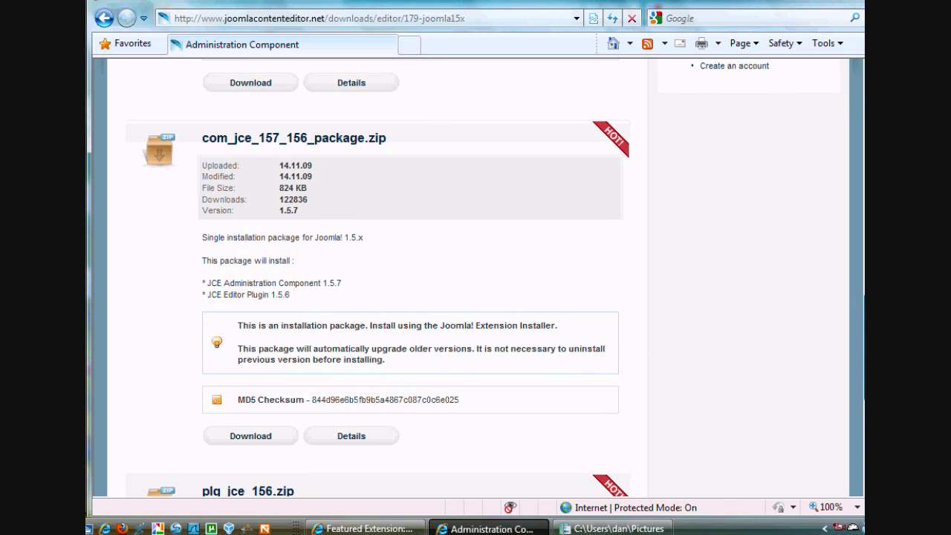
scroll(up, 3)
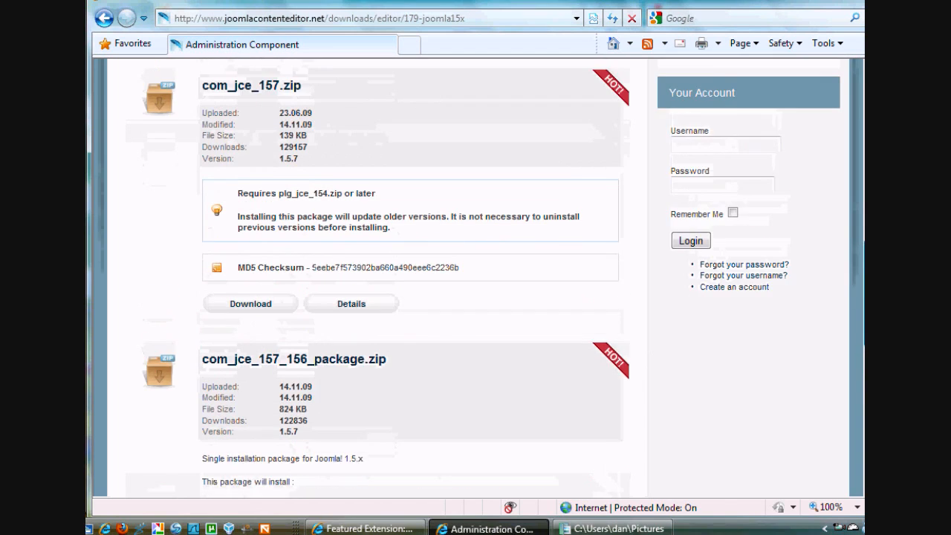
scroll(down, 3)
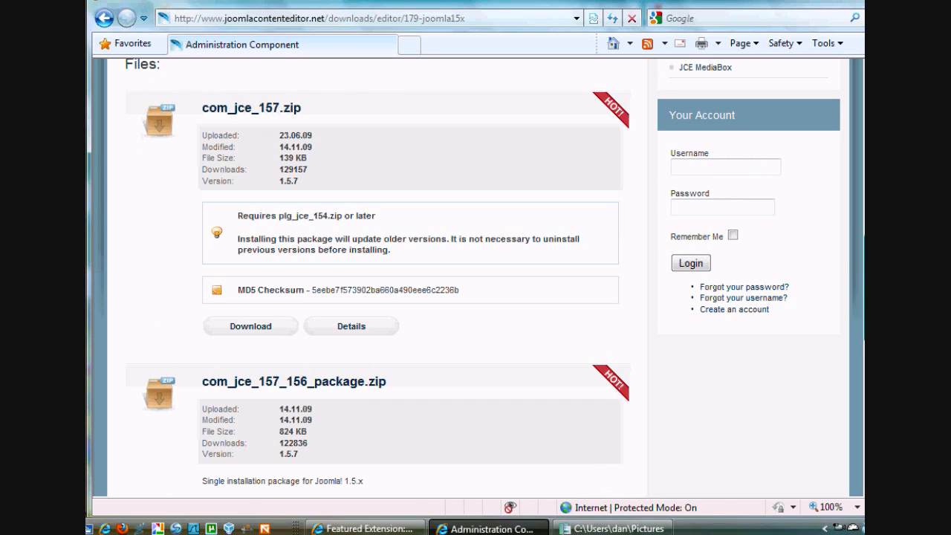
mouse_move(310, 234)
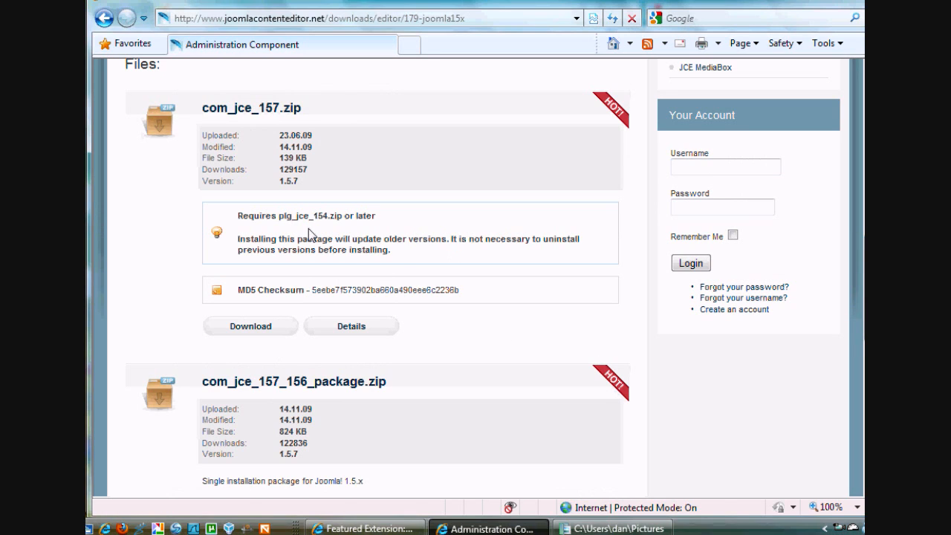
mouse_move(403, 340)
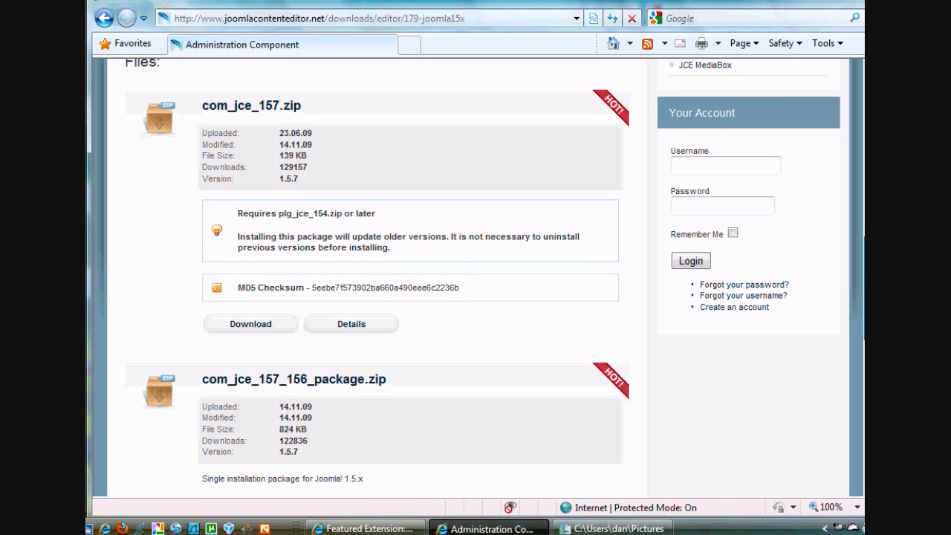
scroll(down, 3)
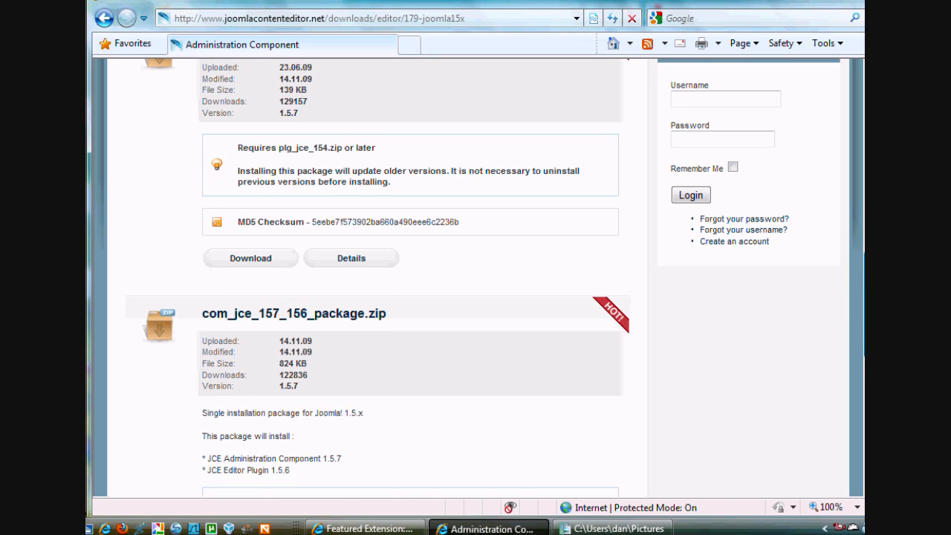
scroll(down, 3)
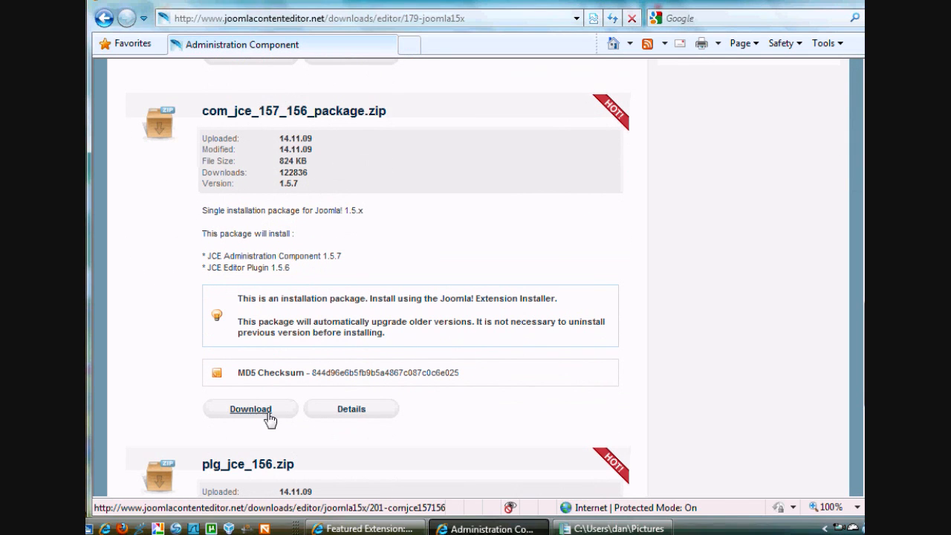
Step: Download com_jce_157_156_package.zip, saving it to the Desktop, and minimise the progress window
click(251, 408)
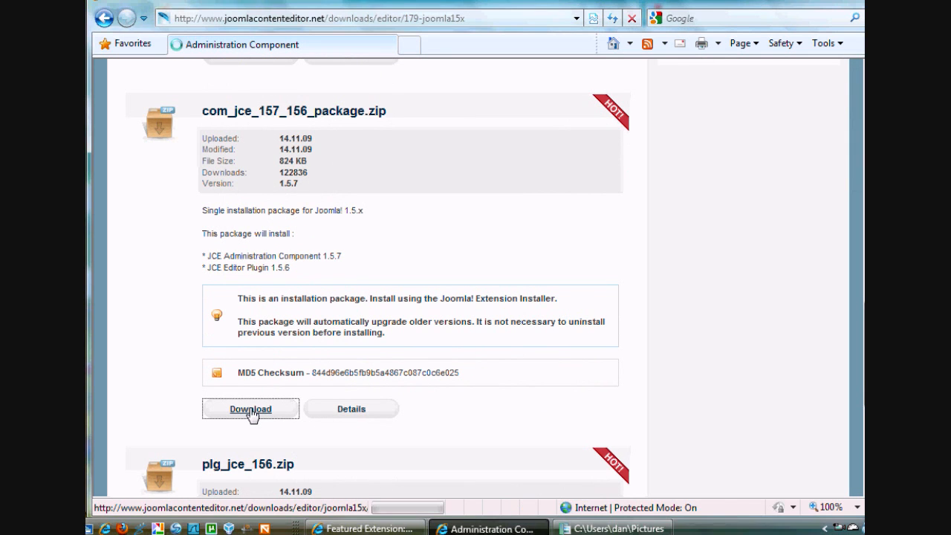
click(250, 409)
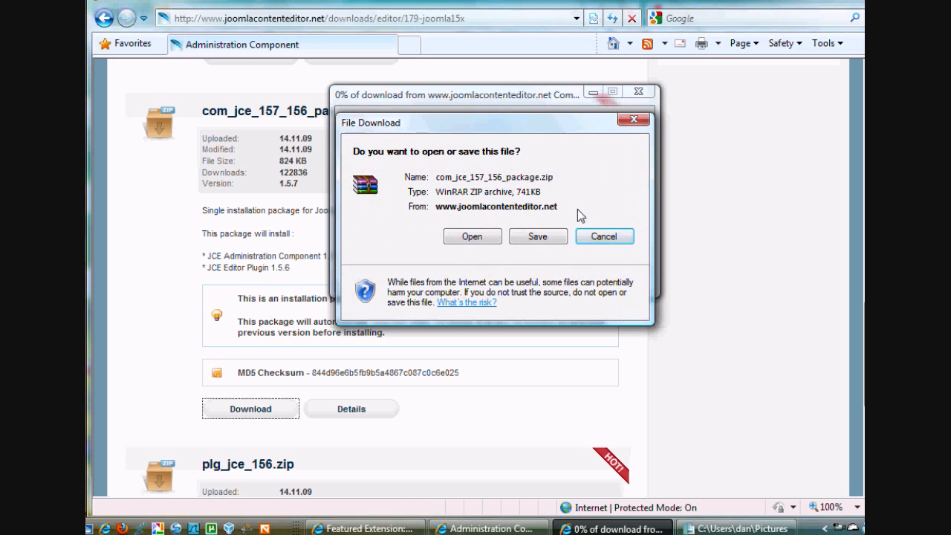
click(538, 236)
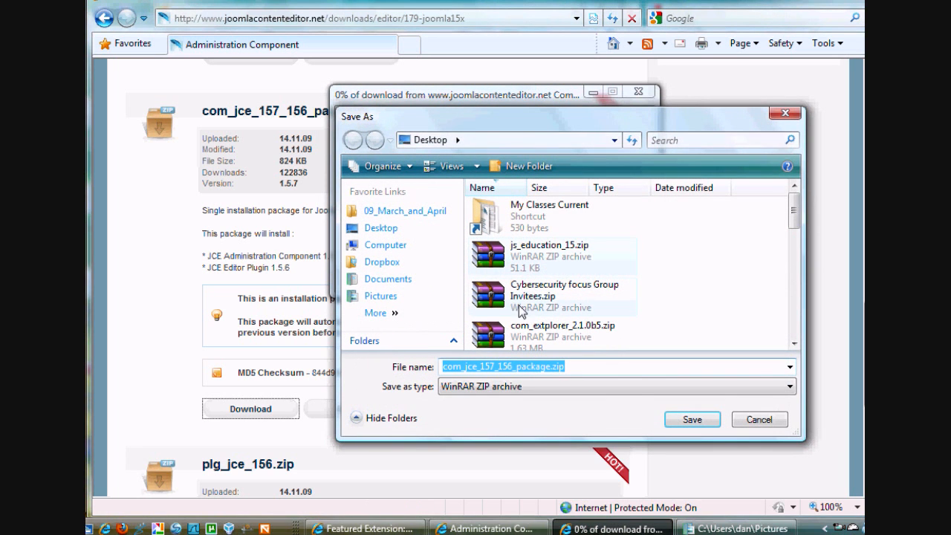
click(690, 419)
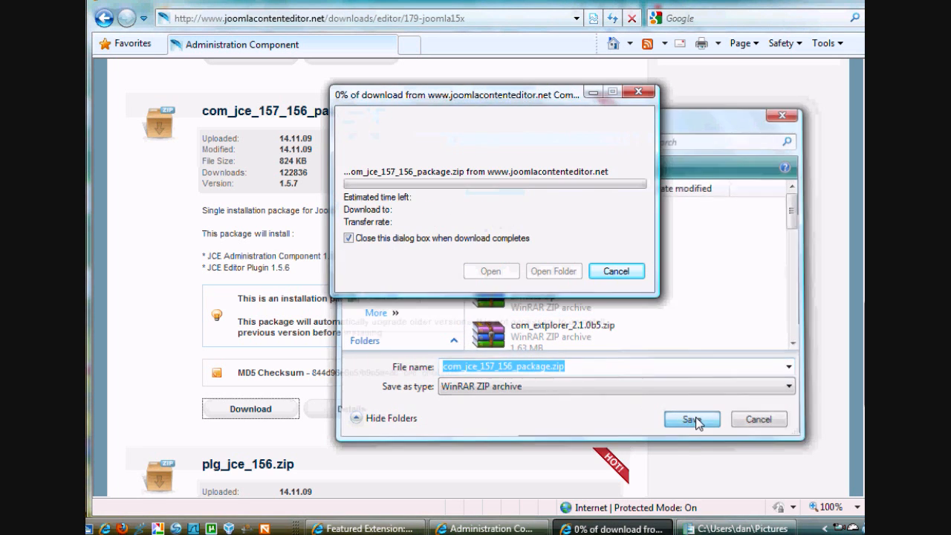
click(690, 418)
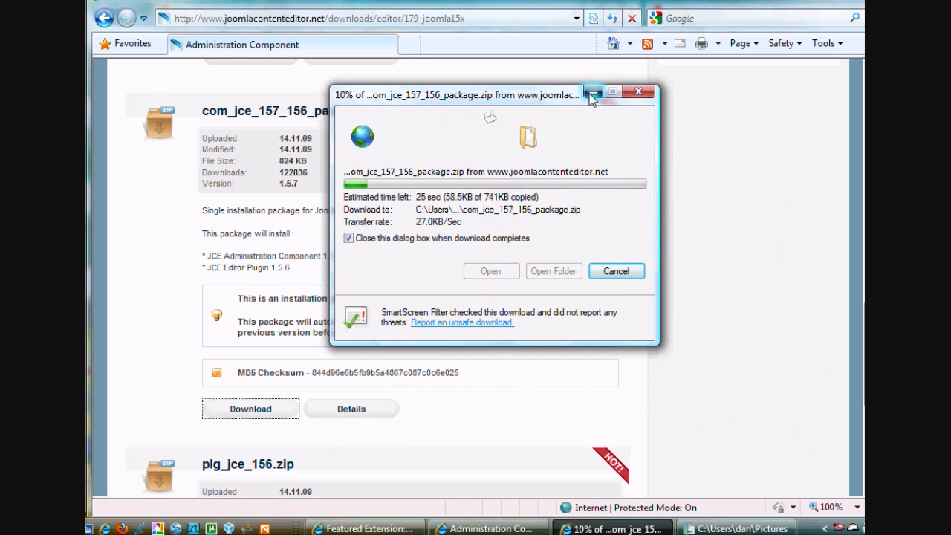
click(593, 91)
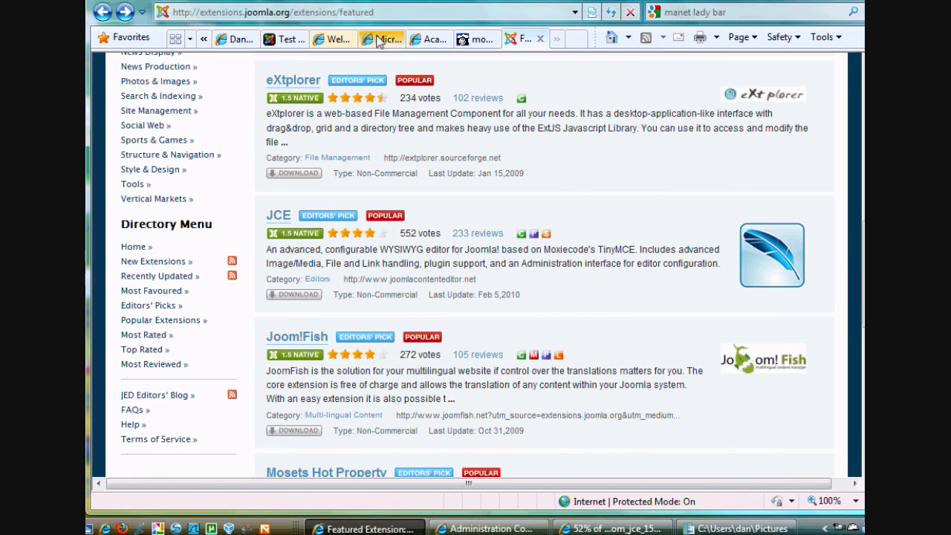
Step: Log in to the Test Site 2 administrator back-end as 'admin' and reach the control panel
click(280, 38)
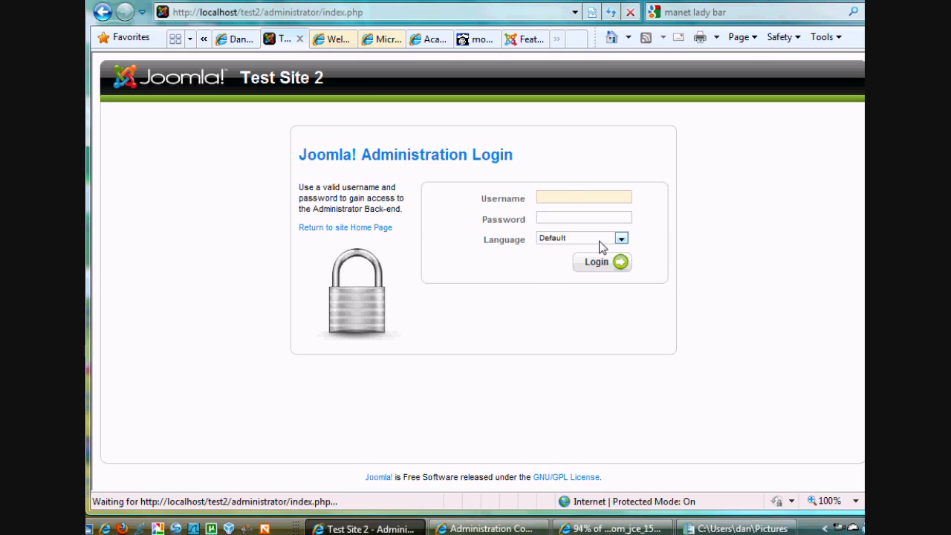
click(583, 197)
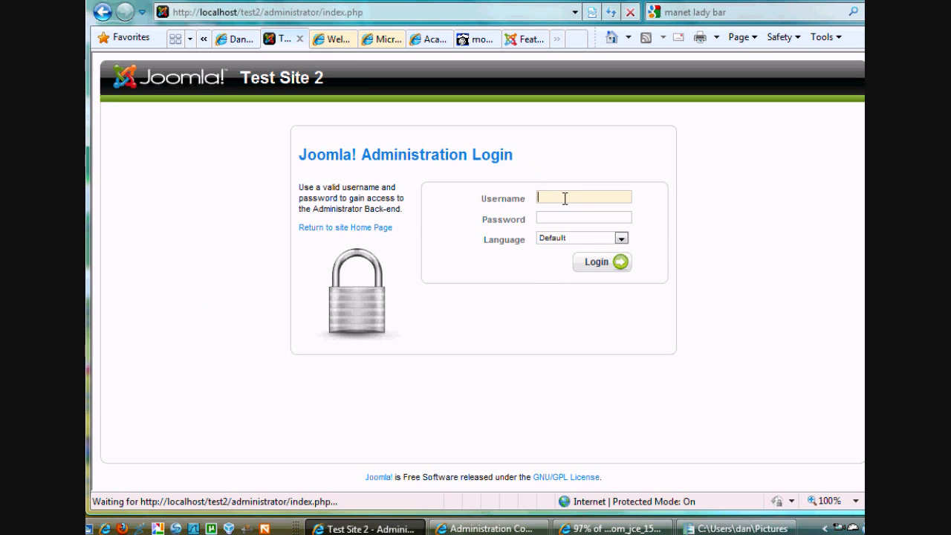
text(admin)
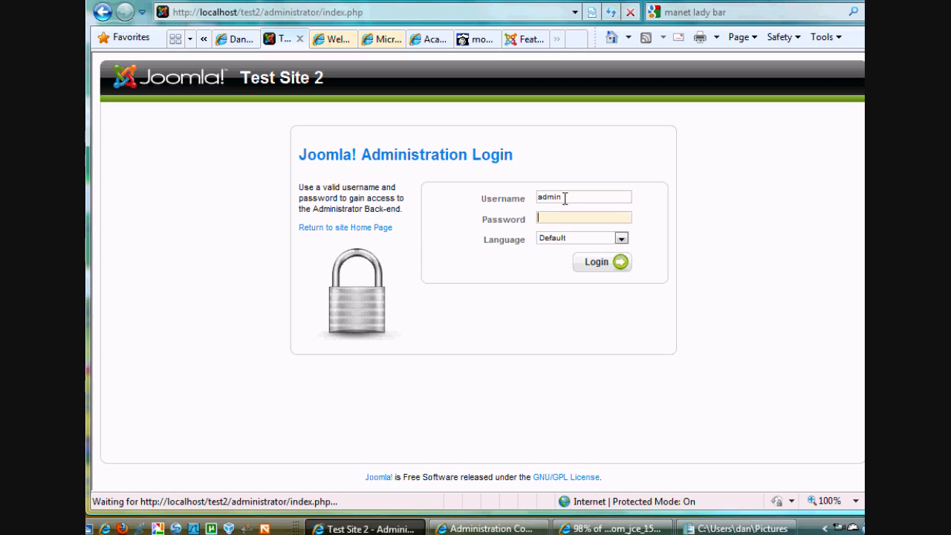
text(•)
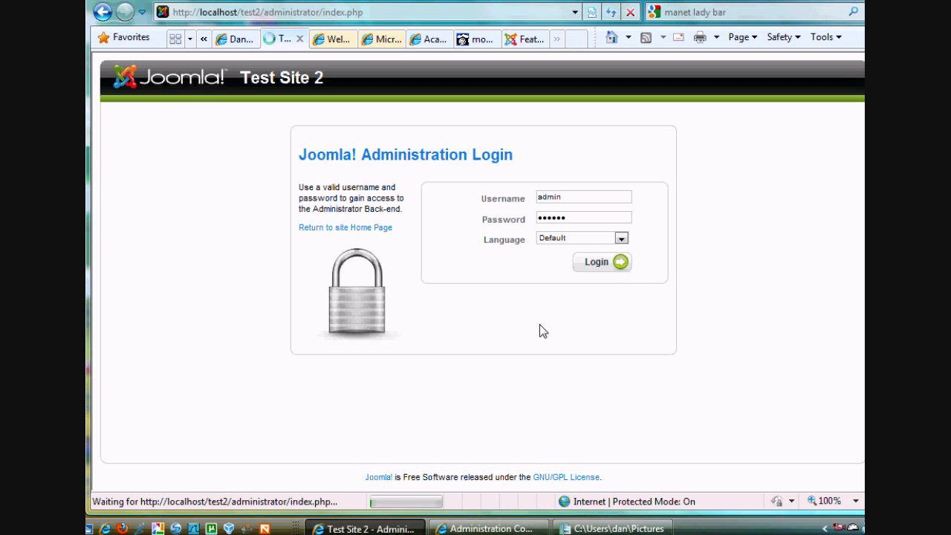
click(601, 261)
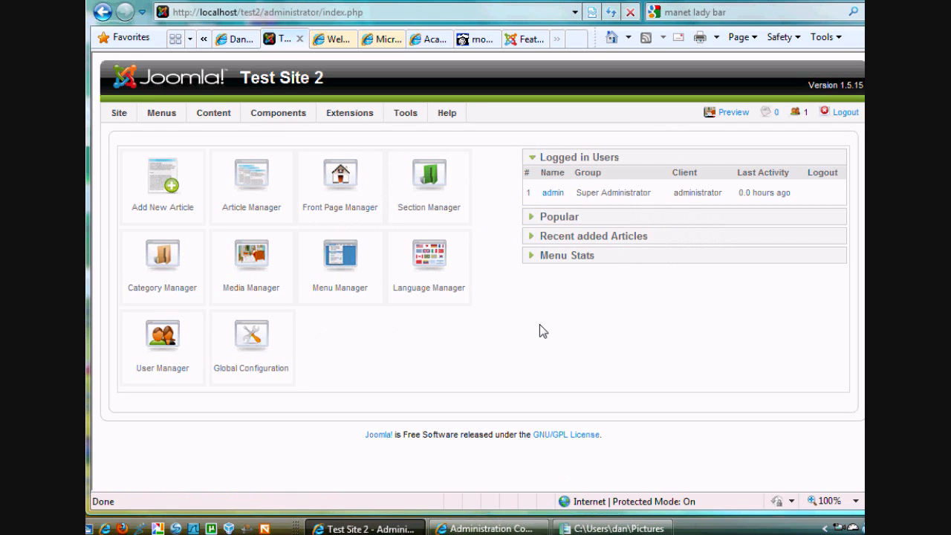
Step: In Extension Manager Install, choose com_jce_157_156_package.zip from the Desktop and upload it
click(349, 113)
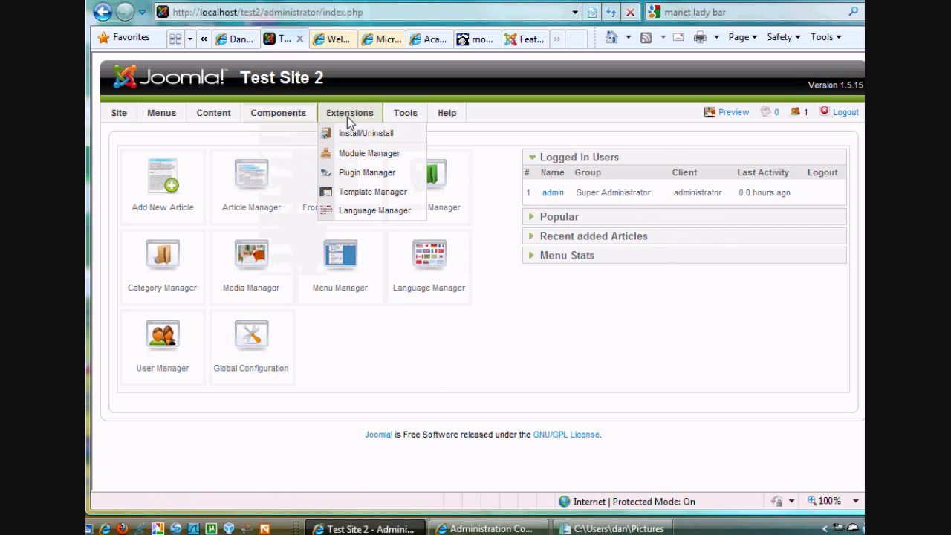
click(366, 133)
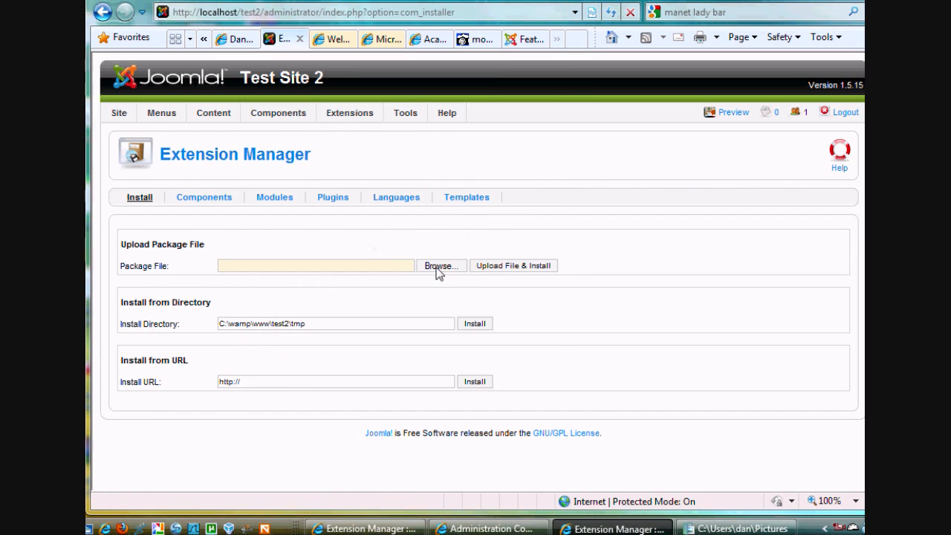
click(440, 265)
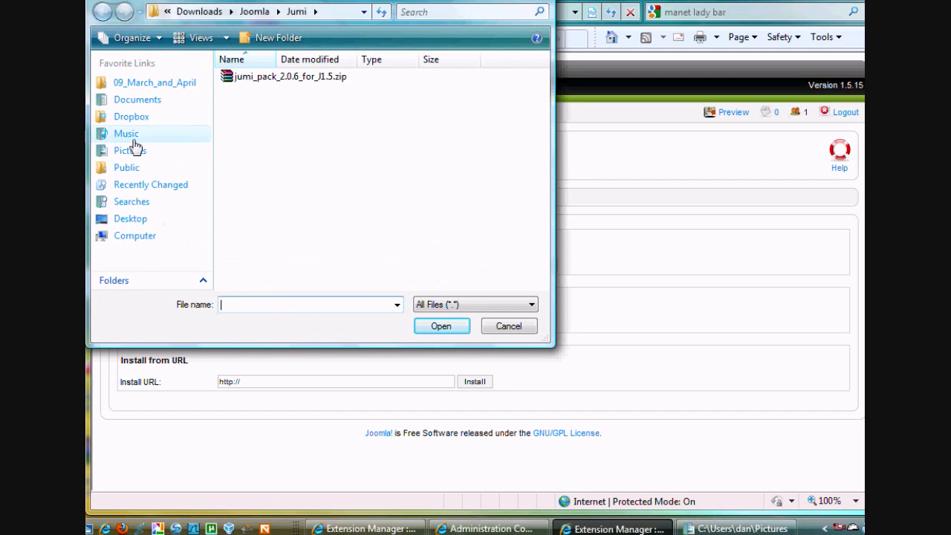
click(130, 218)
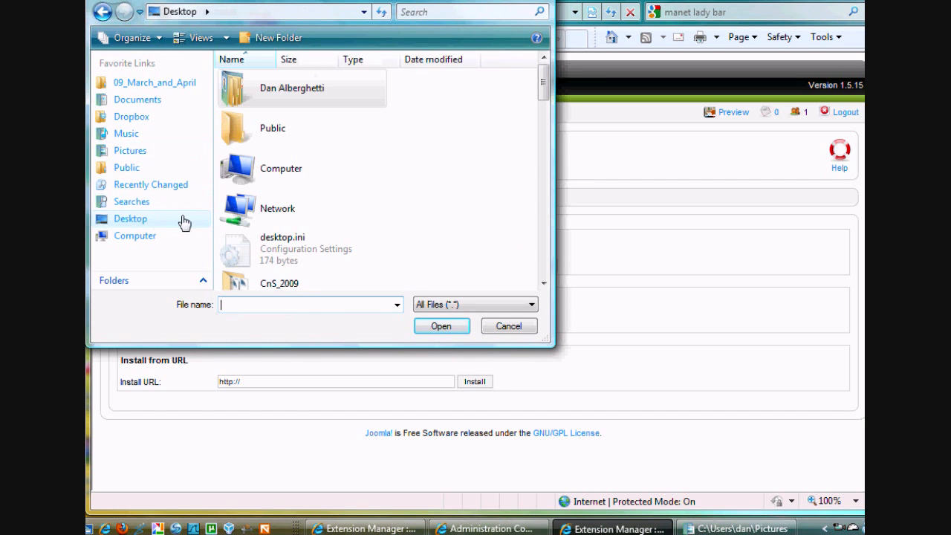
scroll(down, 3)
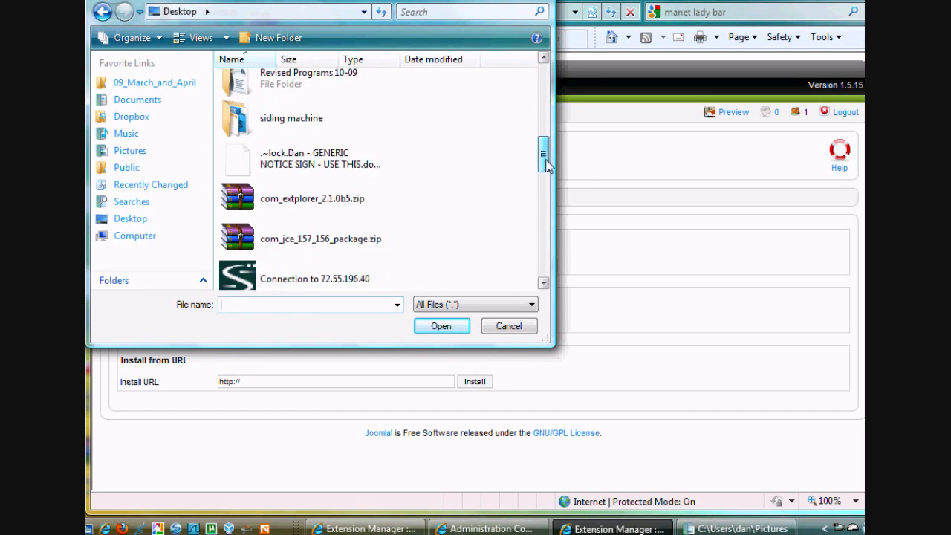
scroll(down, 3)
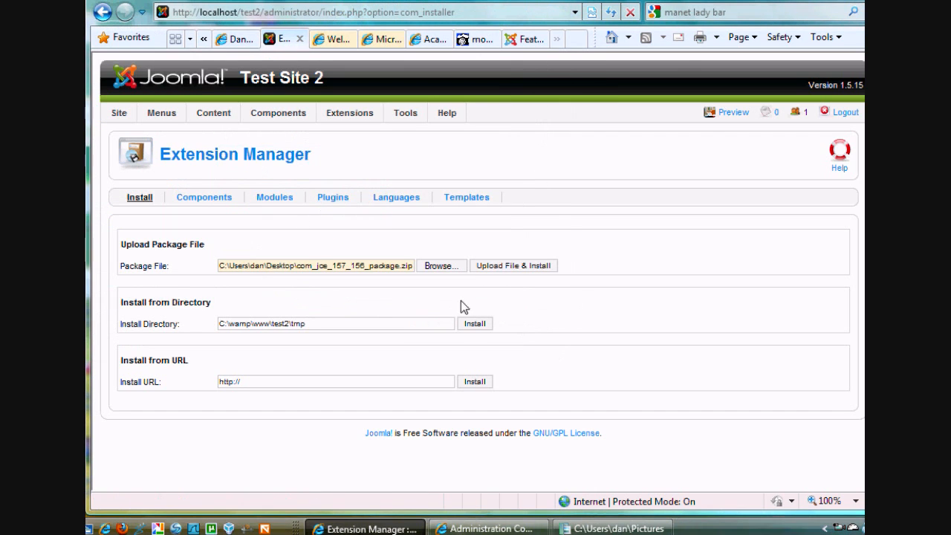
click(513, 265)
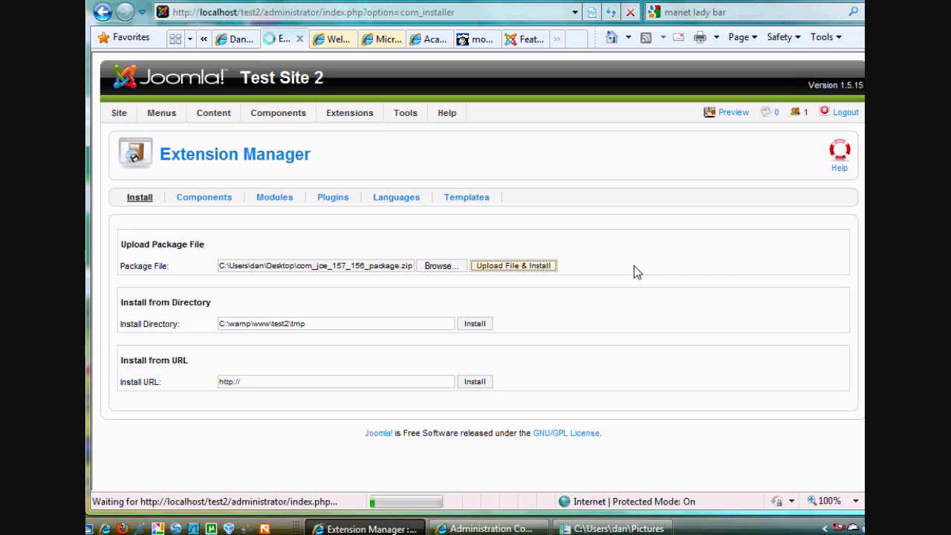
mouse_move(602, 311)
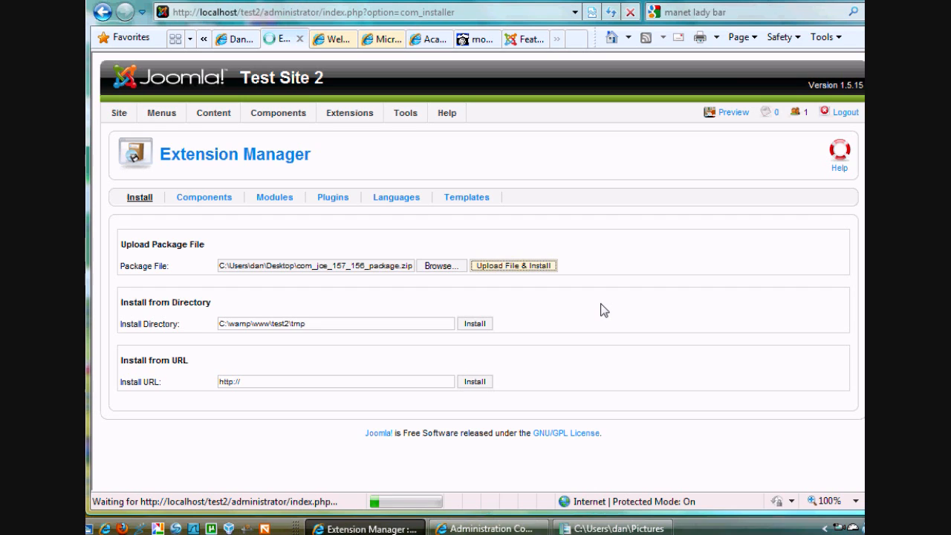
mouse_move(598, 416)
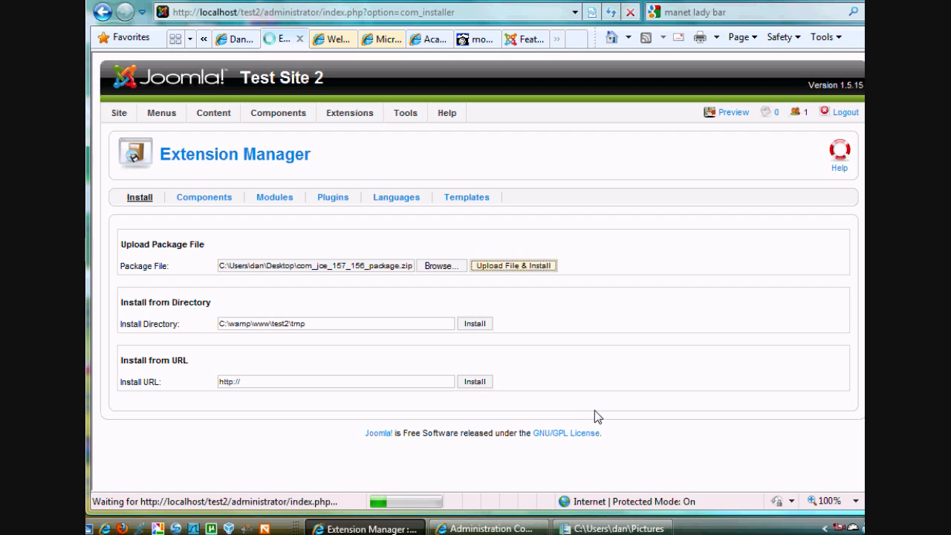
Step: Review the JCE install summary confirming Administration Component 1.5.7 and Editor Plugin 1.5.6
click(513, 265)
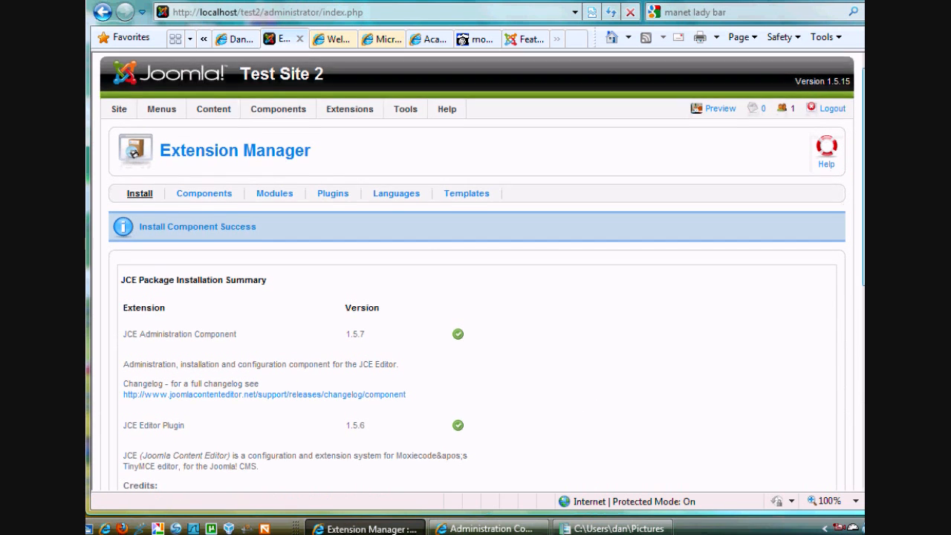
scroll(down, 3)
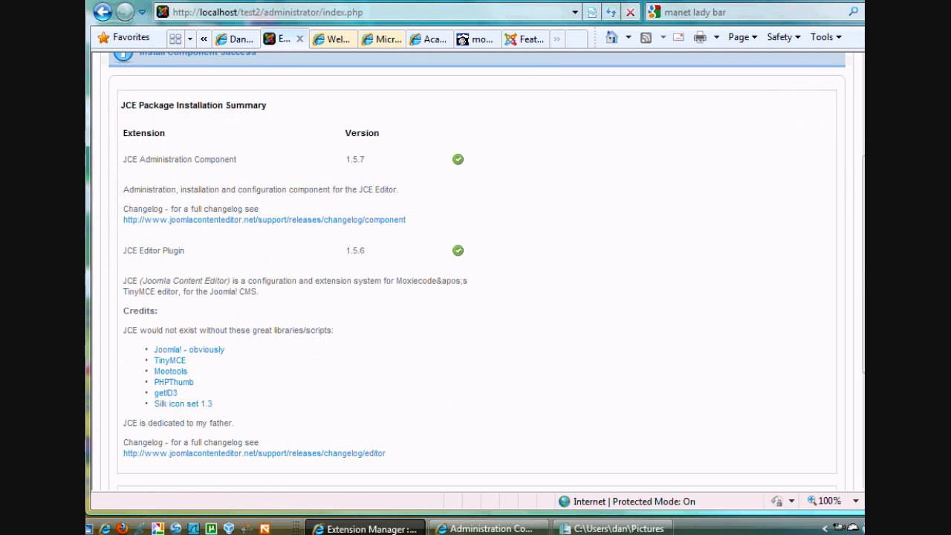
mouse_move(207, 164)
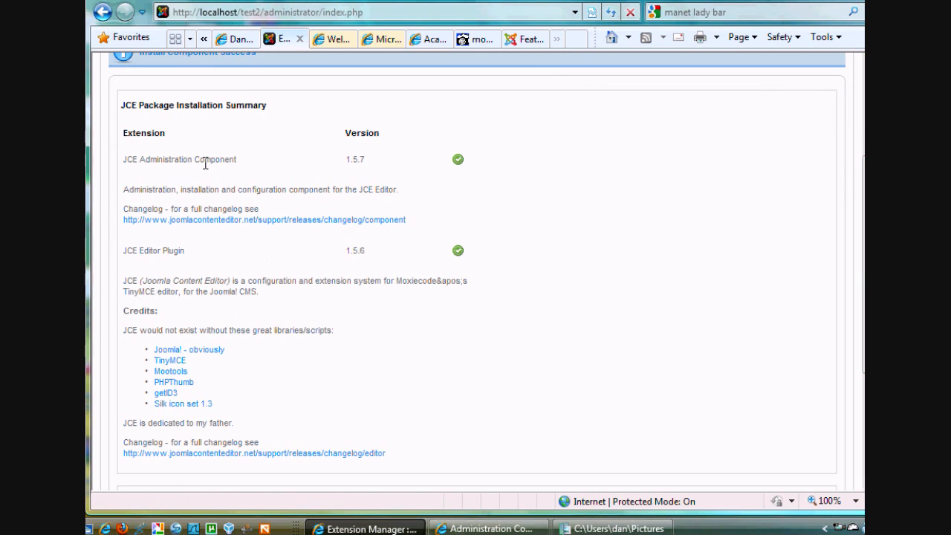
mouse_move(193, 269)
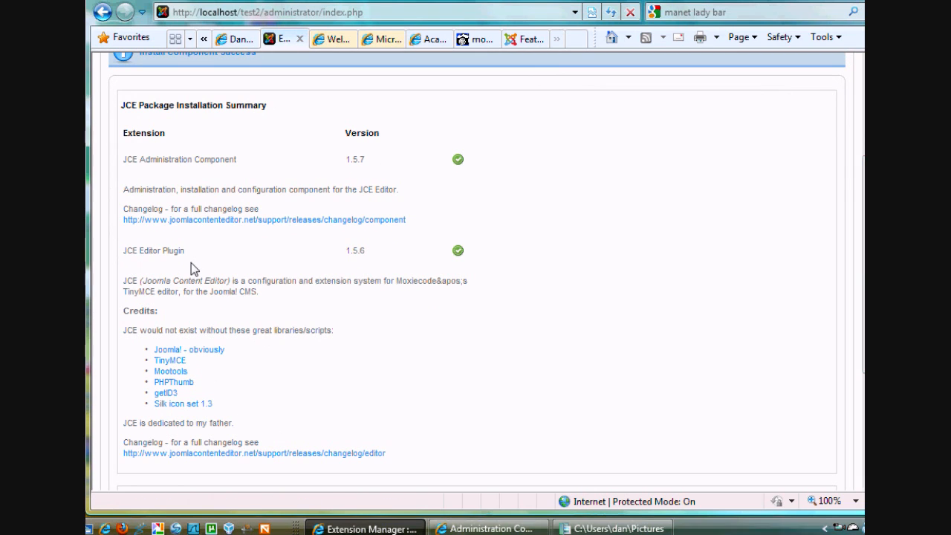
mouse_move(832, 263)
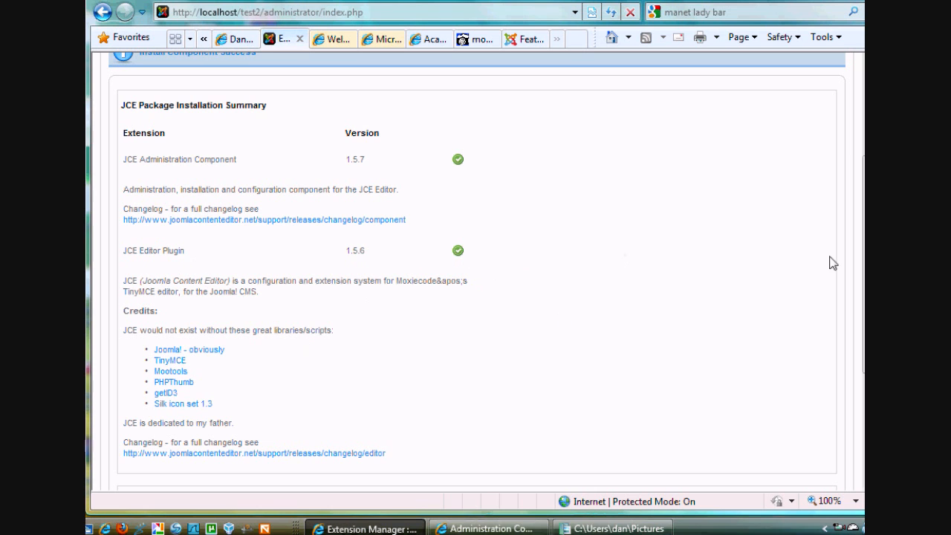
scroll(down, 3)
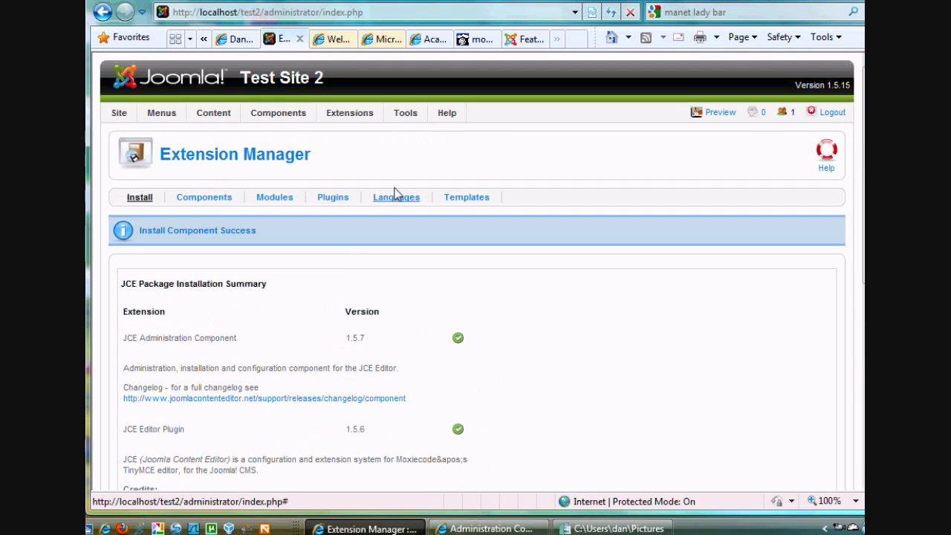
Step: Reach Components > JCE Administration Control Panel and read its not-default-editor warning
click(278, 112)
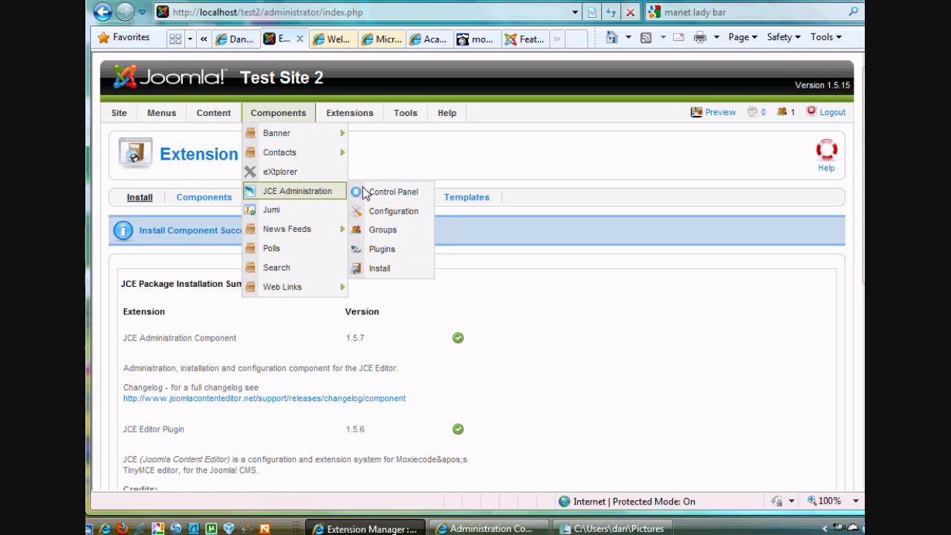
click(396, 191)
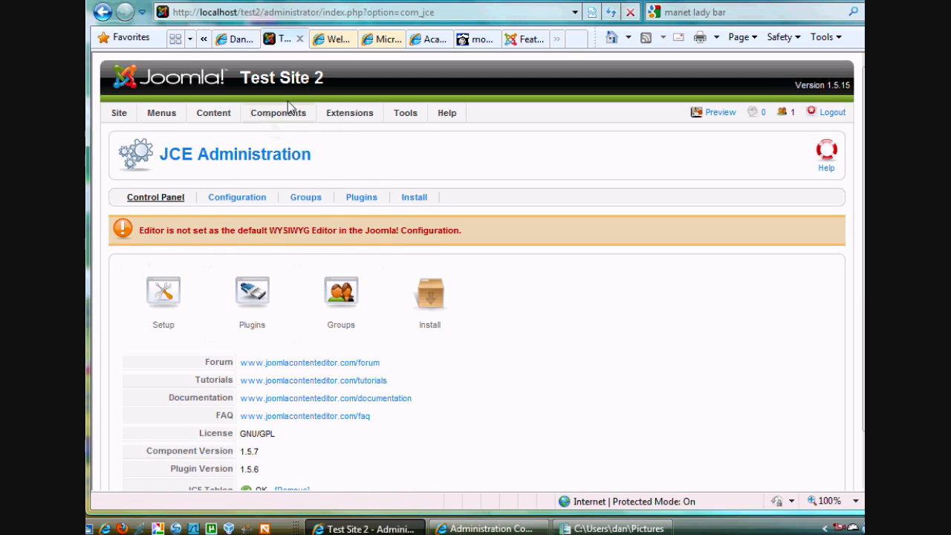
click(278, 112)
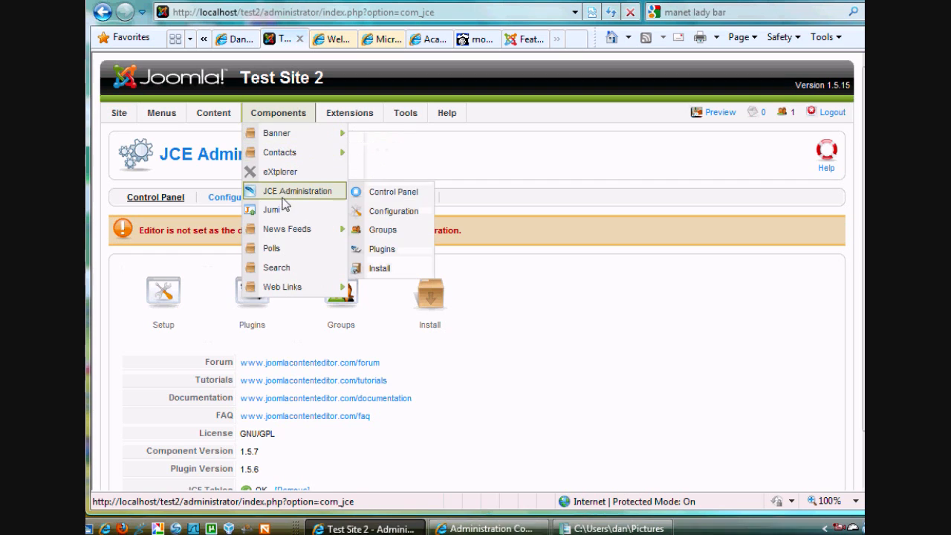
click(393, 191)
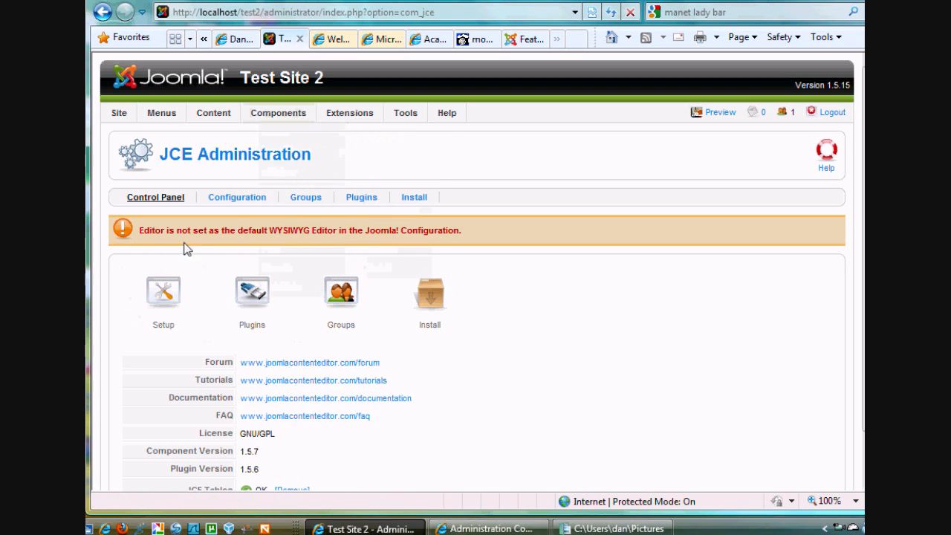
mouse_move(354, 245)
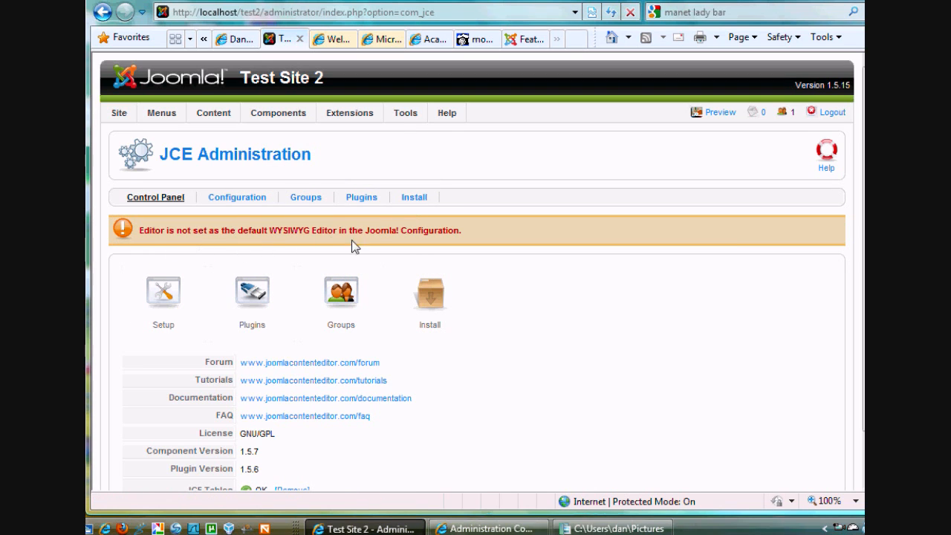
mouse_move(501, 246)
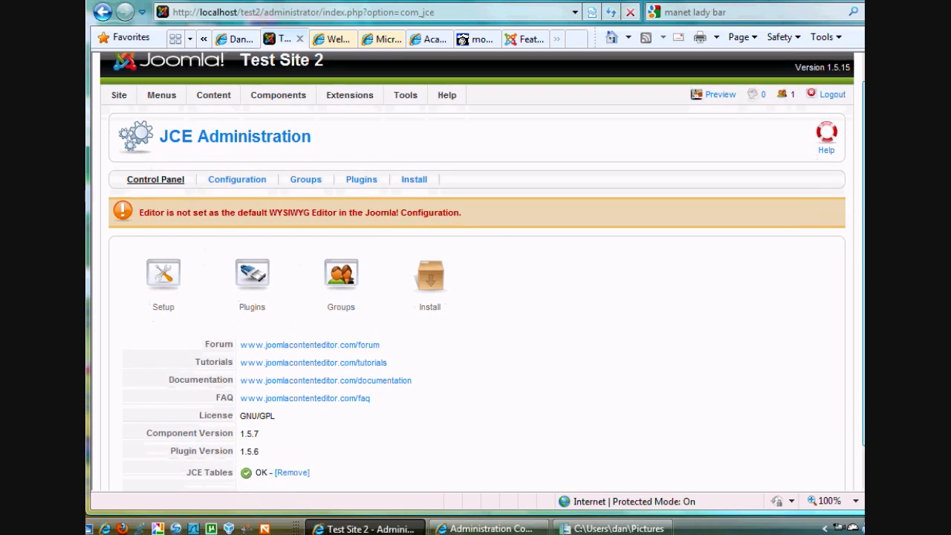
scroll(up, 3)
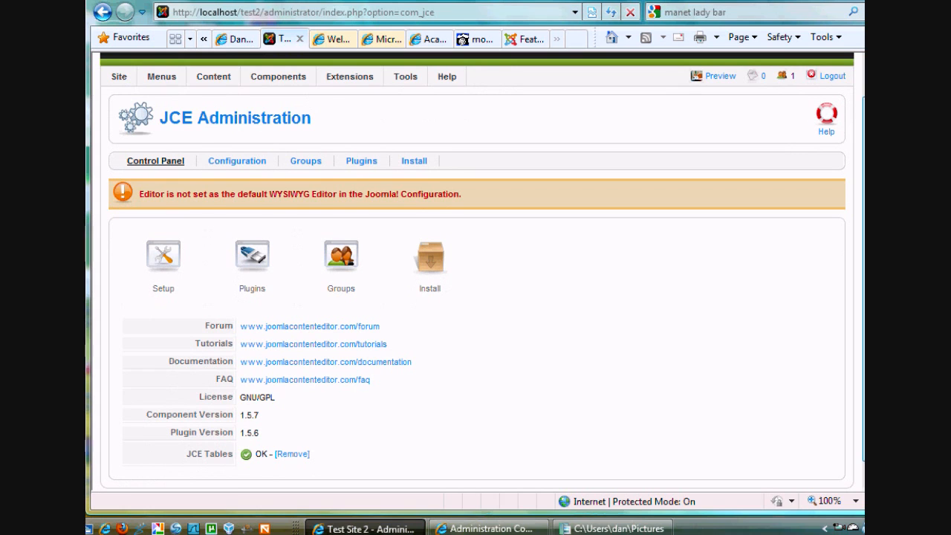
scroll(up, 3)
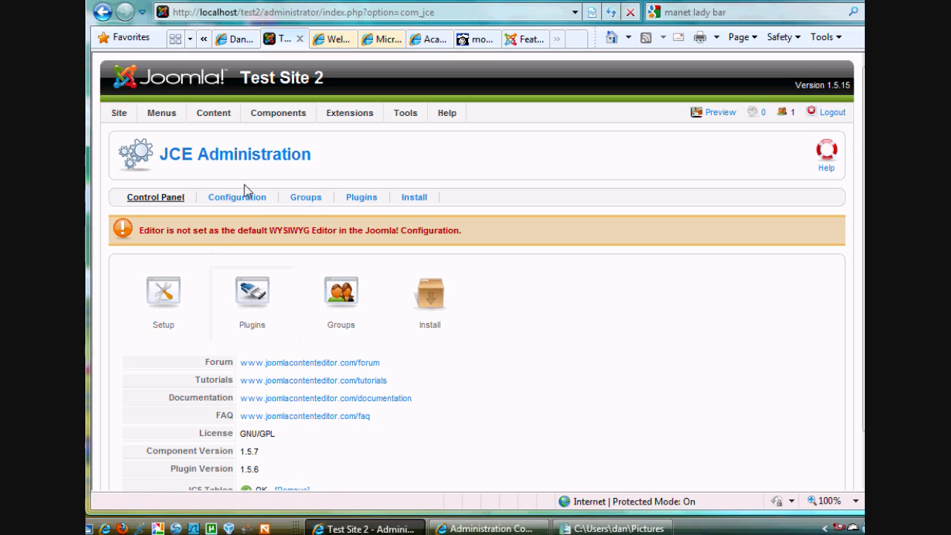
mouse_move(413, 197)
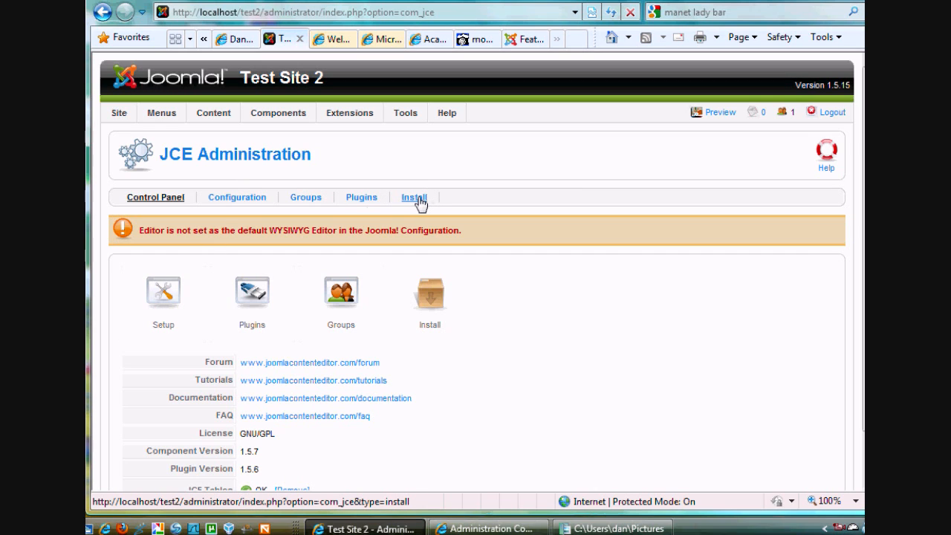
mouse_move(178, 290)
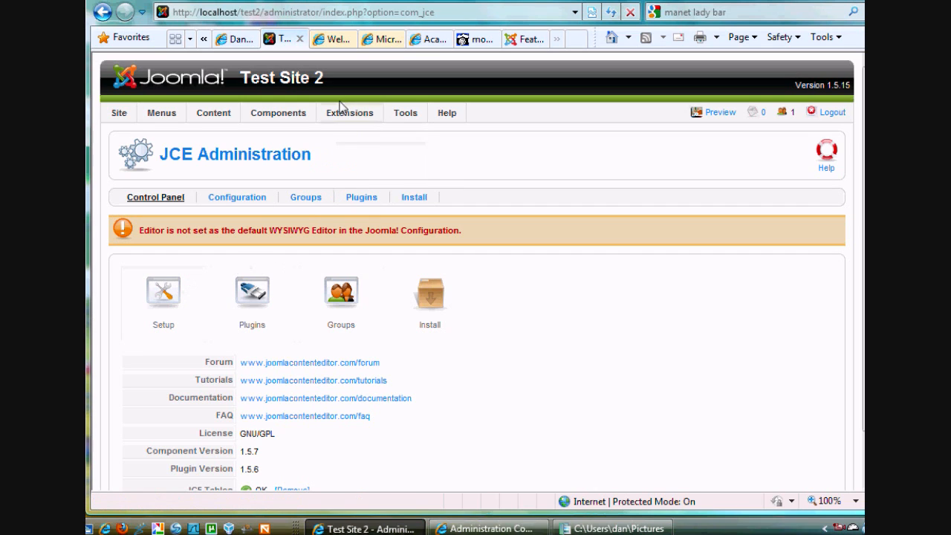
click(349, 112)
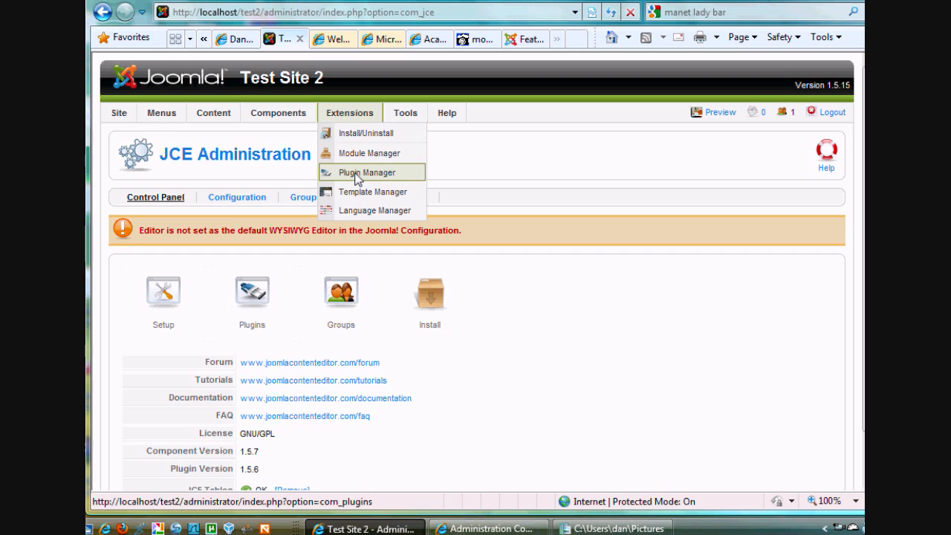
click(366, 172)
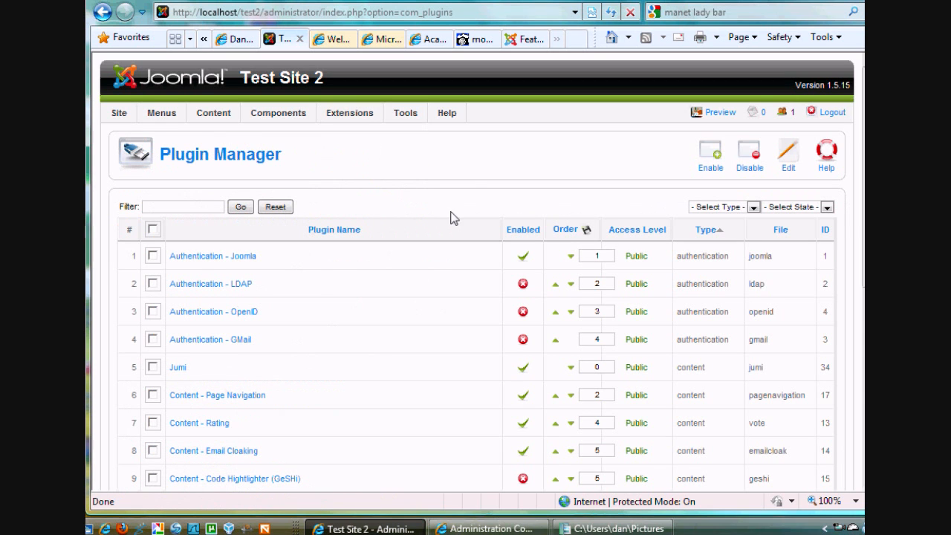
scroll(up, 3)
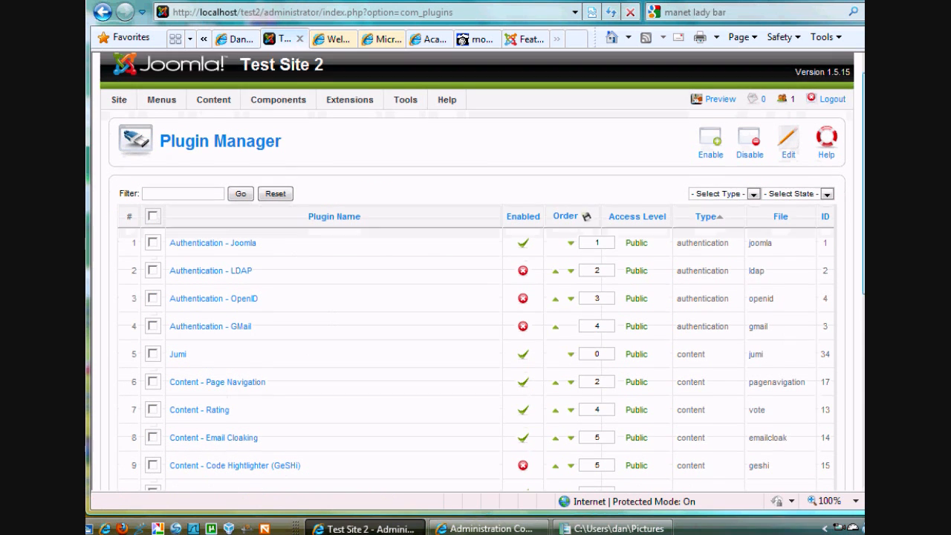
scroll(down, 3)
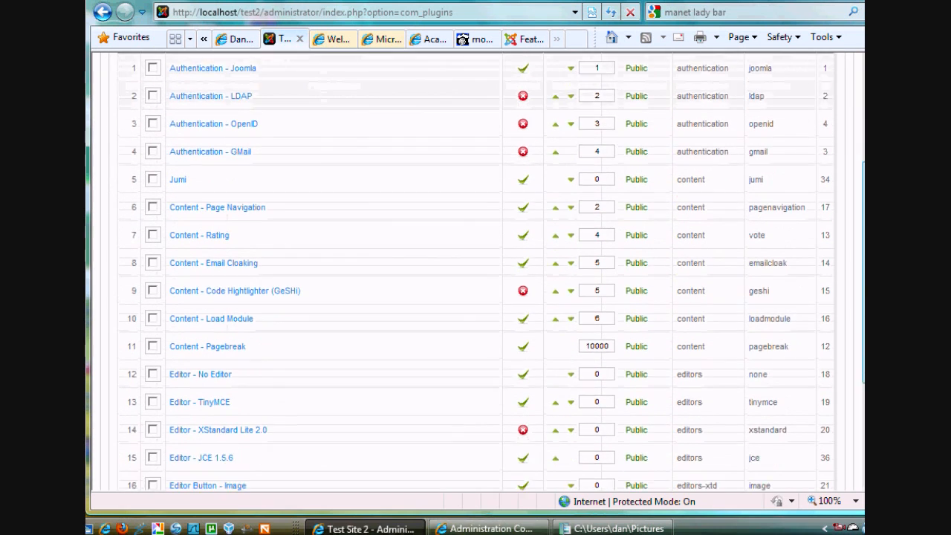
scroll(down, 3)
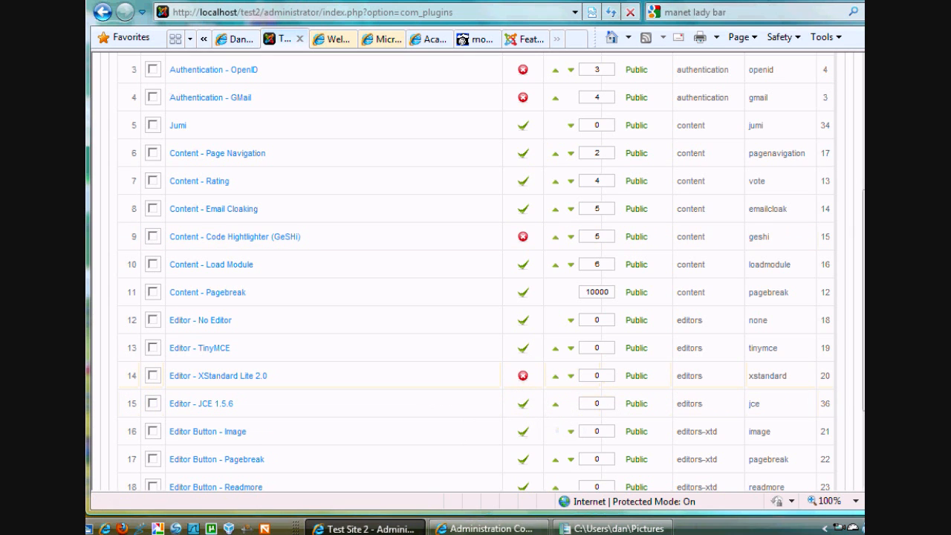
scroll(up, 3)
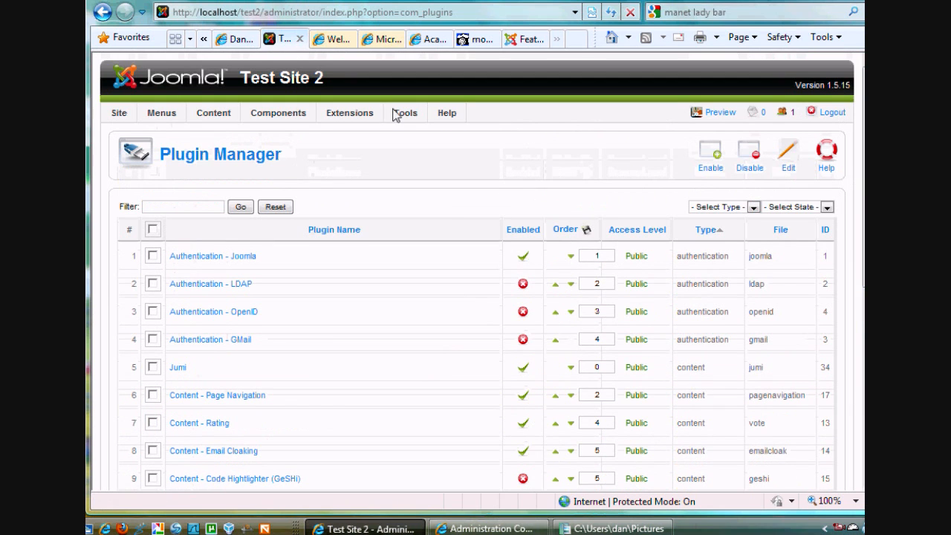
Step: In Site Global Configuration, set Default WYSIWYG Editor to 'Editor - JCE 1.5.6' and save
click(118, 112)
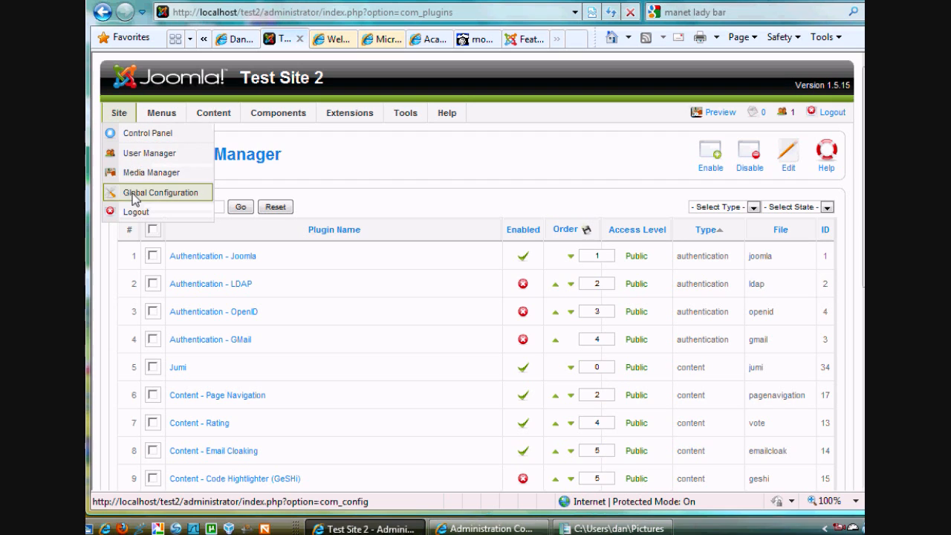
click(160, 192)
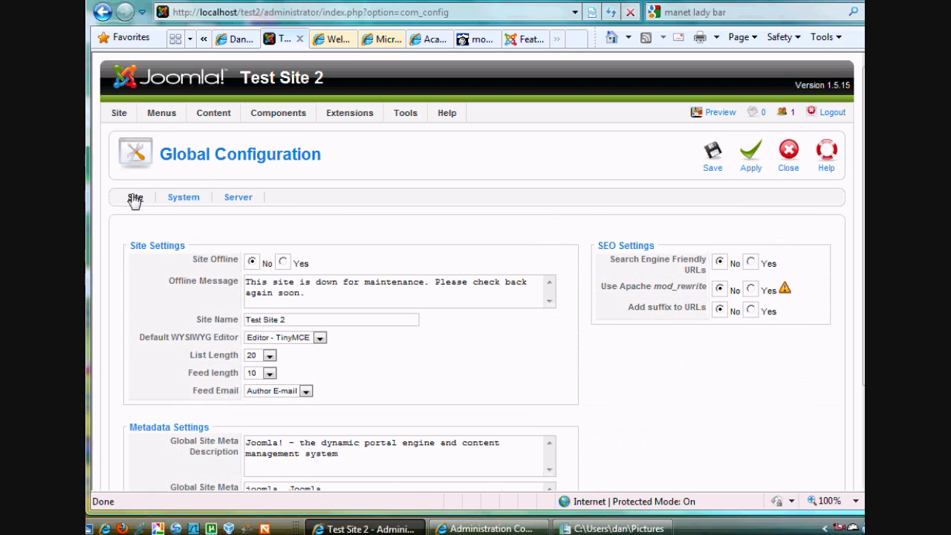
click(319, 337)
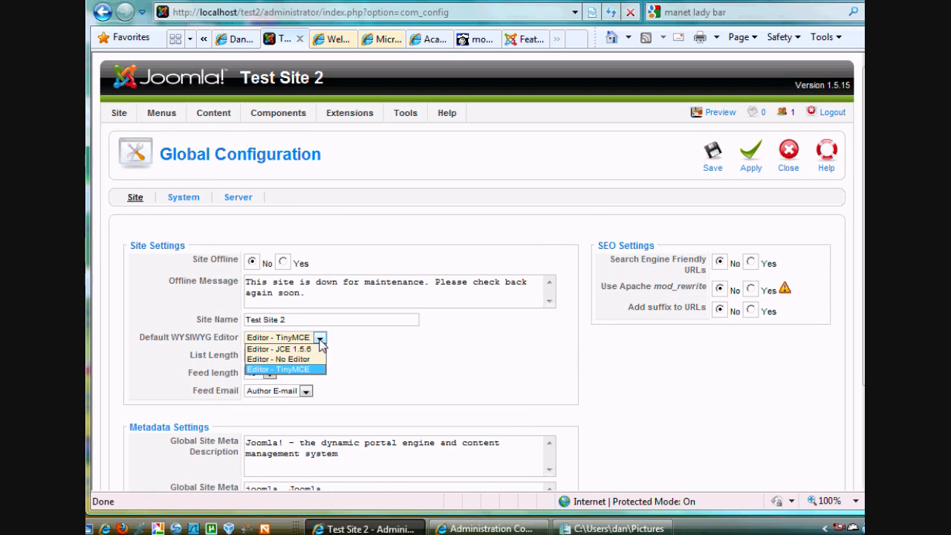
click(279, 349)
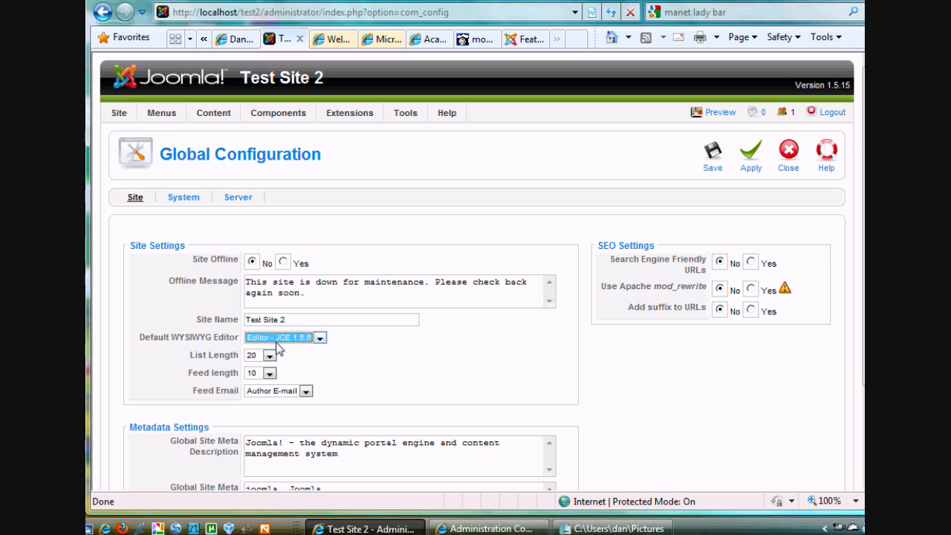
mouse_move(712, 149)
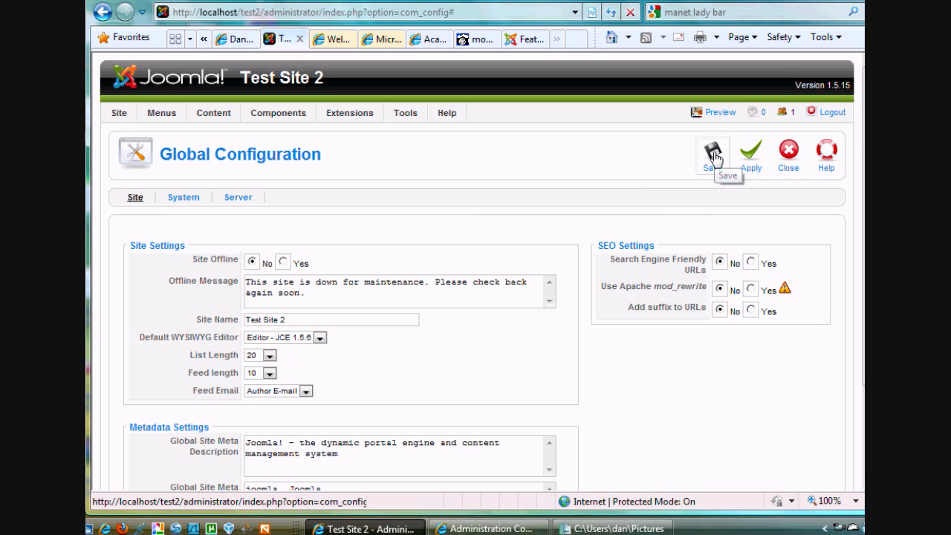
click(712, 152)
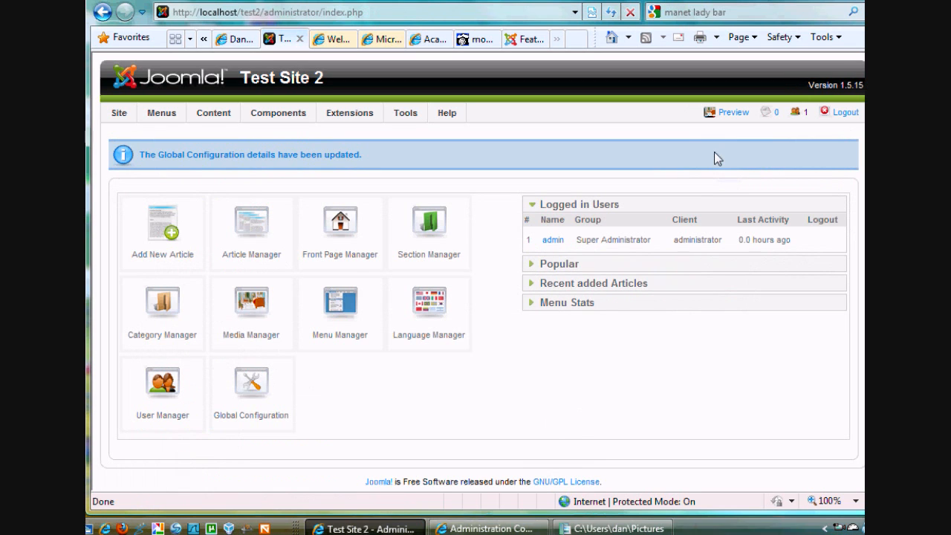
mouse_move(259, 146)
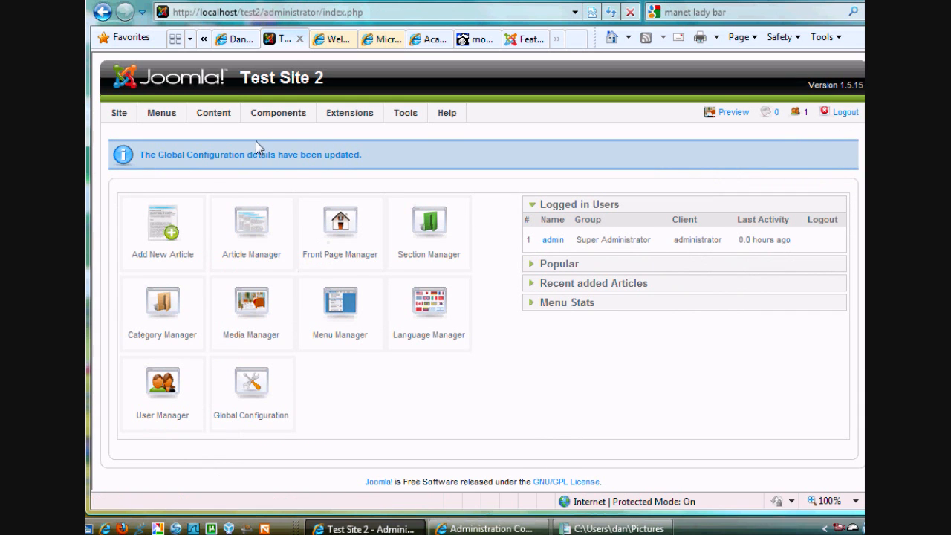
Step: From Content > Article Manager, load 'The Blog 1' for editing in the JCE editor
click(213, 112)
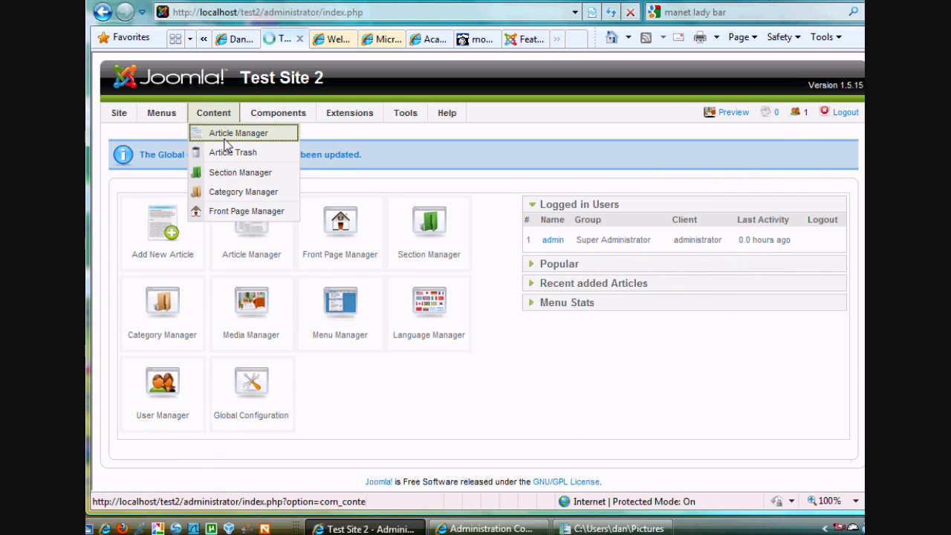
click(238, 132)
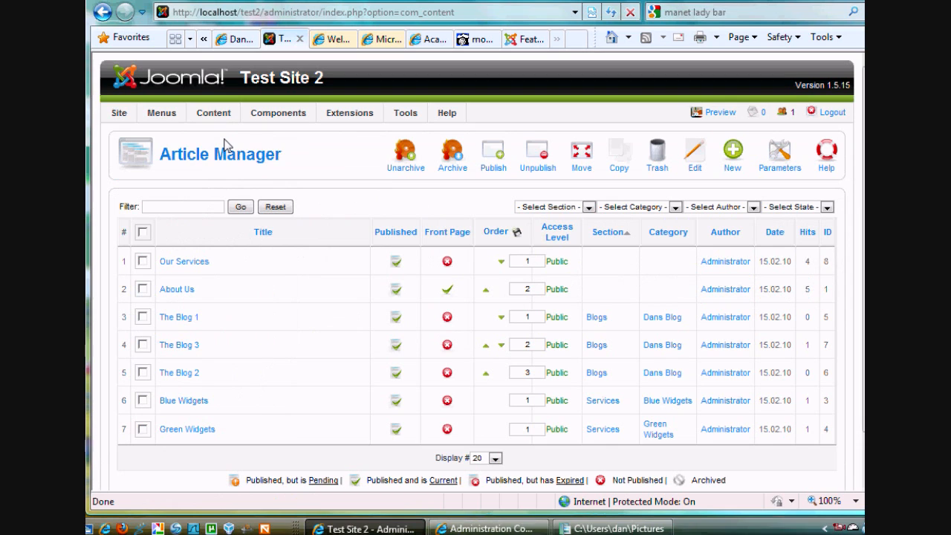
mouse_move(192, 158)
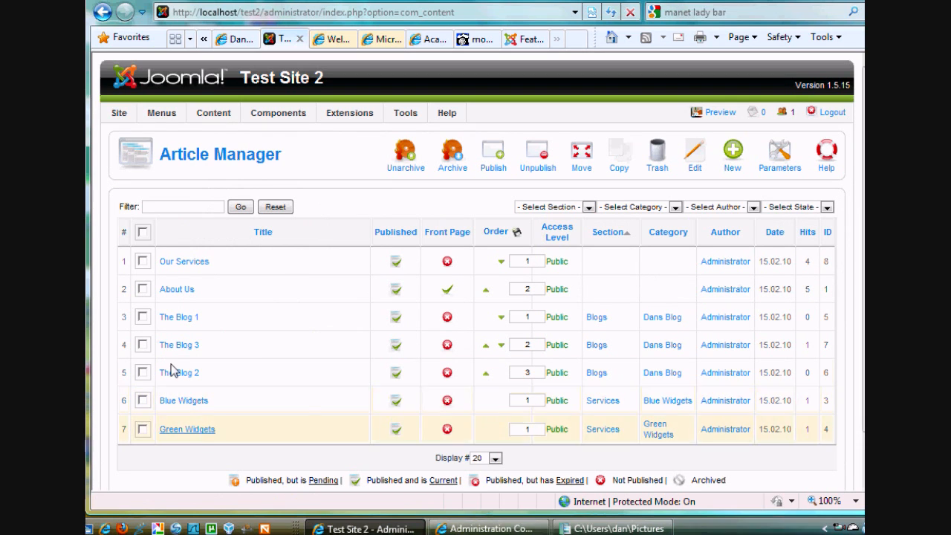
mouse_move(177, 289)
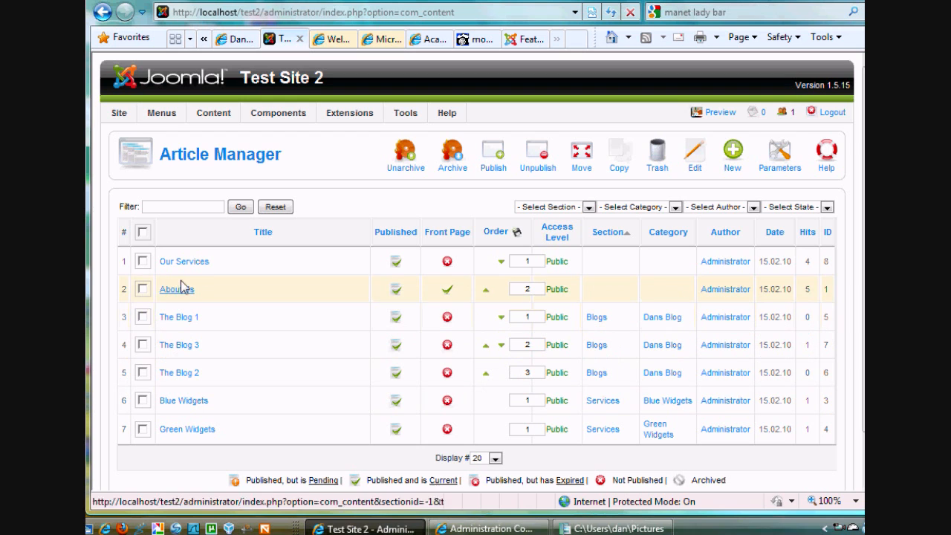
click(179, 317)
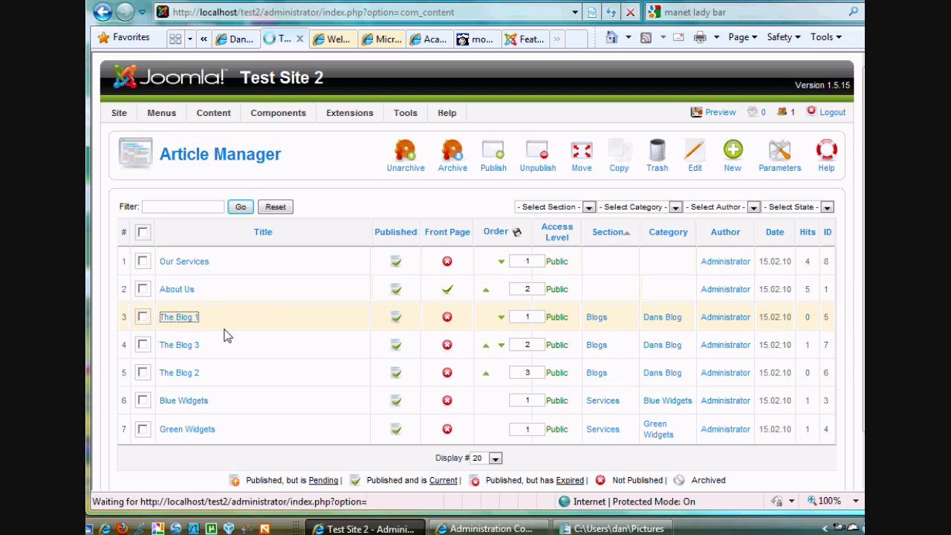
click(179, 316)
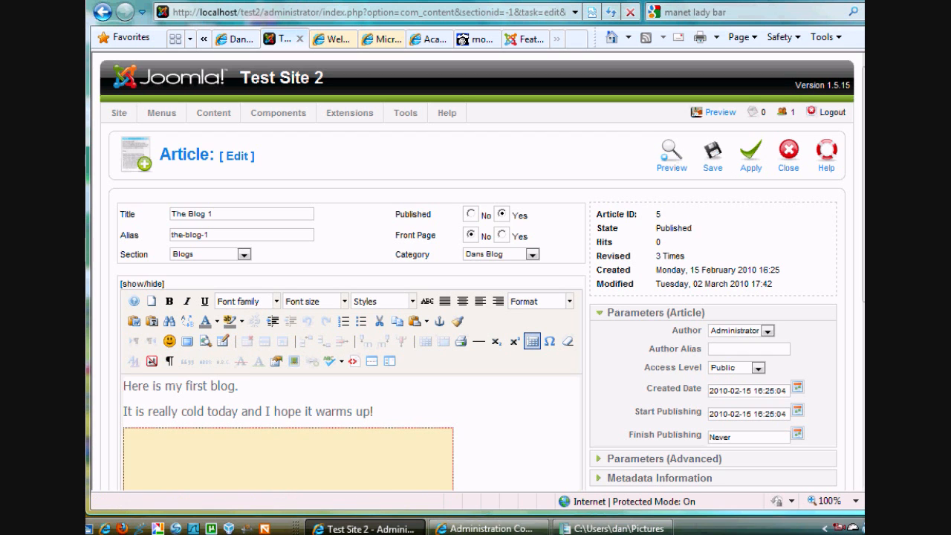
scroll(down, 3)
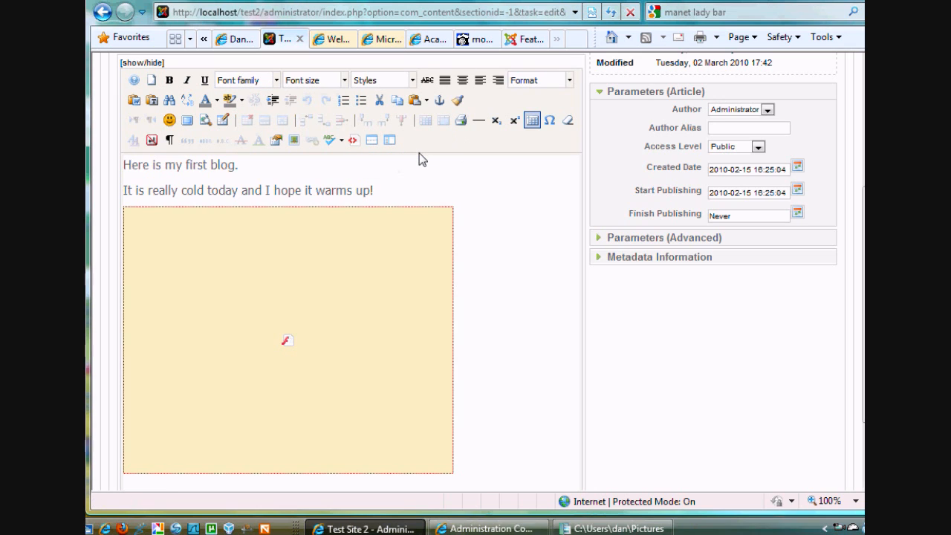
mouse_move(353, 140)
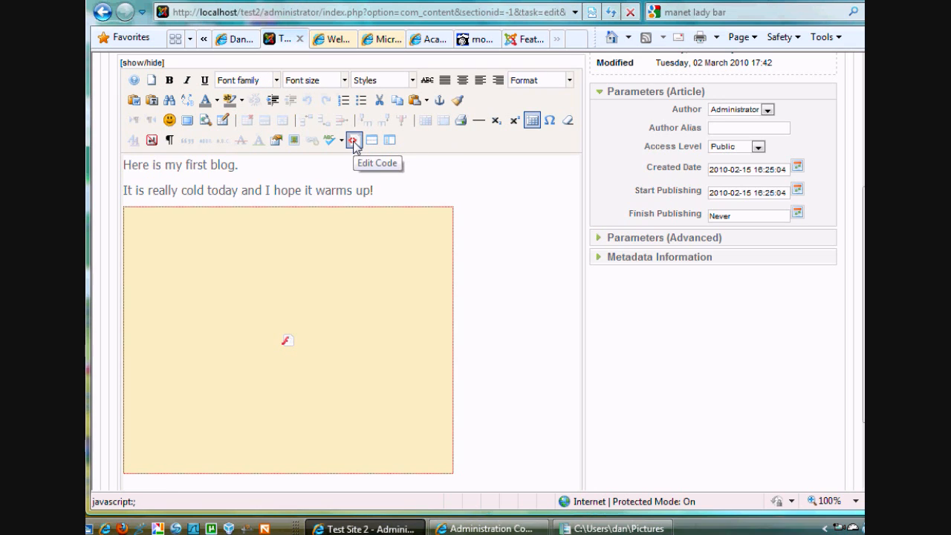
click(355, 140)
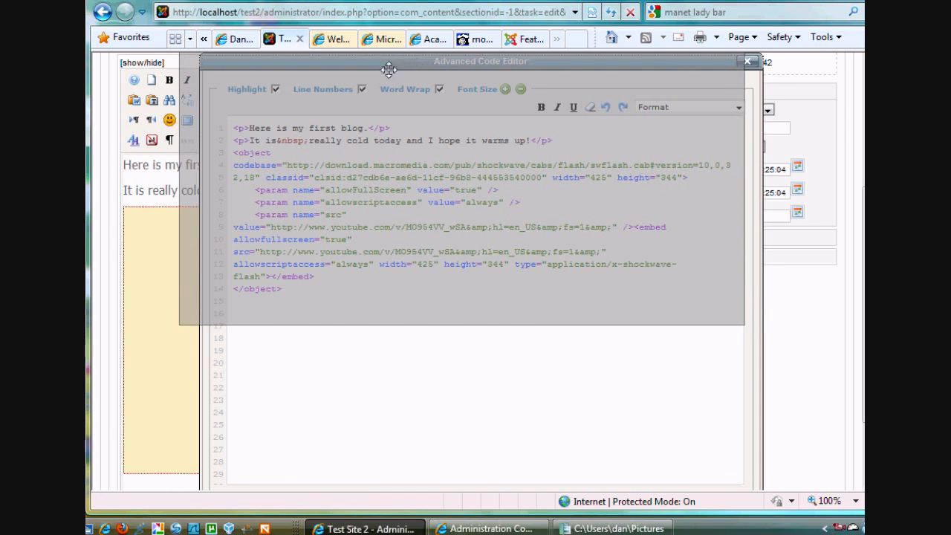
drag(389, 61, 449, 61)
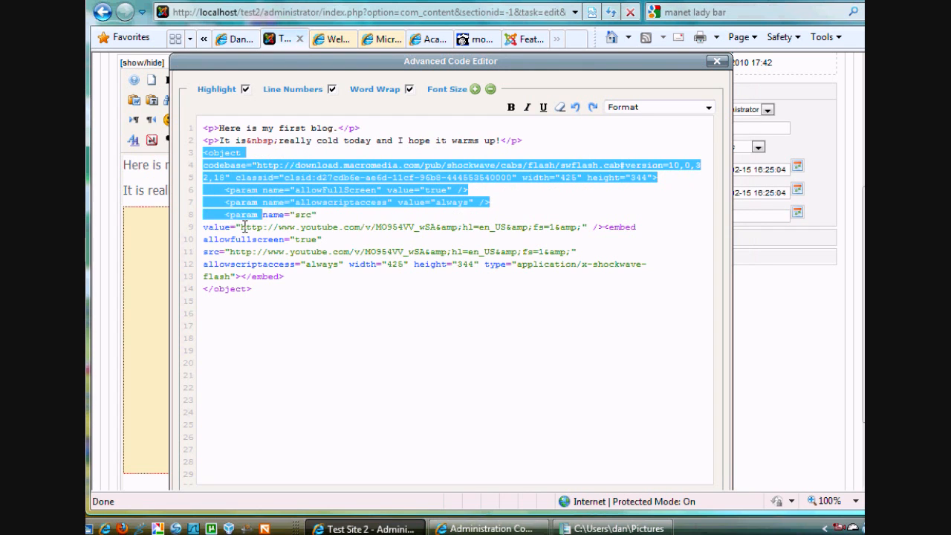
click(301, 345)
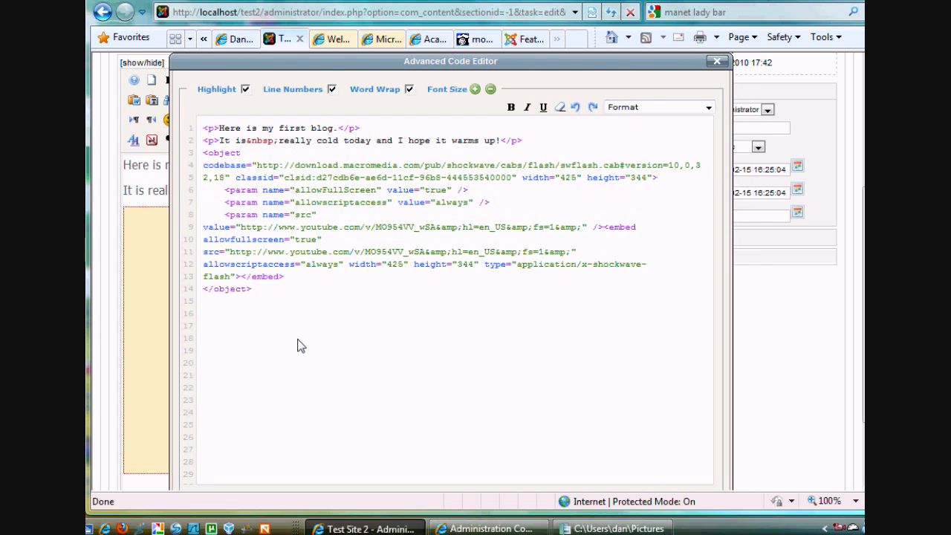
mouse_move(815, 169)
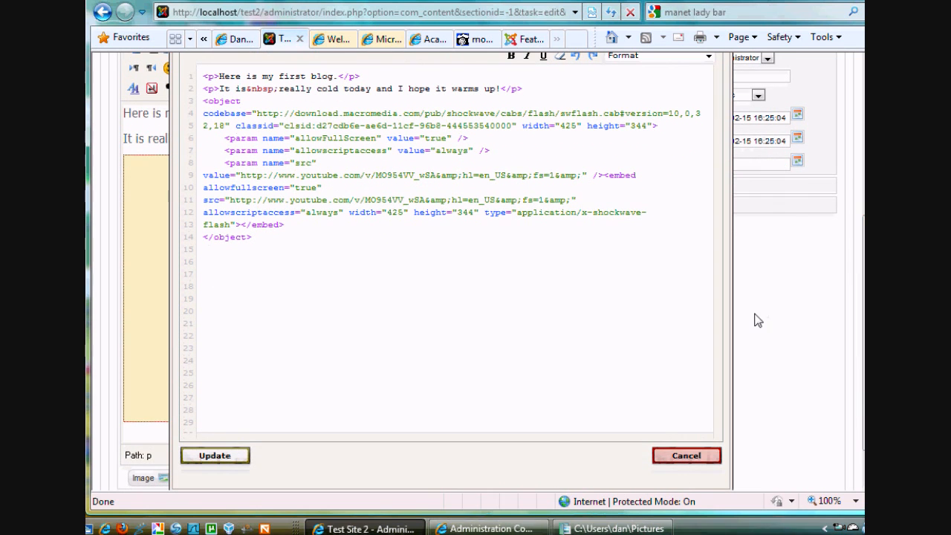
mouse_move(380, 475)
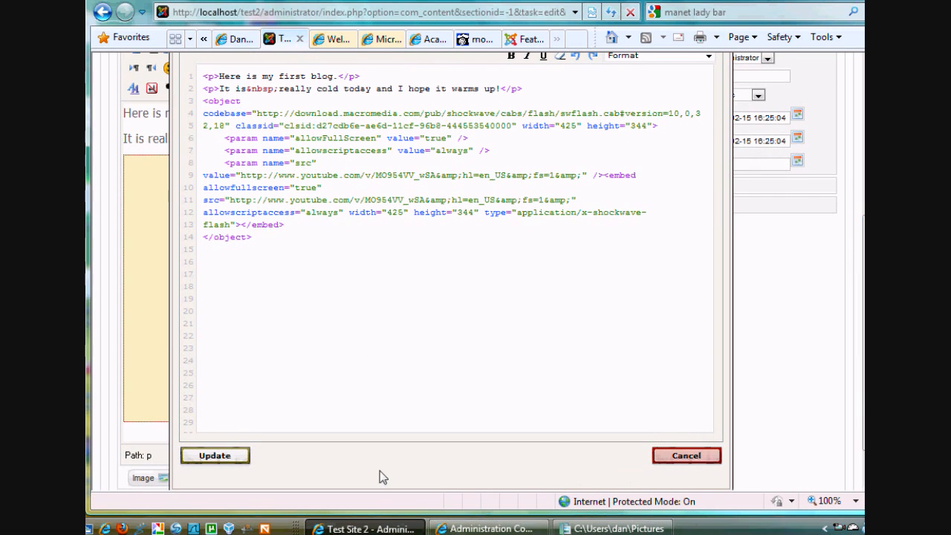
mouse_move(312, 446)
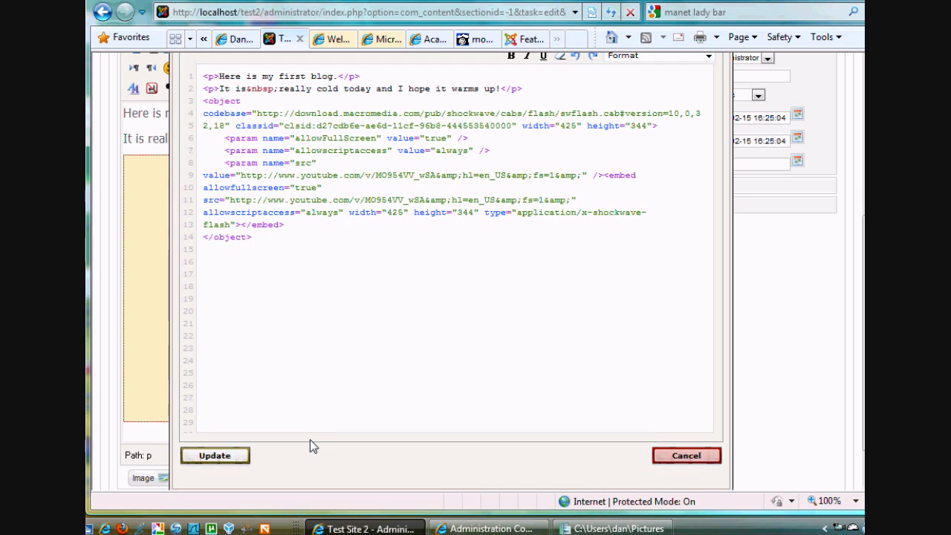
click(214, 455)
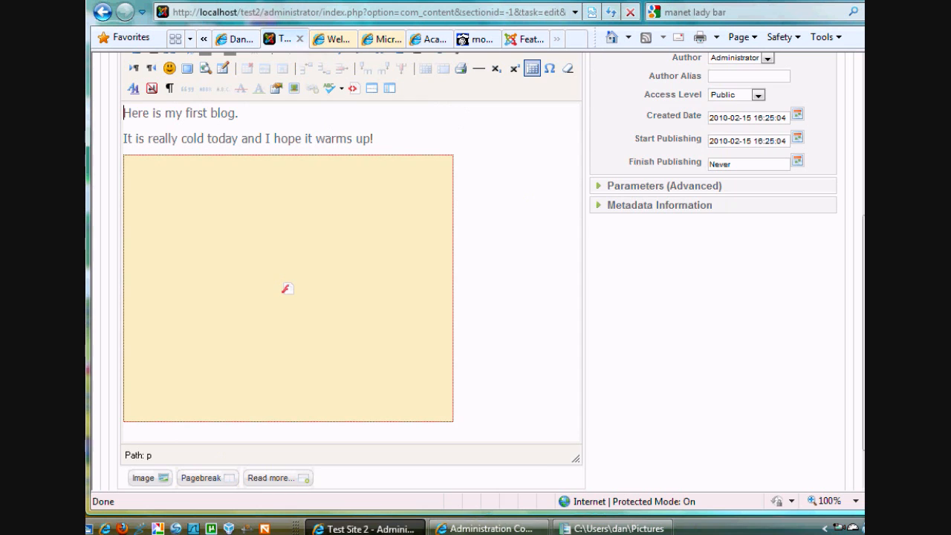
scroll(up, 3)
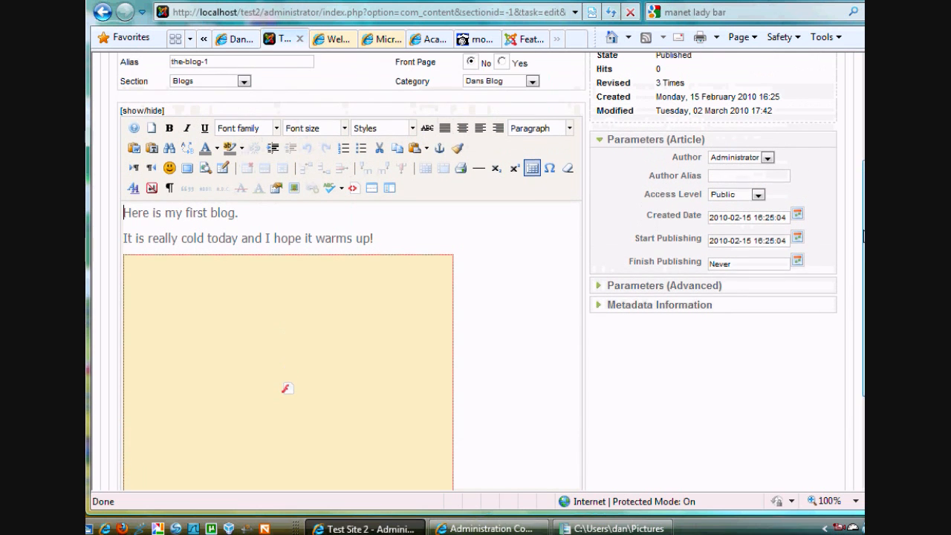
scroll(up, 3)
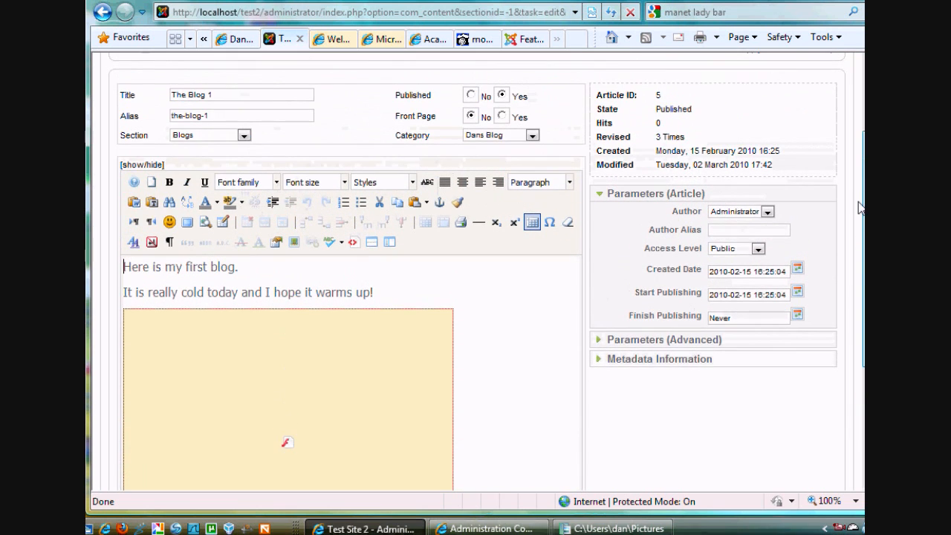
scroll(up, 3)
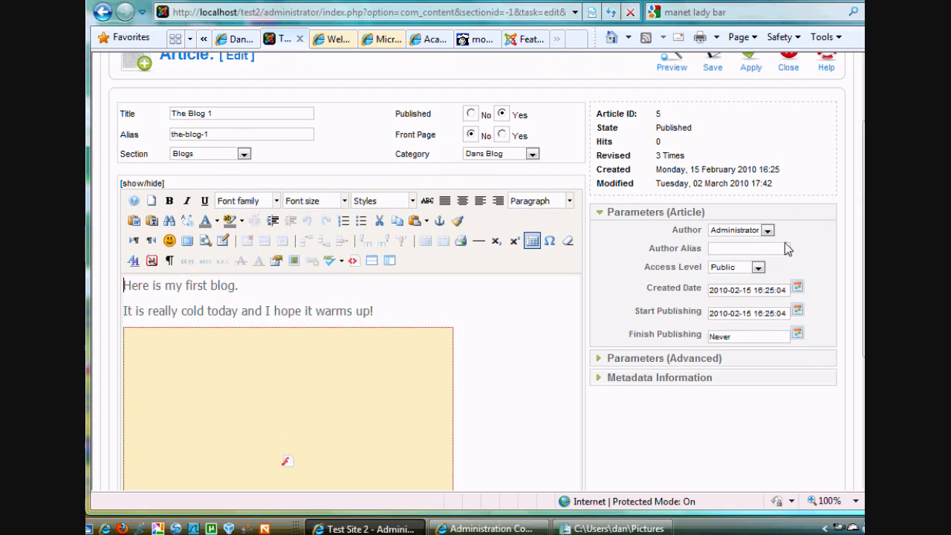
scroll(up, 3)
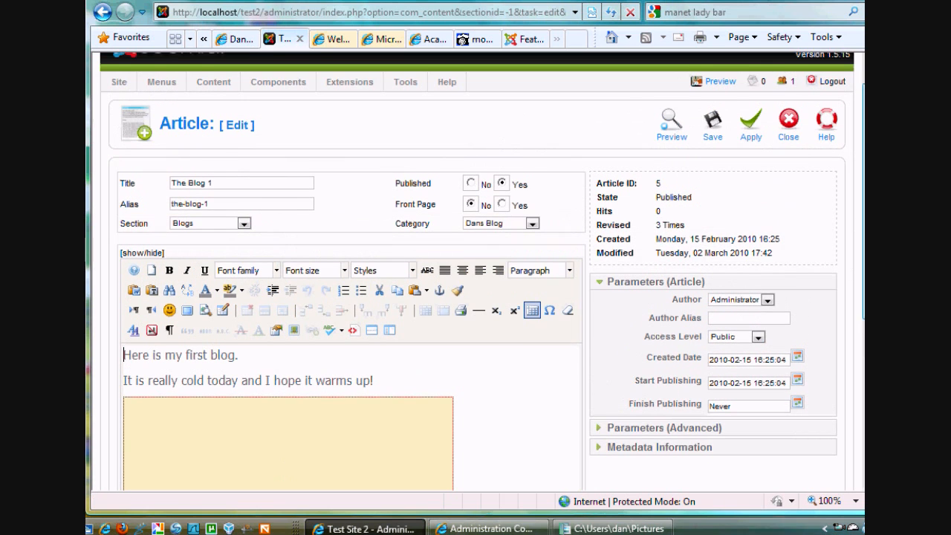